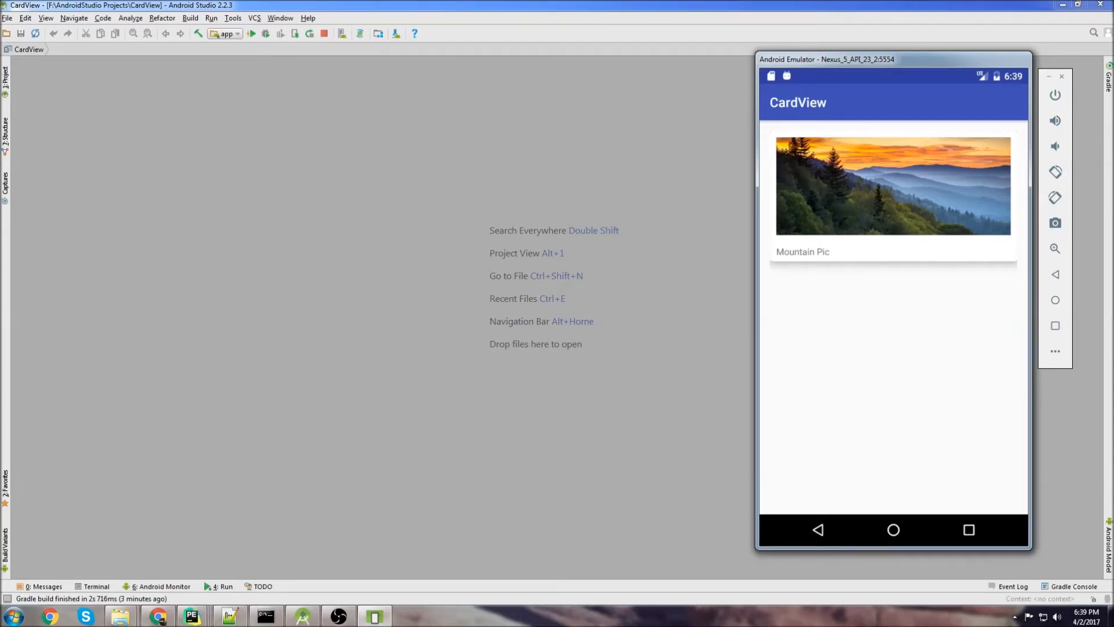
pyautogui.moveTo(913, 357)
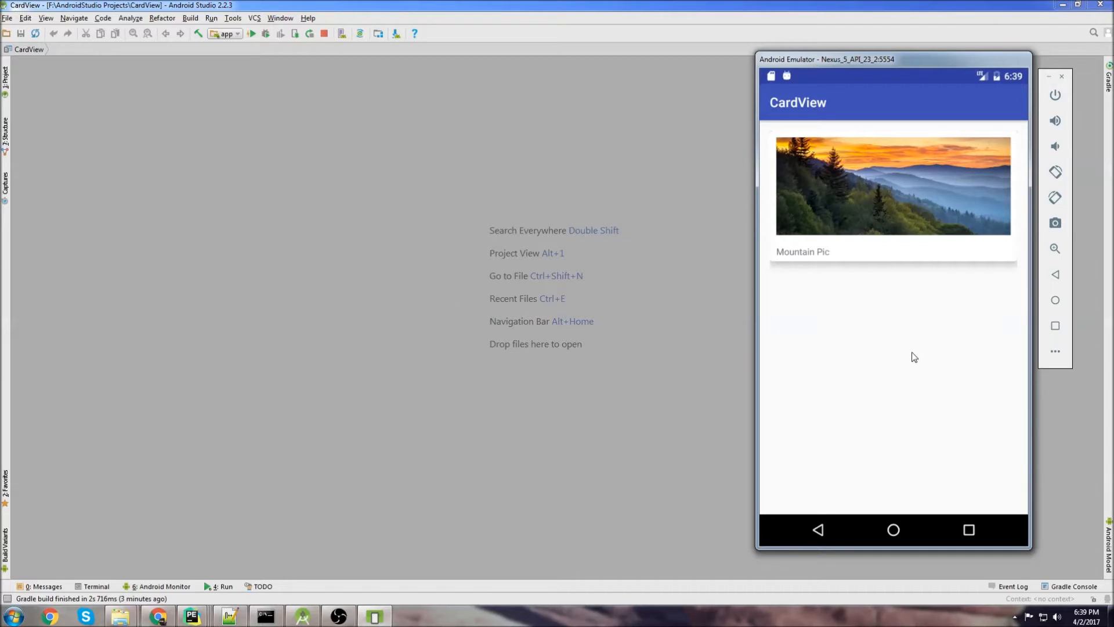
pyautogui.moveTo(927, 271)
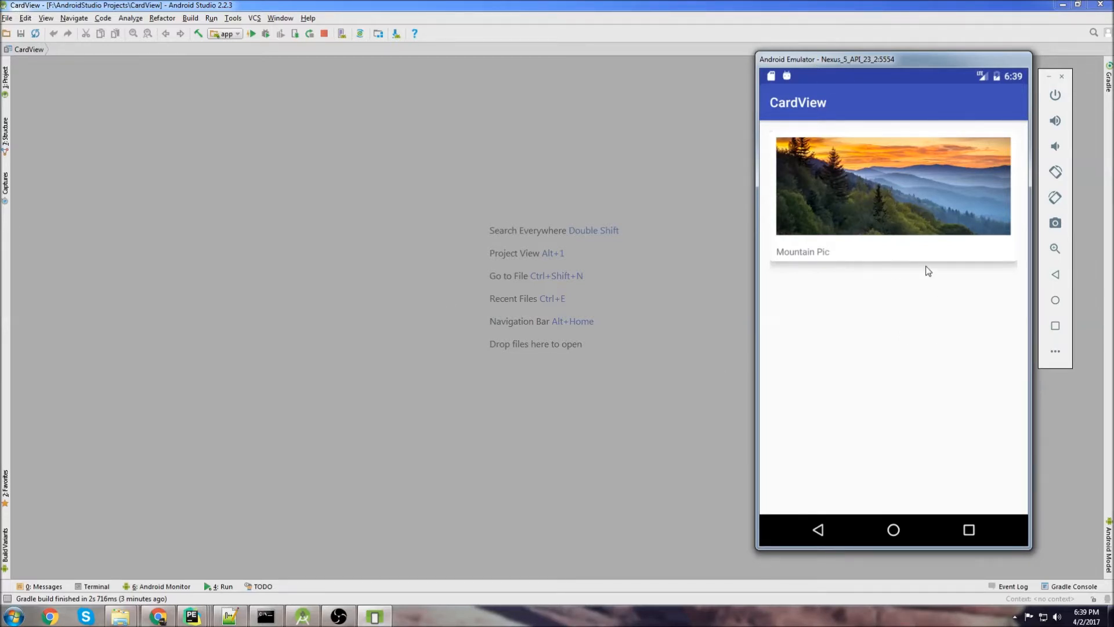
pyautogui.moveTo(827, 257)
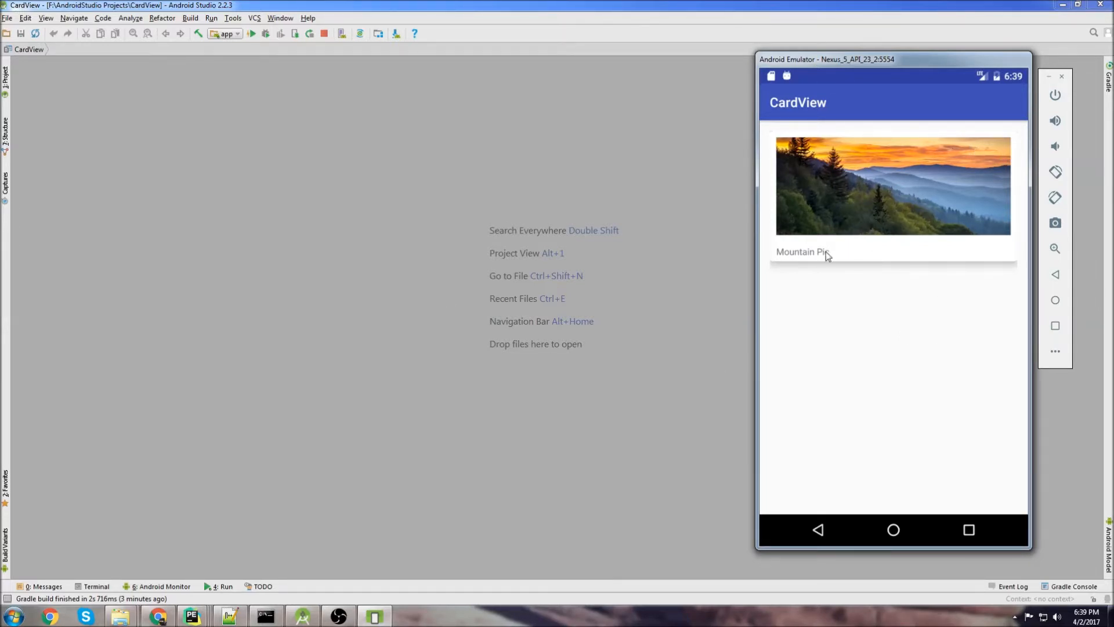
pyautogui.moveTo(873, 277)
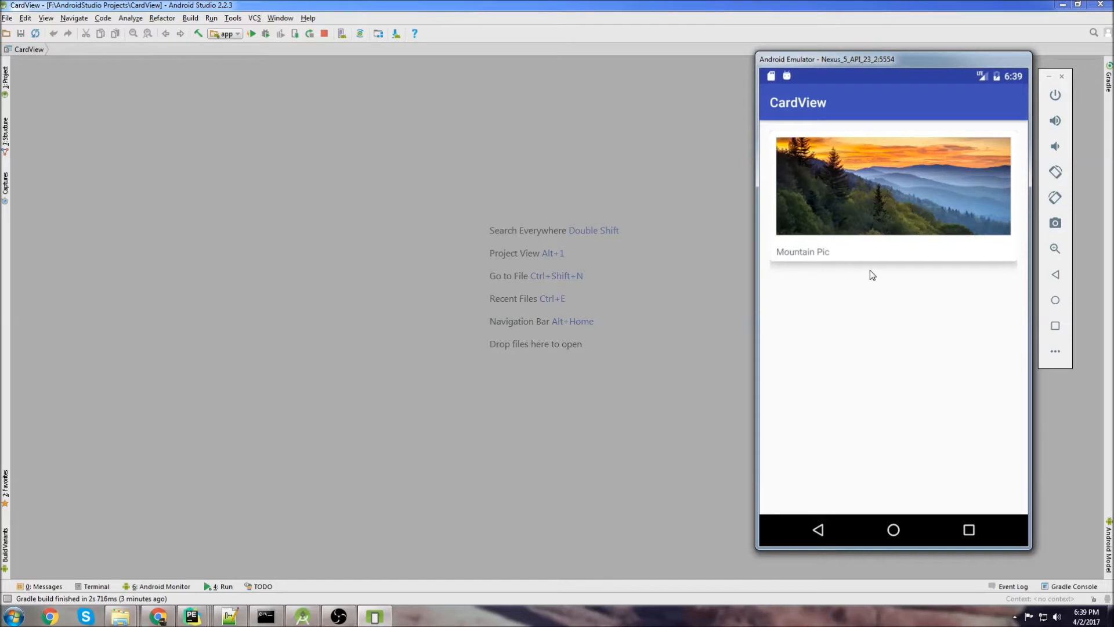
pyautogui.moveTo(847, 278)
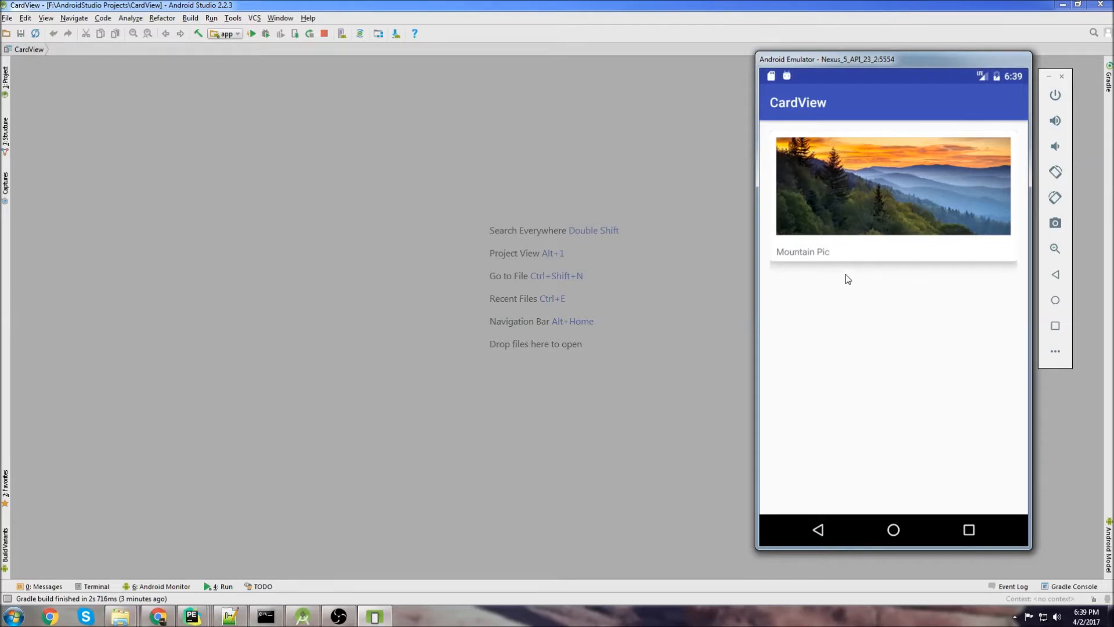
pyautogui.moveTo(896, 292)
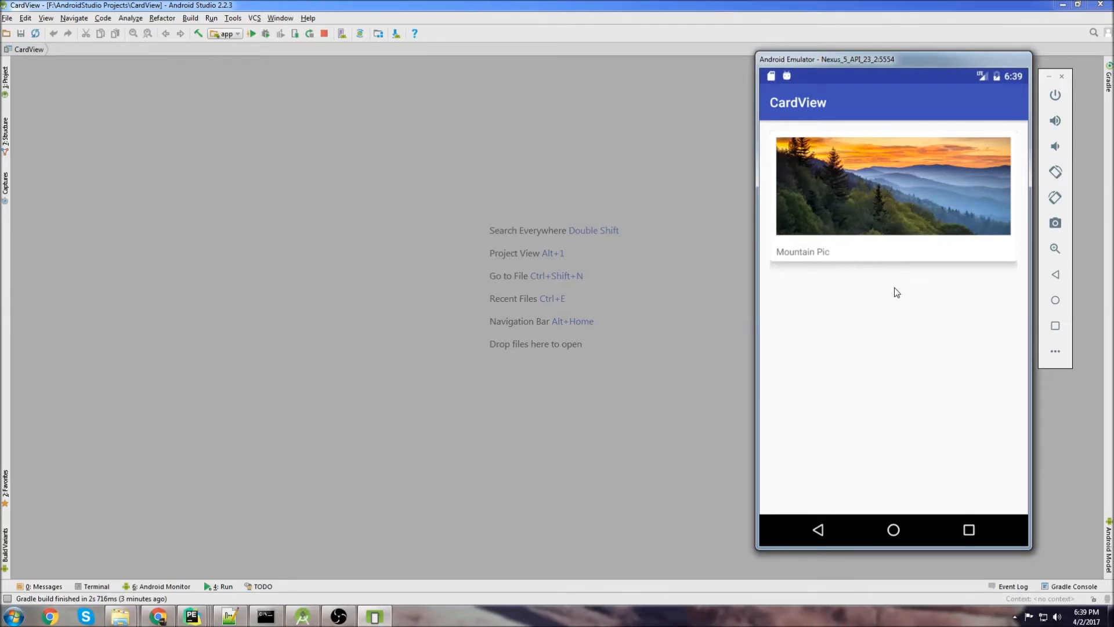
pyautogui.moveTo(942, 328)
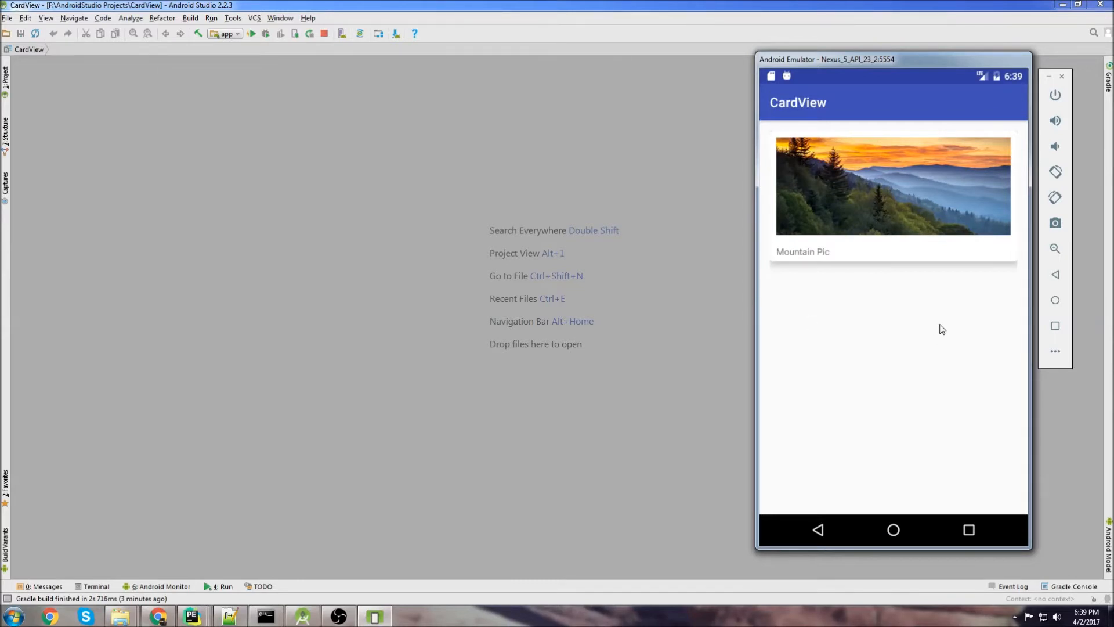
pyautogui.moveTo(928, 331)
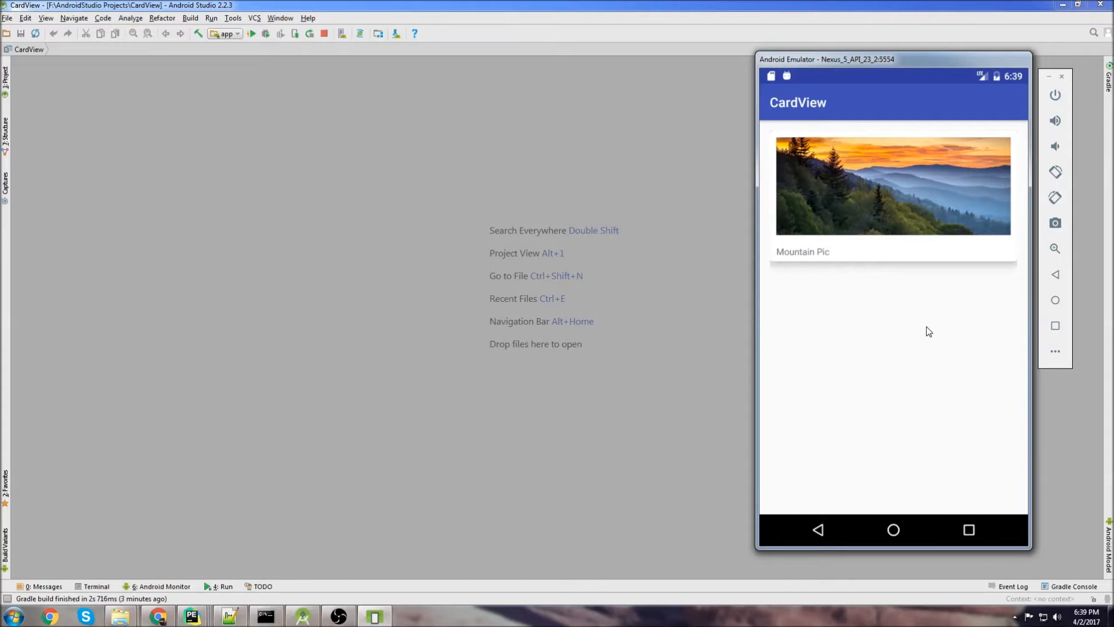
pyautogui.moveTo(775, 147)
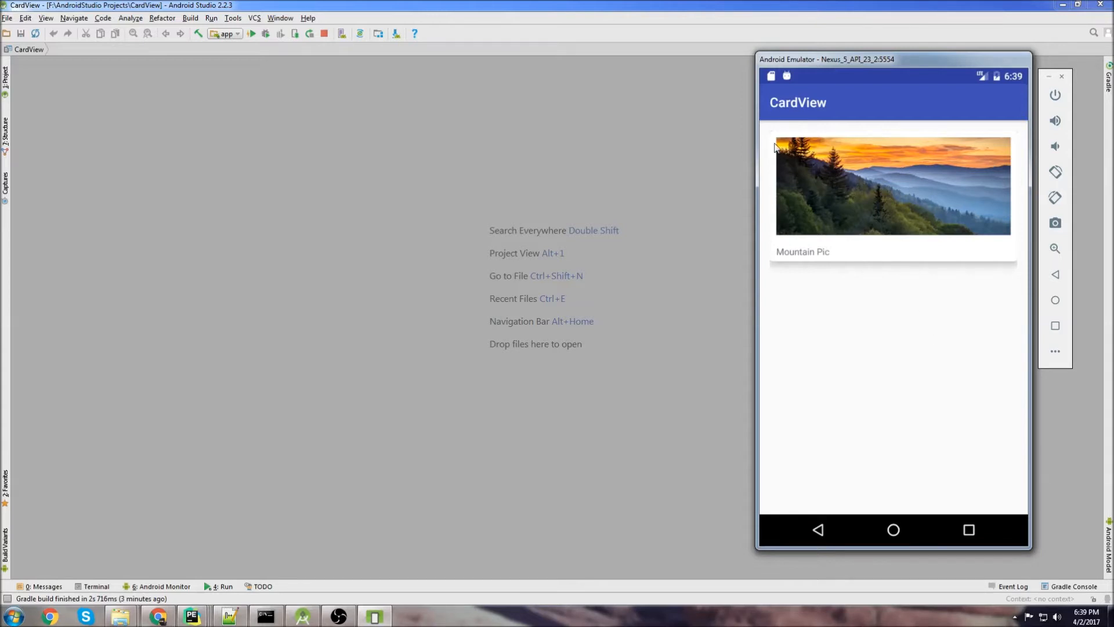
pyautogui.moveTo(793, 254)
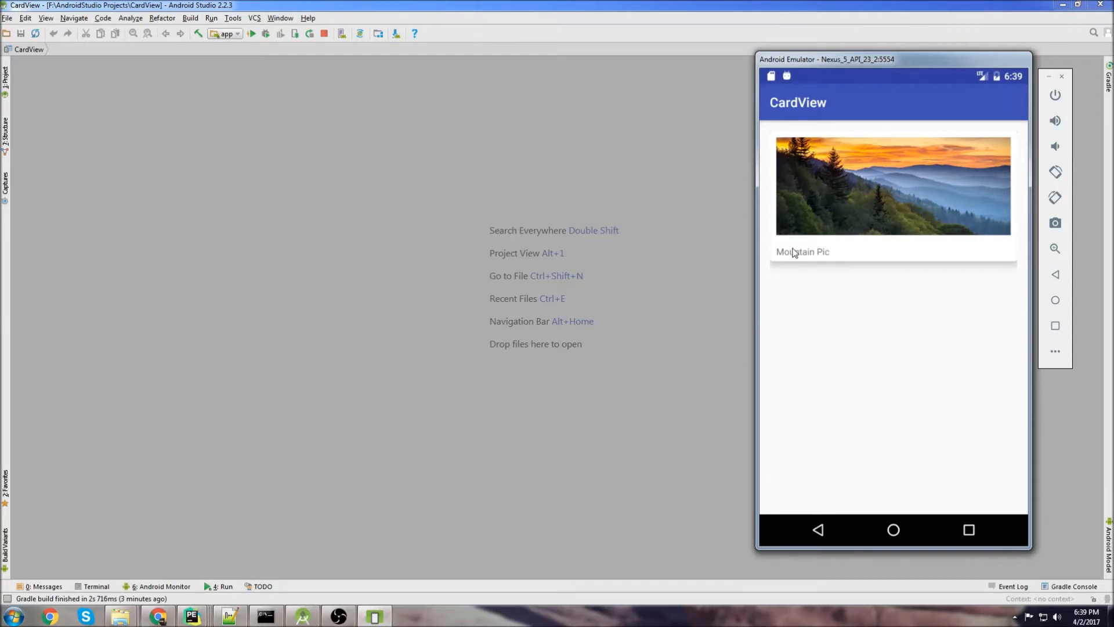
pyautogui.moveTo(796, 267)
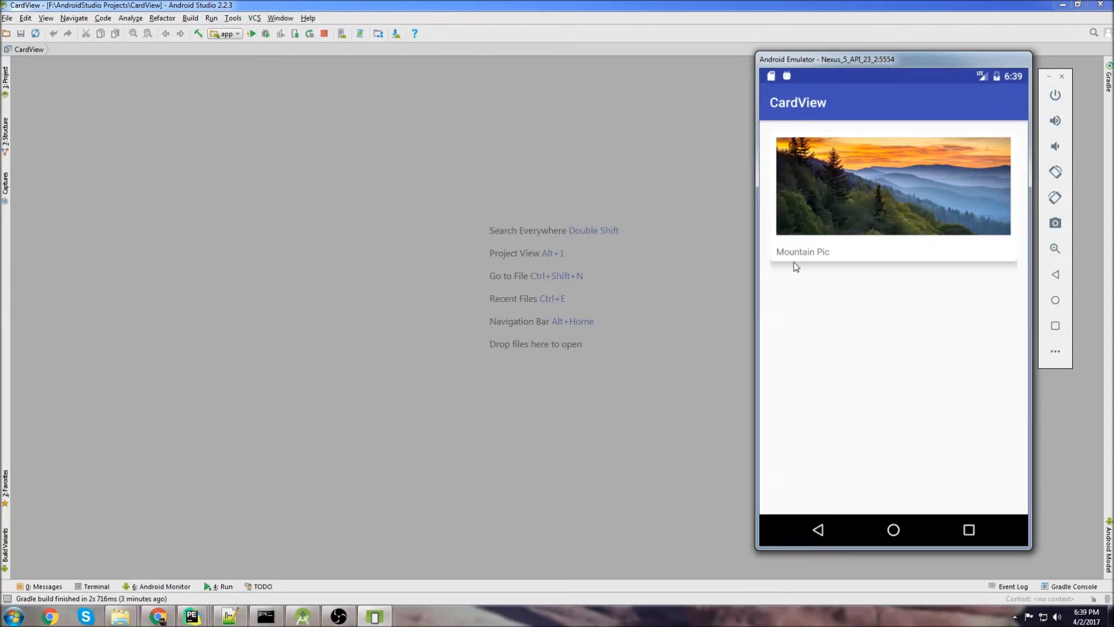
pyautogui.moveTo(886, 339)
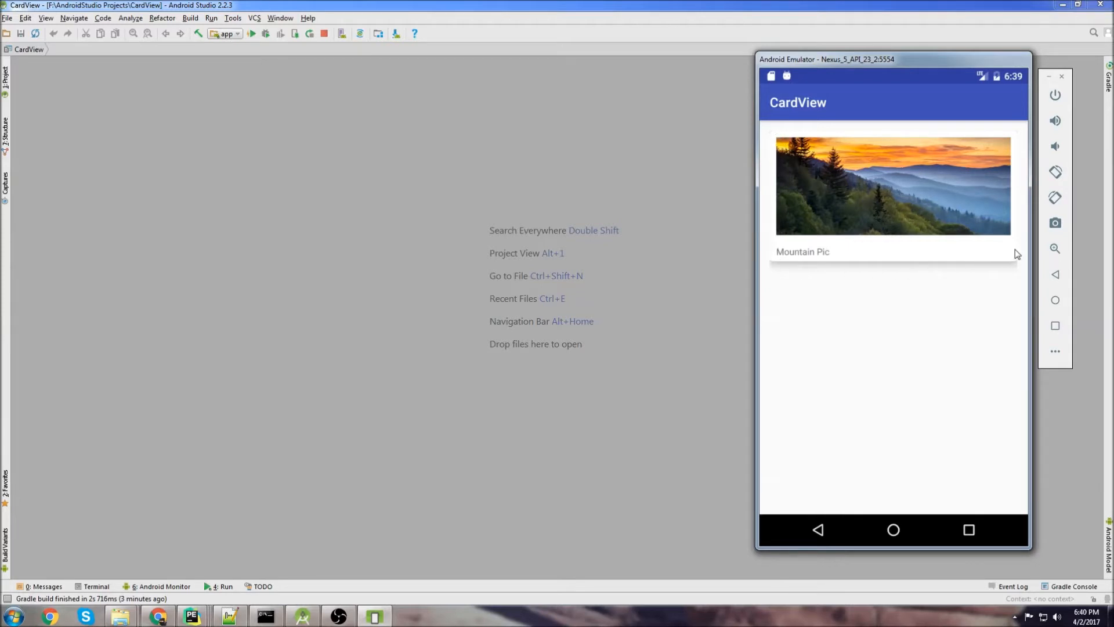
pyautogui.moveTo(815, 260)
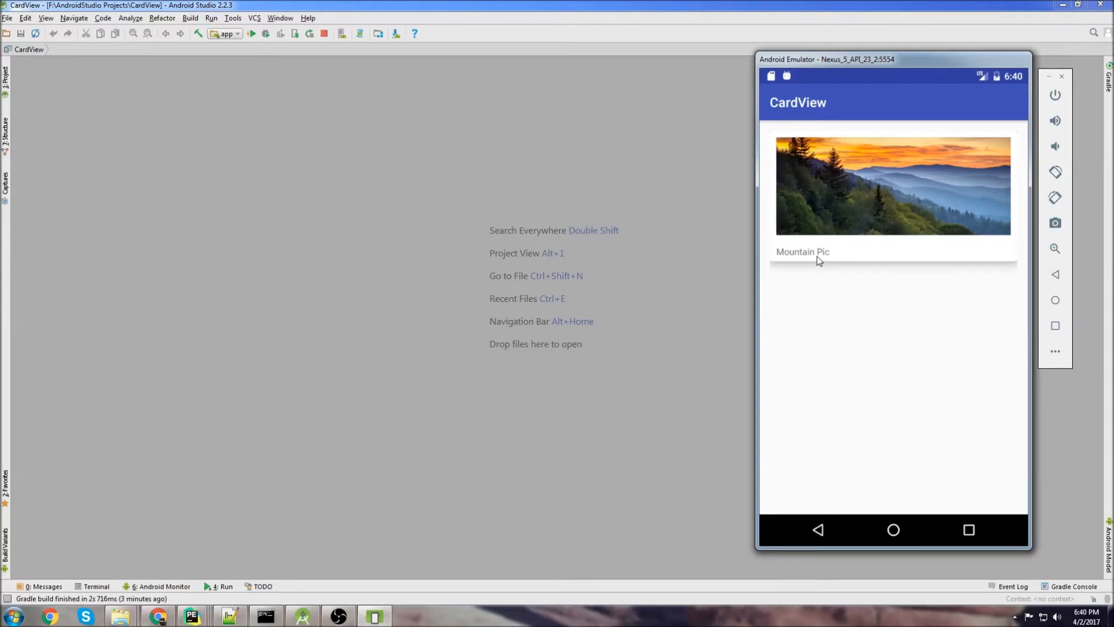
pyautogui.moveTo(799, 266)
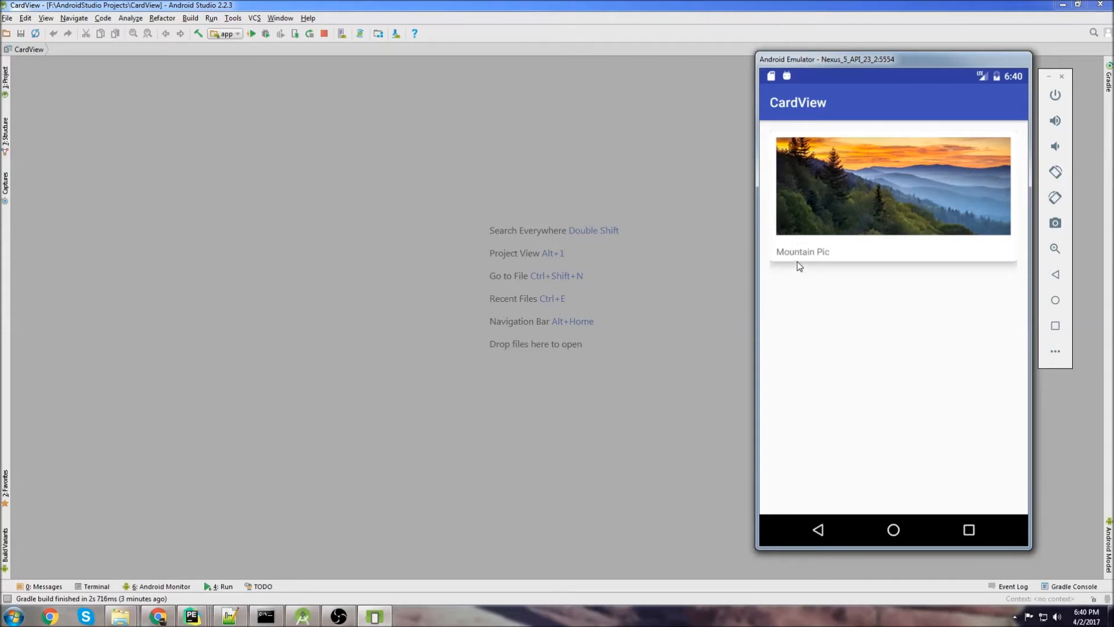
pyautogui.moveTo(903, 359)
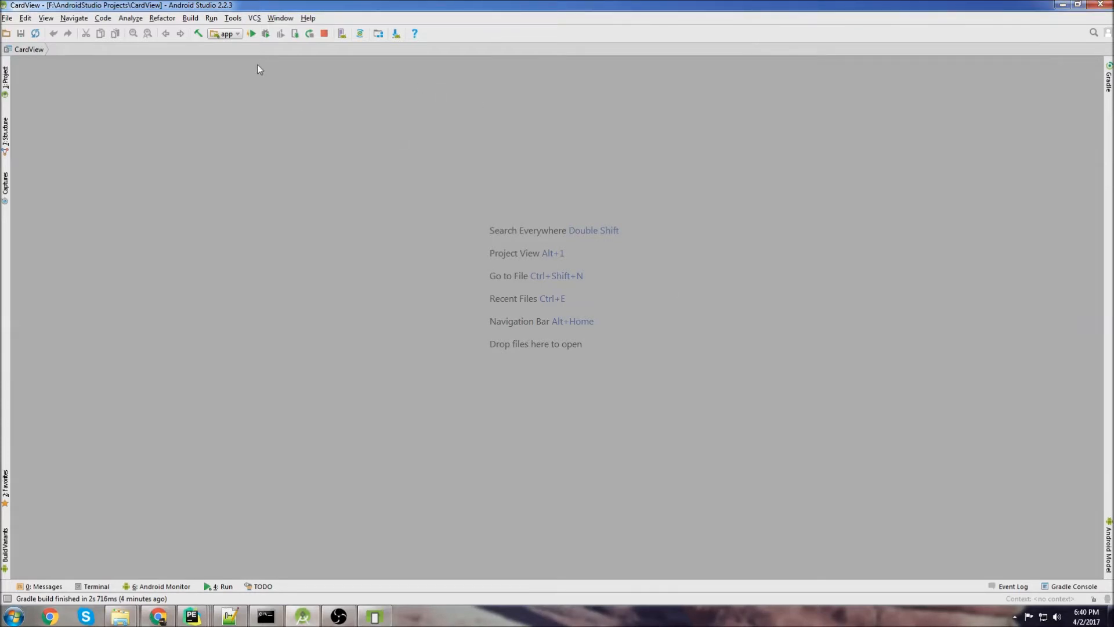
# Step: Start a new project CardViewExample and proceed with the Empty Activity template
pyautogui.click(7, 17)
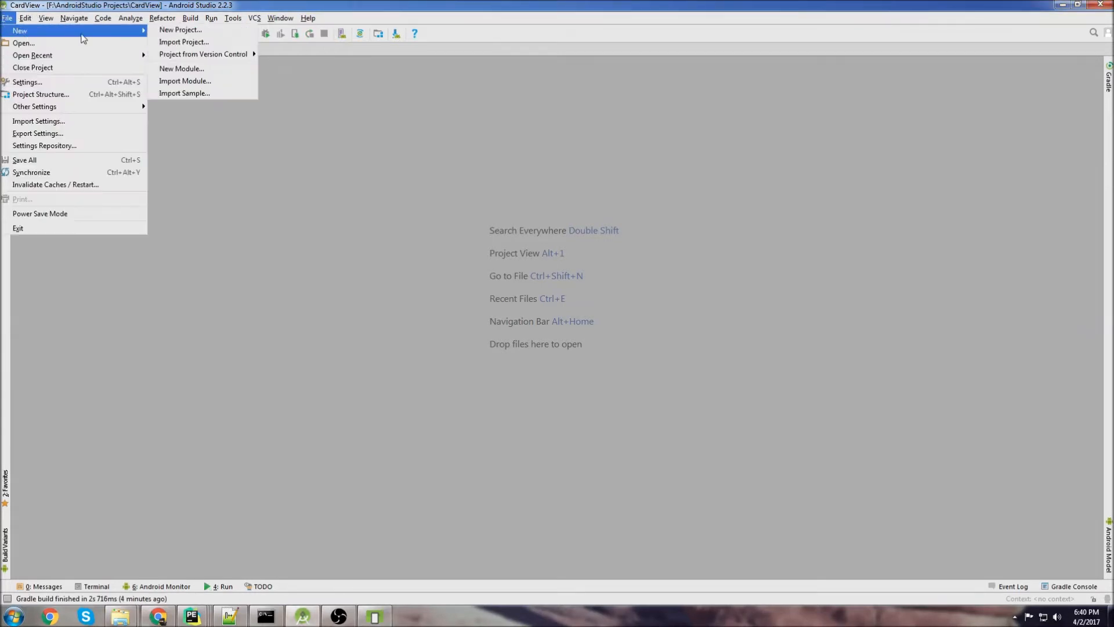
pyautogui.click(180, 30)
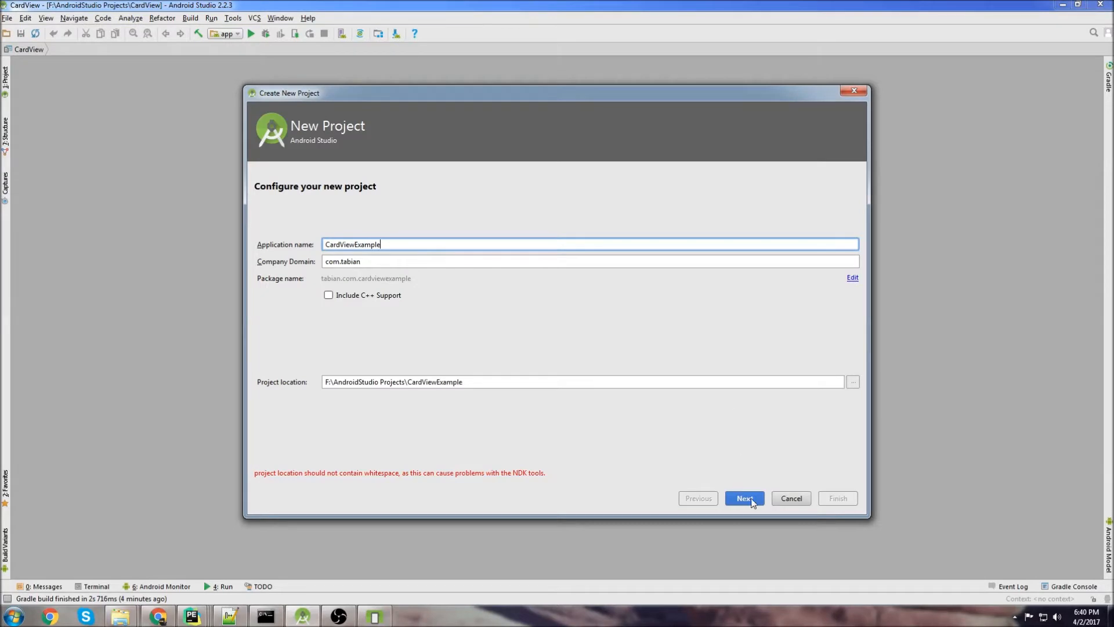
pyautogui.click(743, 498)
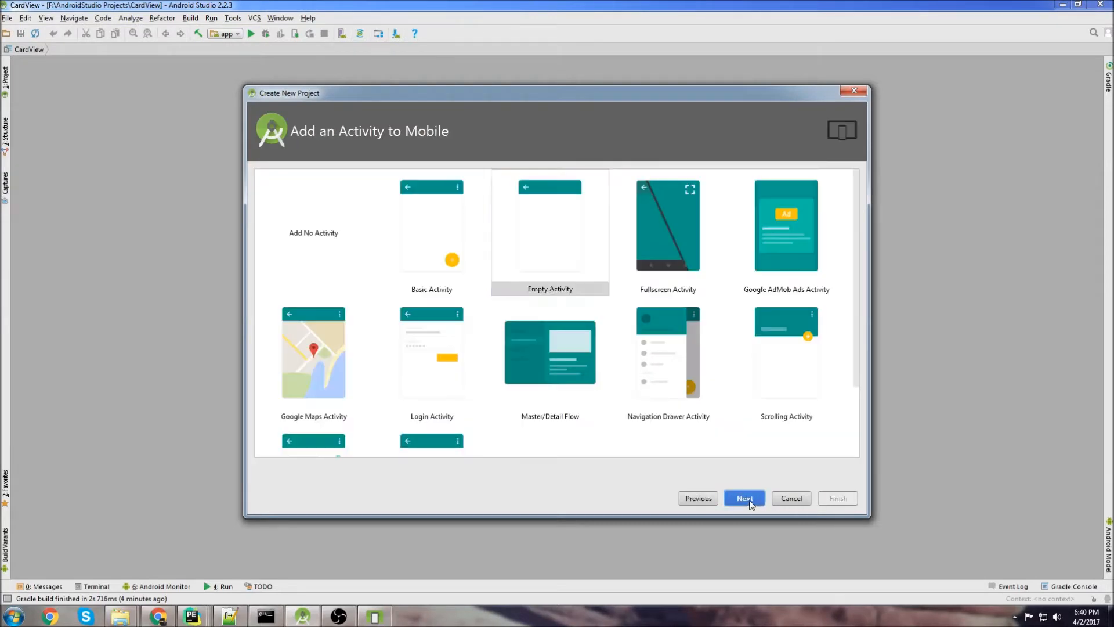
pyautogui.click(744, 498)
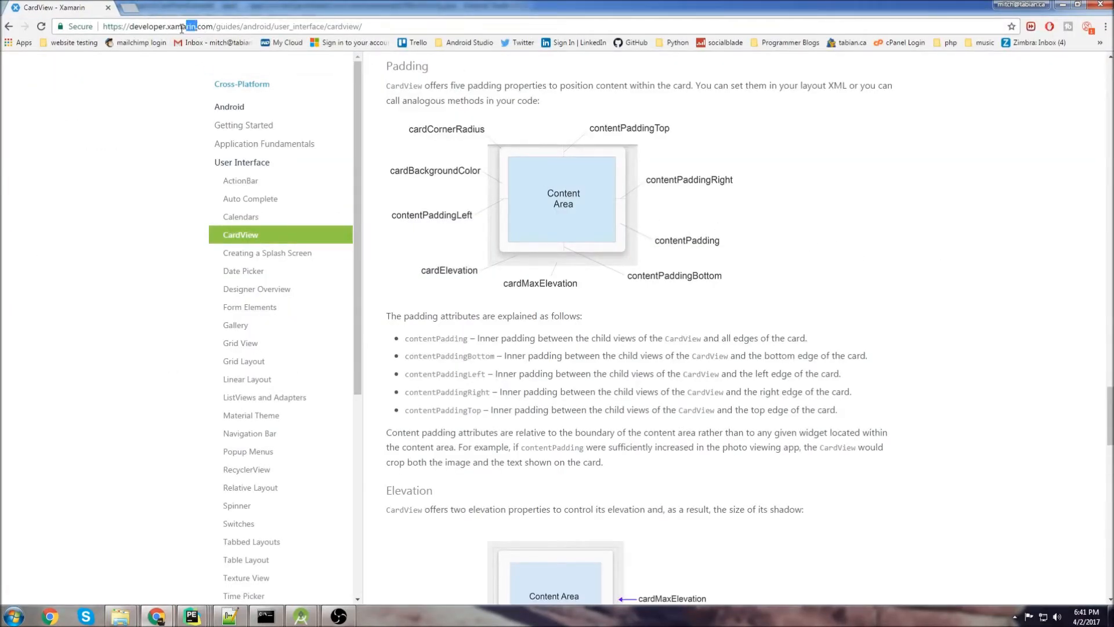
# Step: Search 'xamarin card view' and open the Xamarin CardView guide
pyautogui.doubleClick(181, 26)
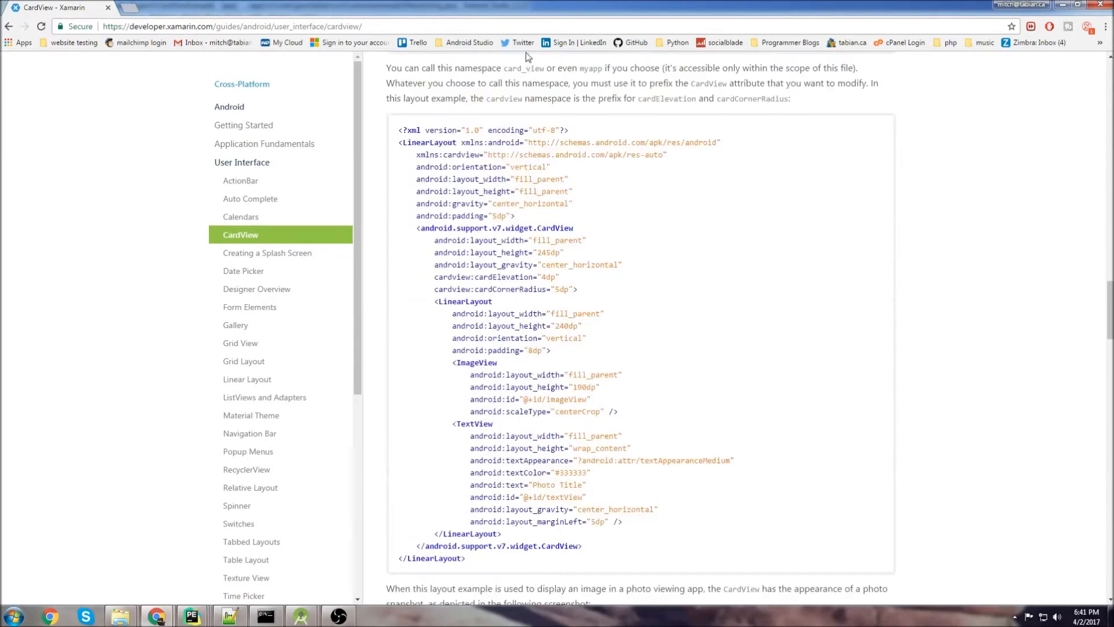
pyautogui.write('xamarin card view')
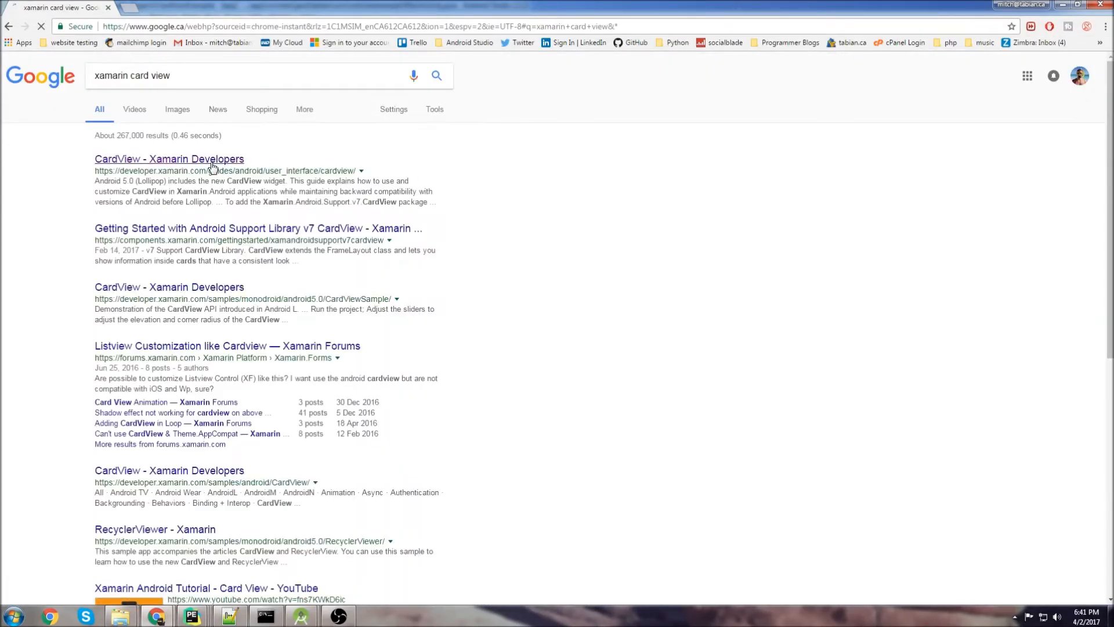
pyautogui.click(170, 159)
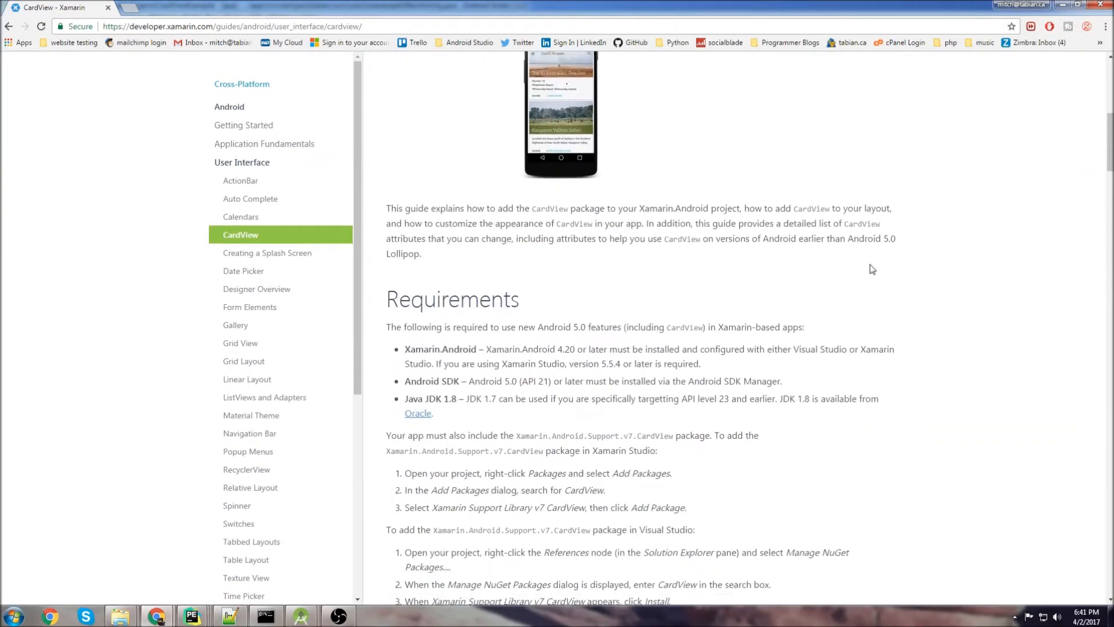
# Step: Scroll the guide past the Padding diagram to the Elevation section
pyautogui.scroll(-3)
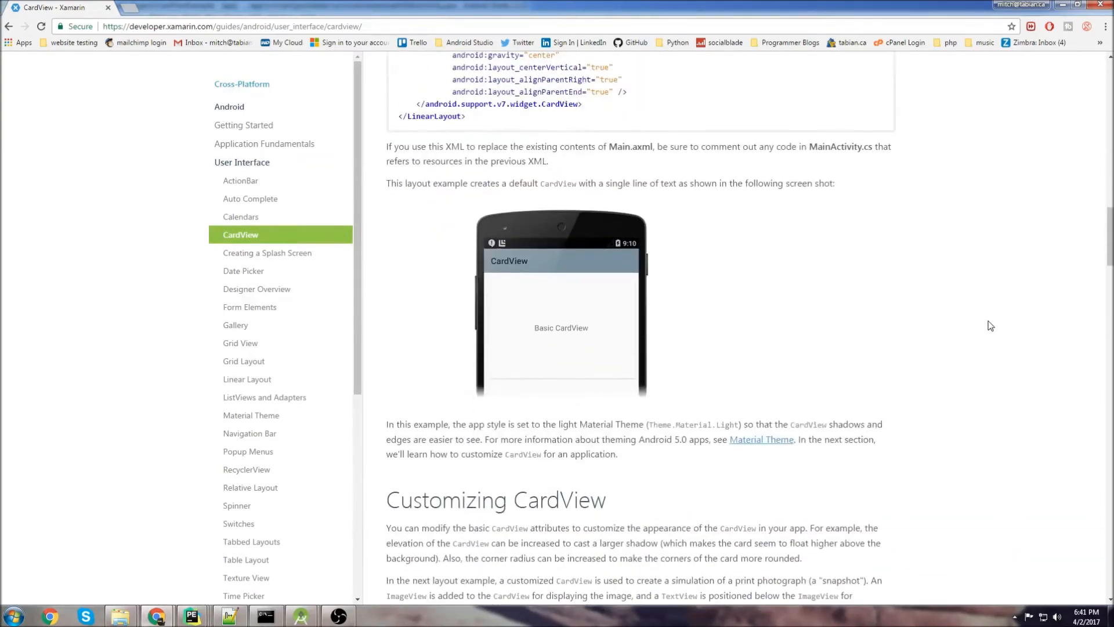
pyautogui.scroll(-3)
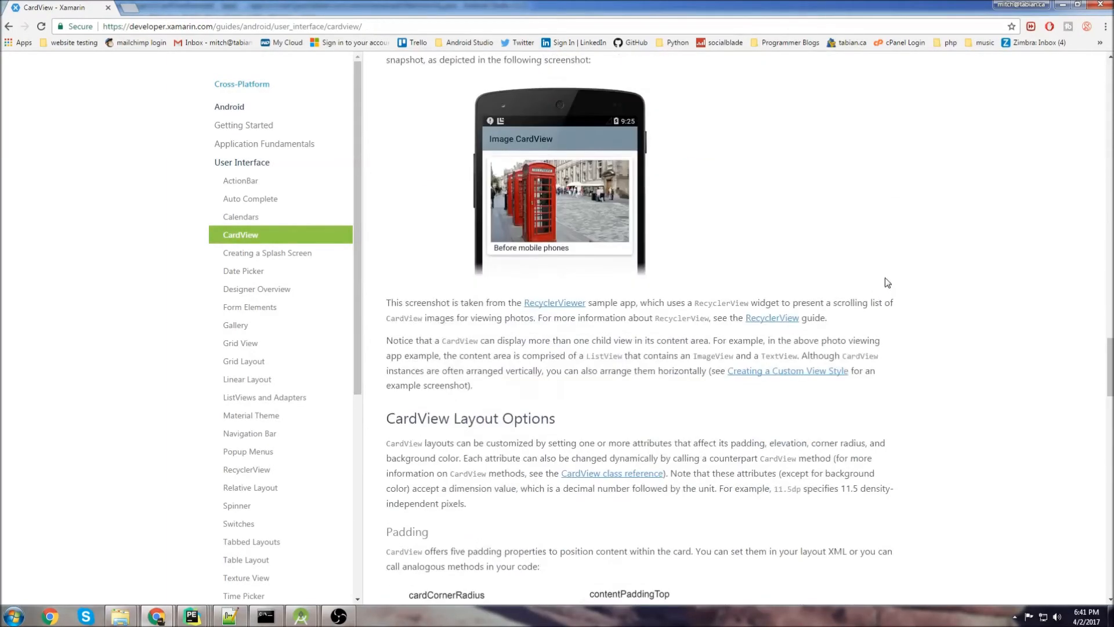
pyautogui.scroll(-3)
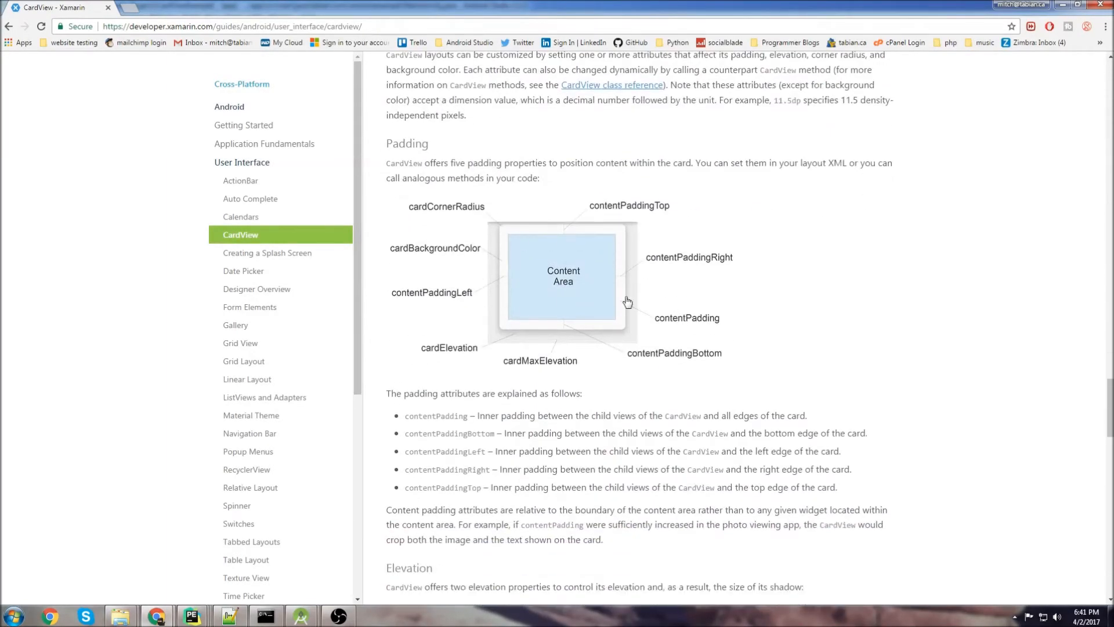
pyautogui.moveTo(418, 297)
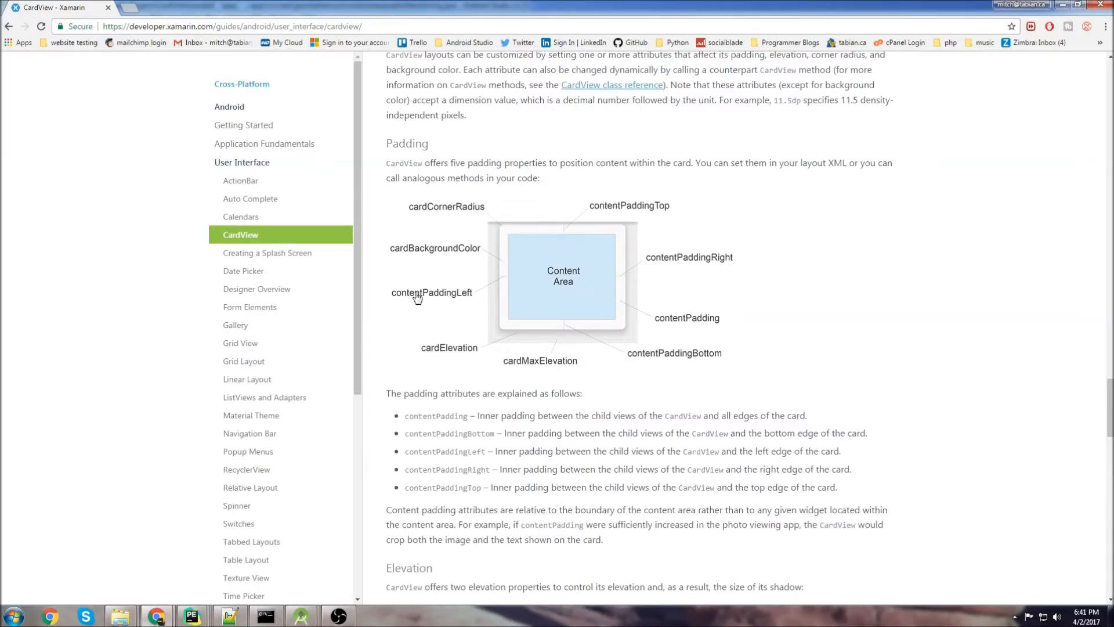
pyautogui.moveTo(929, 285)
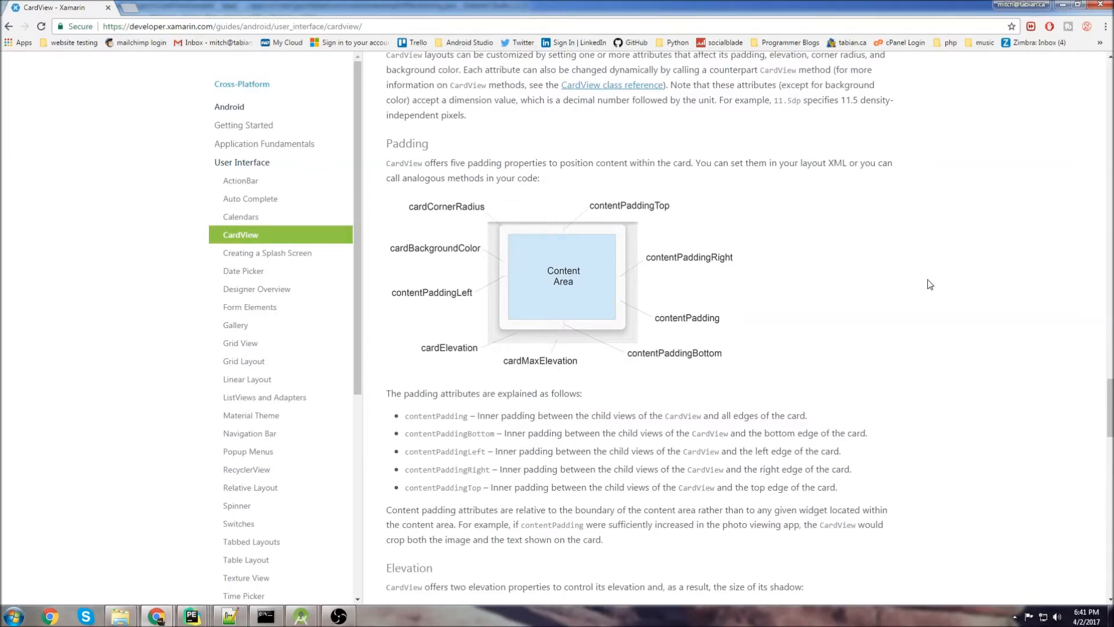
pyautogui.scroll(-3)
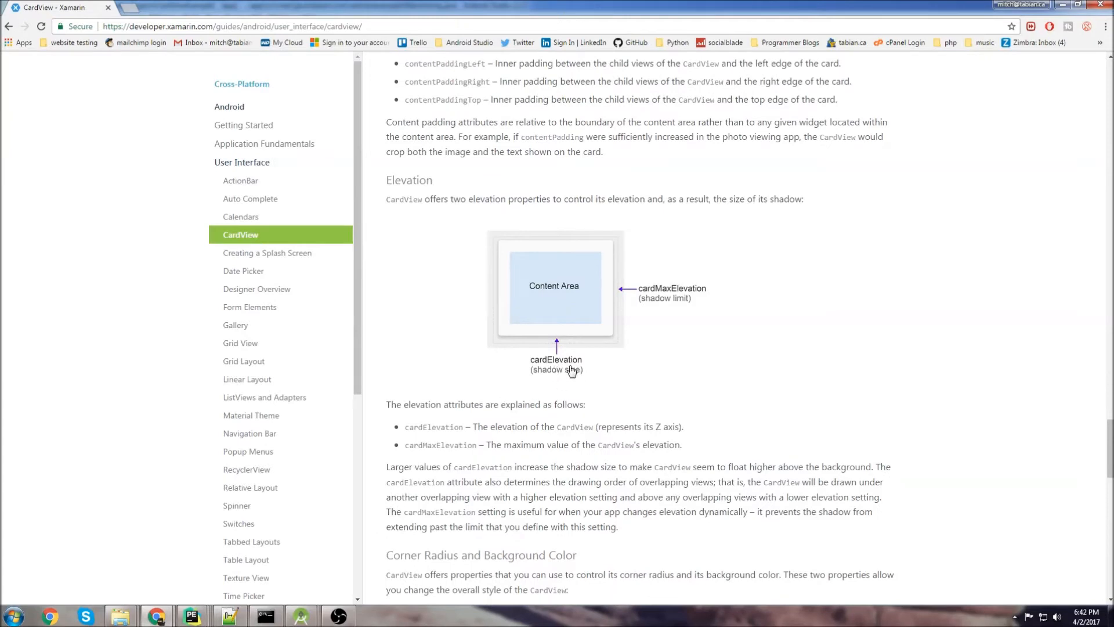
pyautogui.scroll(-3)
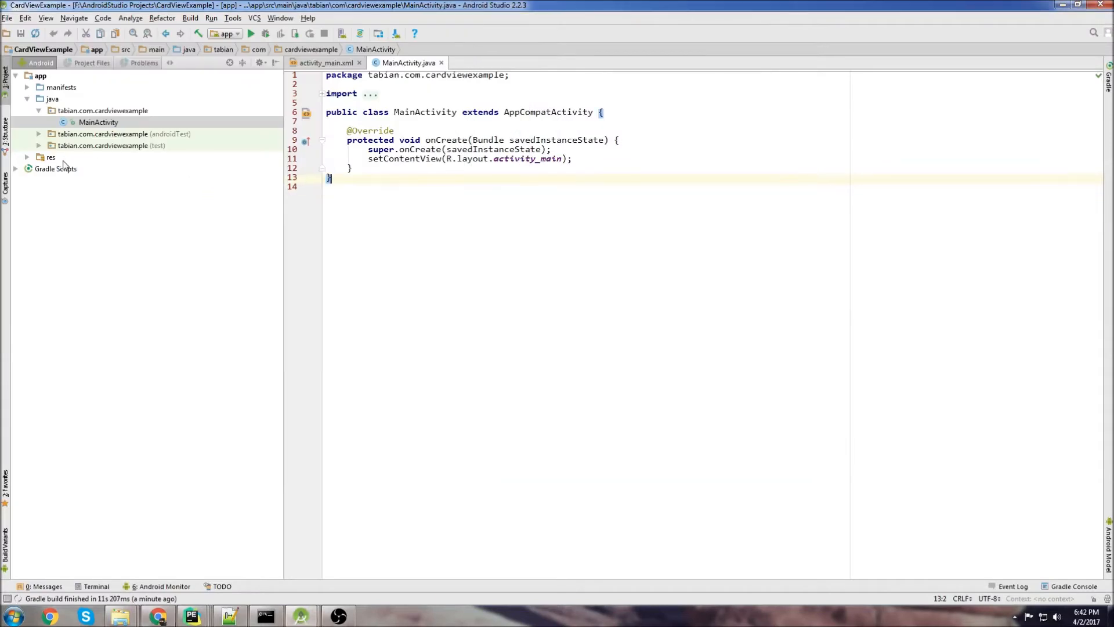
# Step: Sync the cardview-v7 dependency in build.gradle (Module: app) and return to MainActivity.java
pyautogui.click(55, 169)
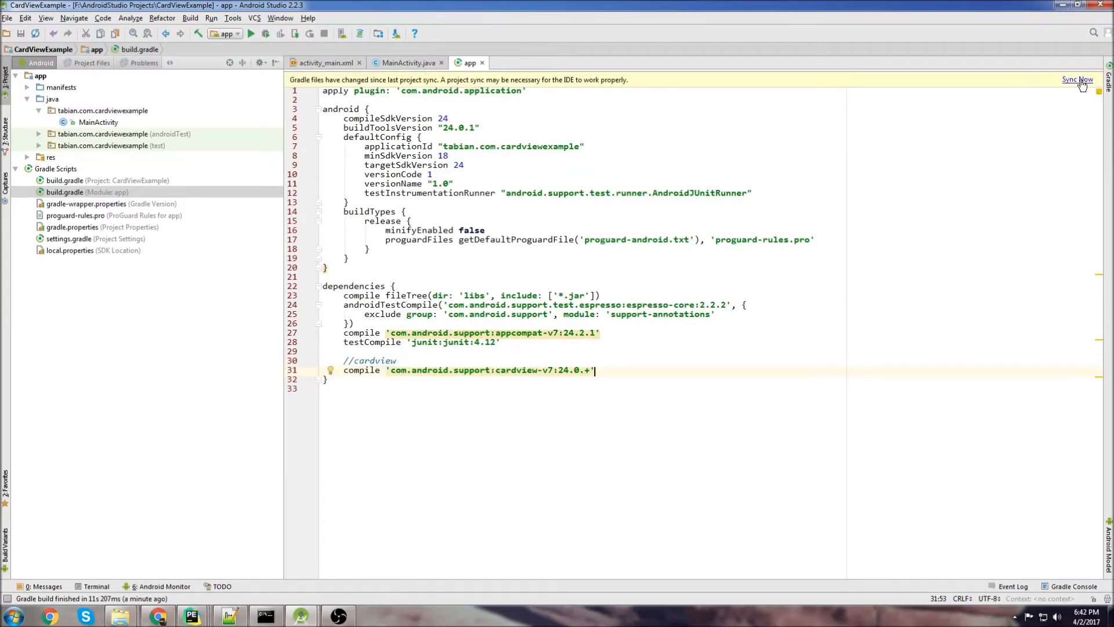
pyautogui.click(1078, 80)
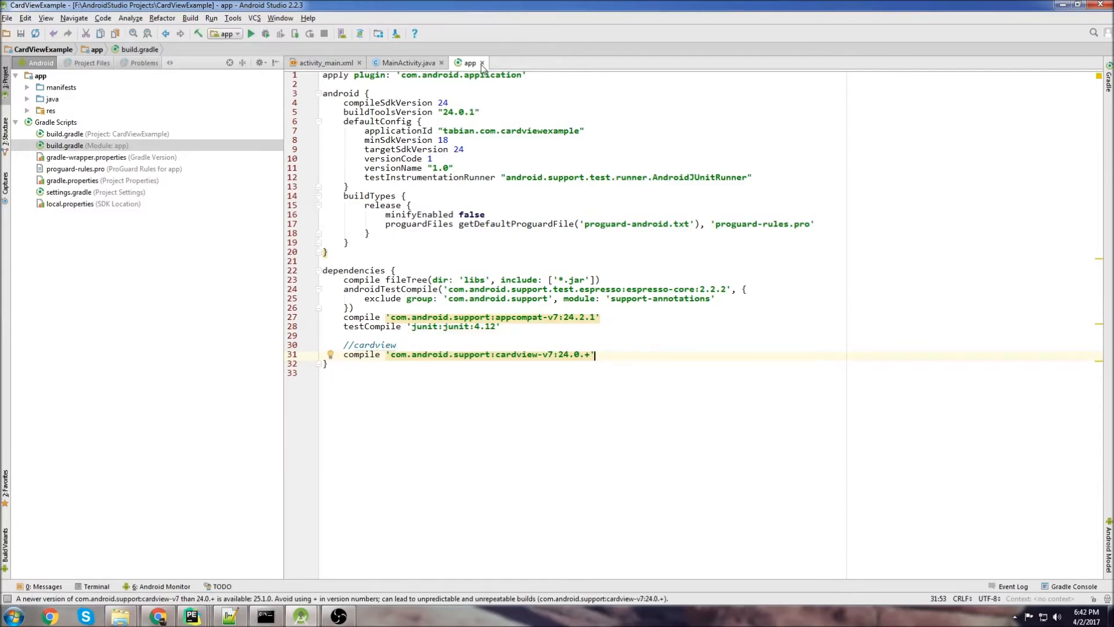
pyautogui.click(405, 62)
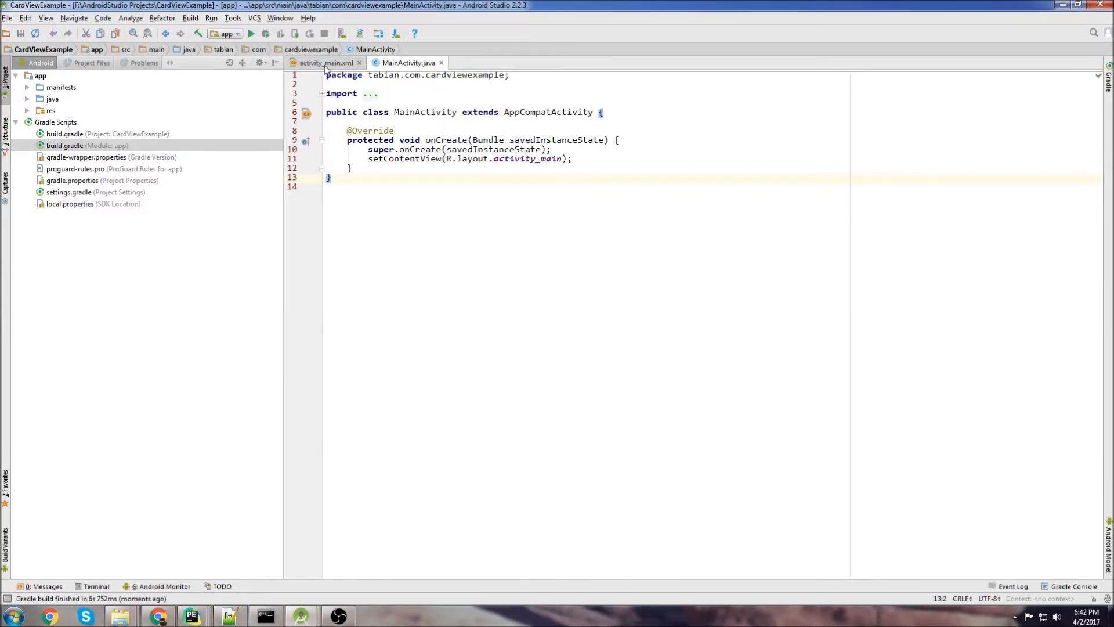
# Step: Remove the Hello World TextView from activity_main.xml and start a new tag inside RelativeLayout
pyautogui.click(321, 63)
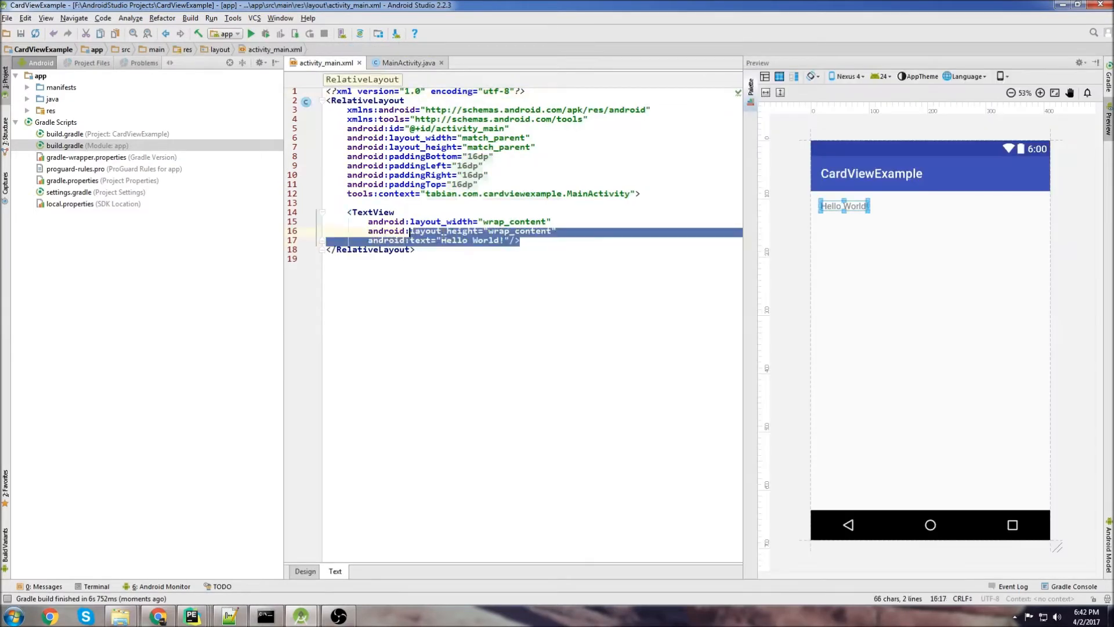
pyautogui.press('Delete')
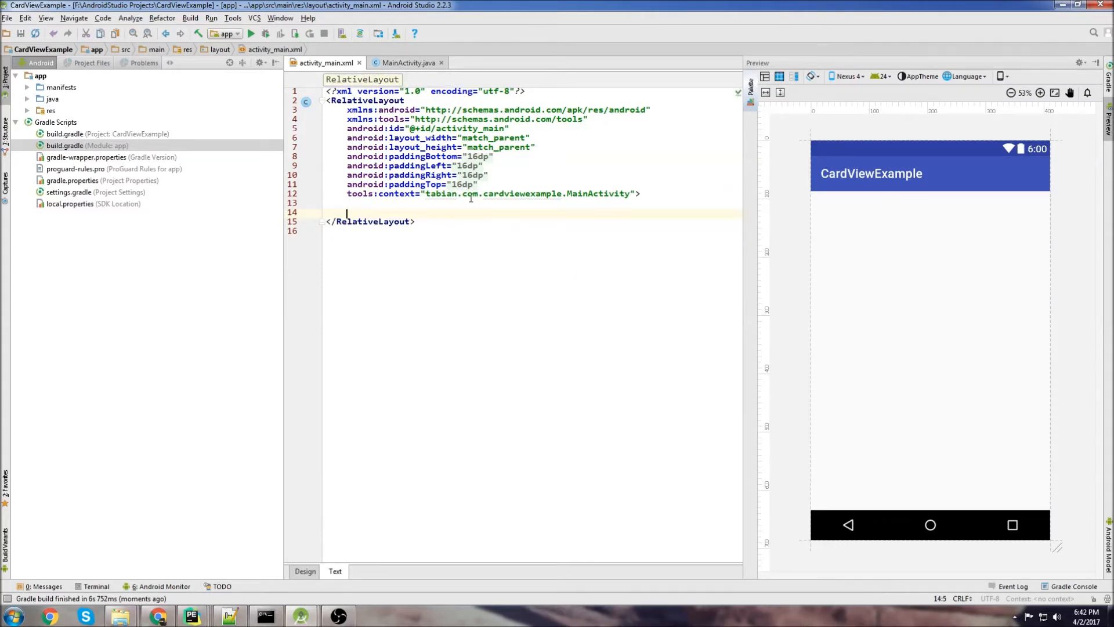
pyautogui.moveTo(346, 156); pyautogui.dragTo(477, 184)
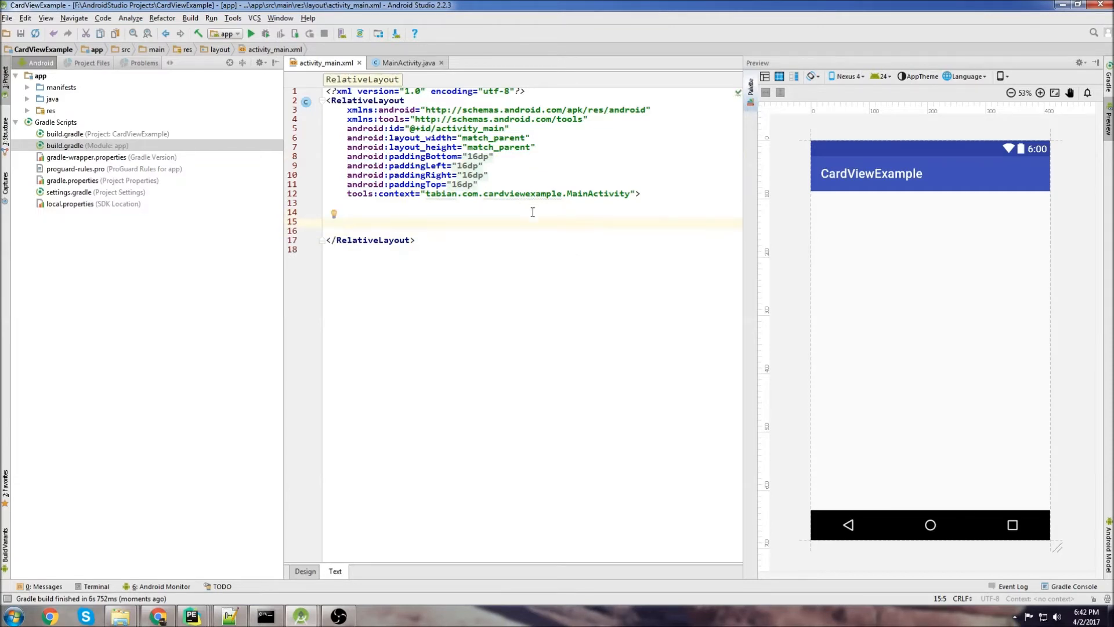
pyautogui.write('<')
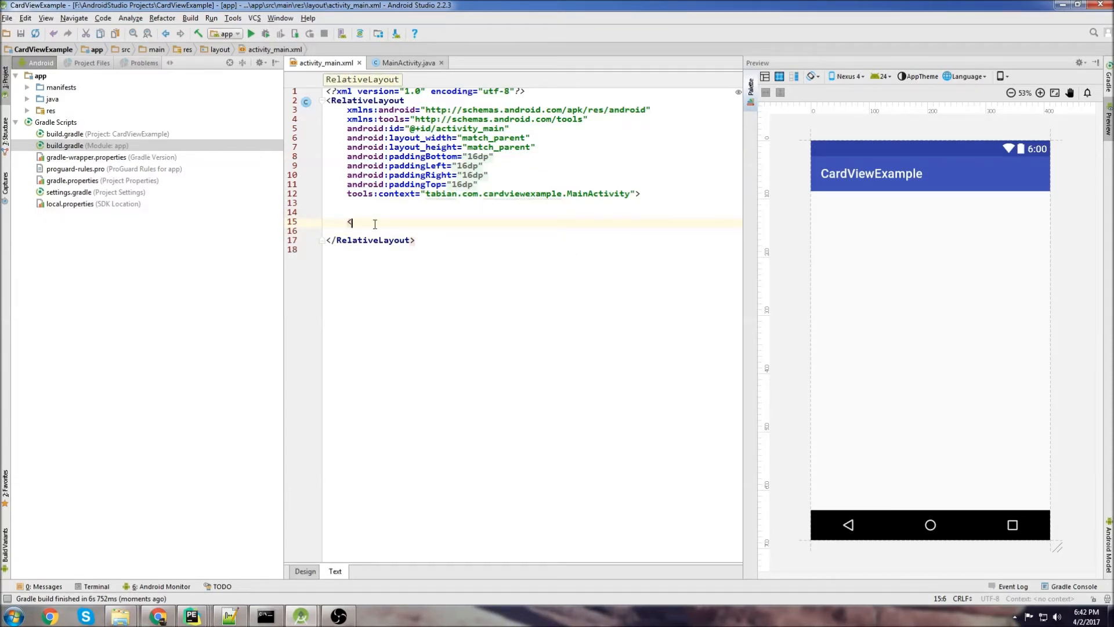
pyautogui.write('<')
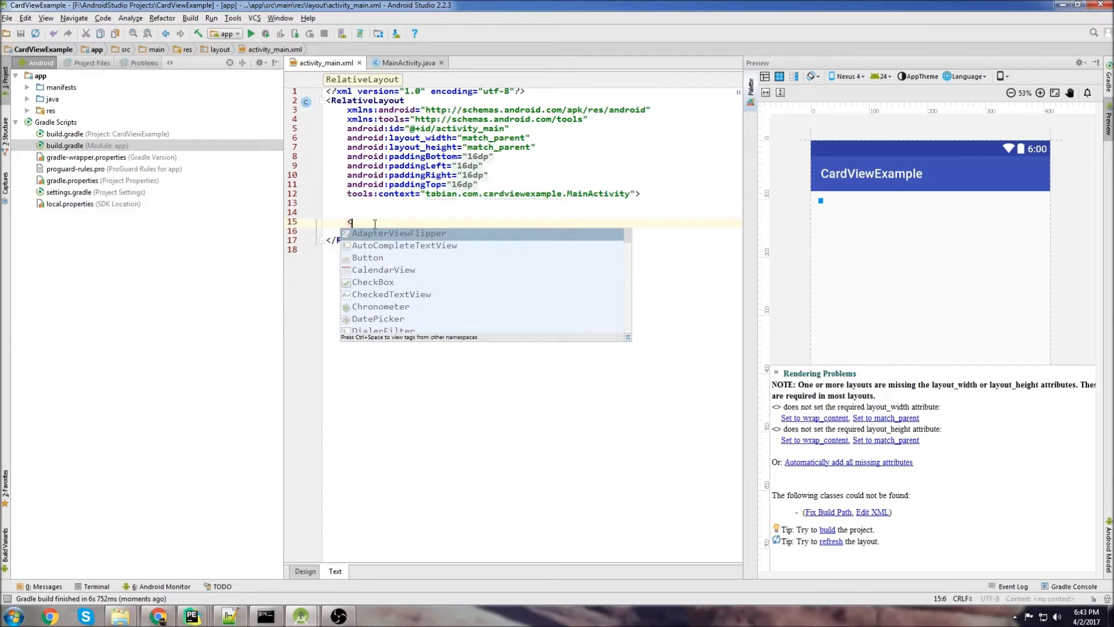
# Step: Add a CardView (match_parent wide, 200dp tall) holding an ImageView, then begin a LinearLayout
pyautogui.write('CardView')
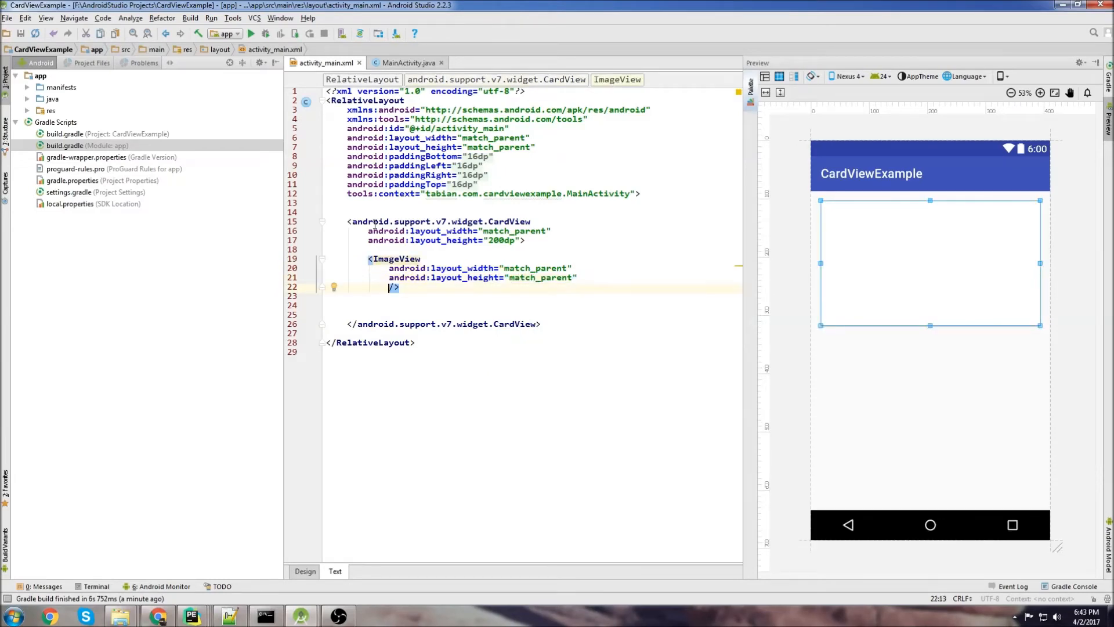
pyautogui.write('LinearLayout')
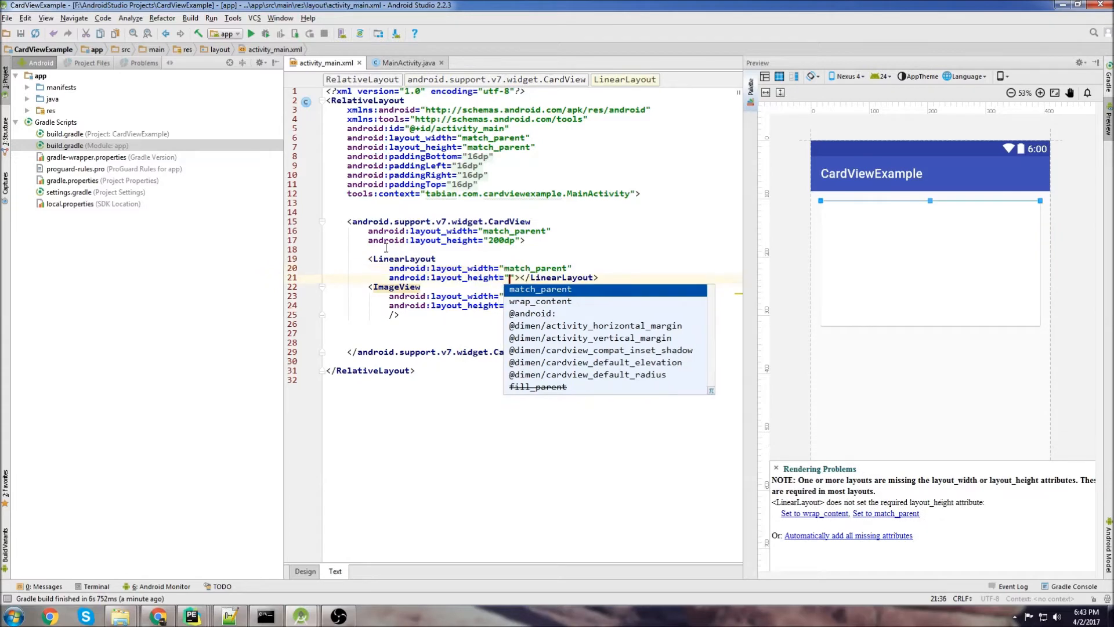
# Step: Make the LinearLayout match_parent and vertical around the ImageView, and start a TextView below it
pyautogui.click(540, 288)
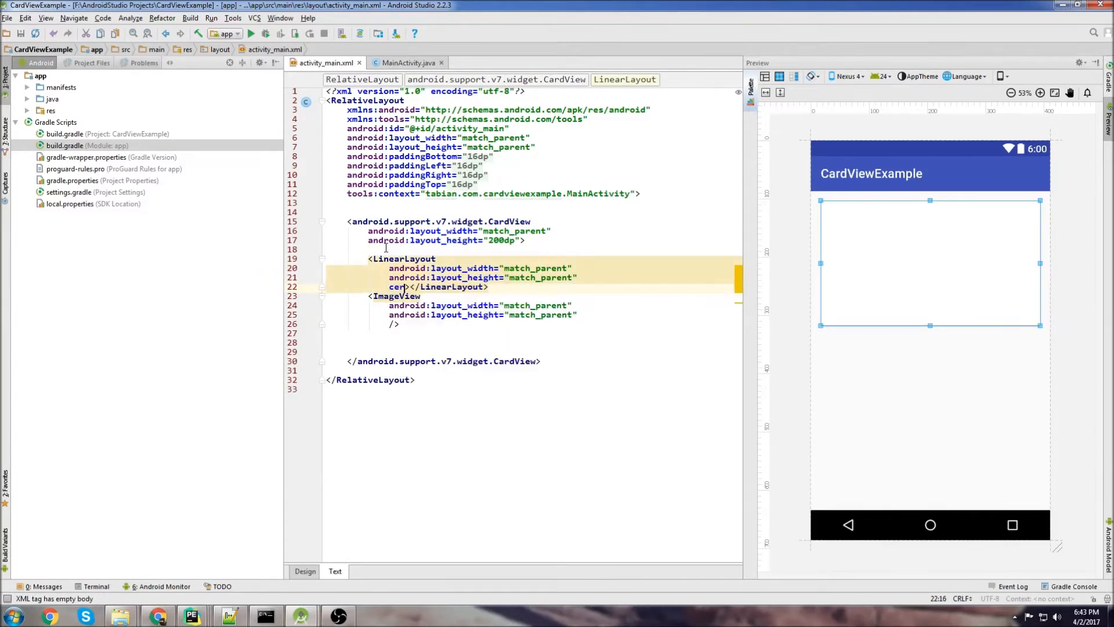
pyautogui.write('vertical">')
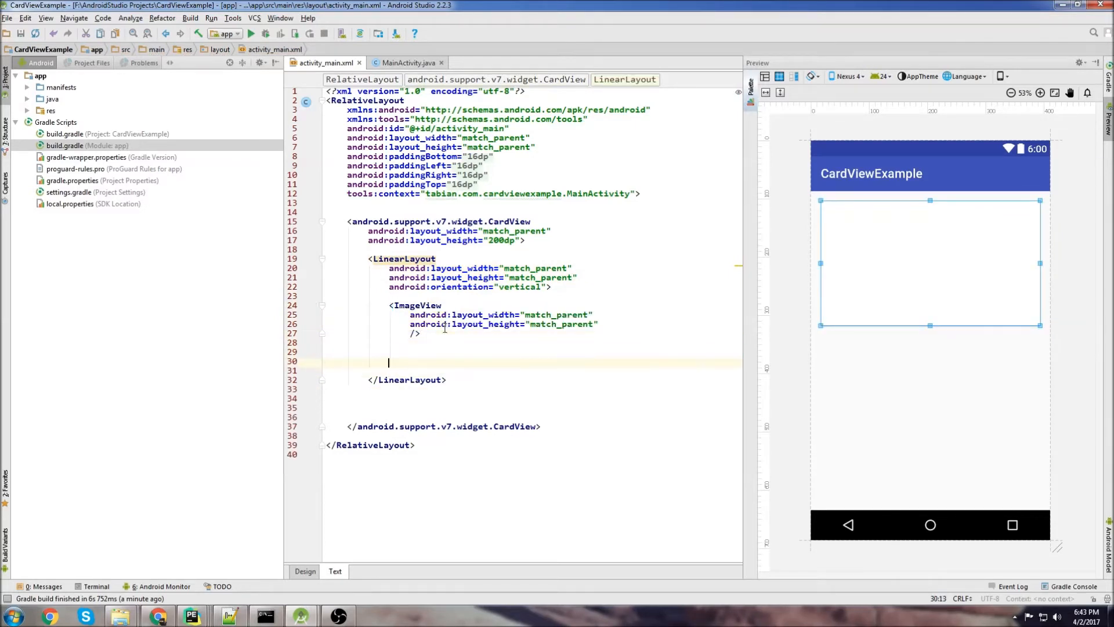
pyautogui.write('<TextView')
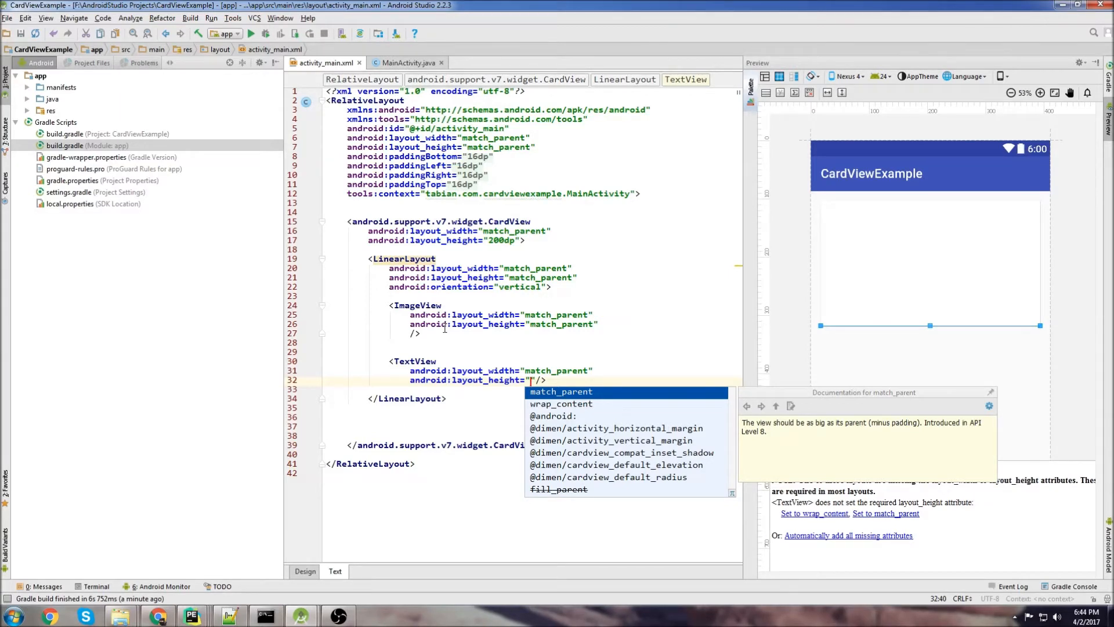
# Step: Give the TextView the text 'Card Title' and set the ImageView height to 170dp
pyautogui.press('Escape')
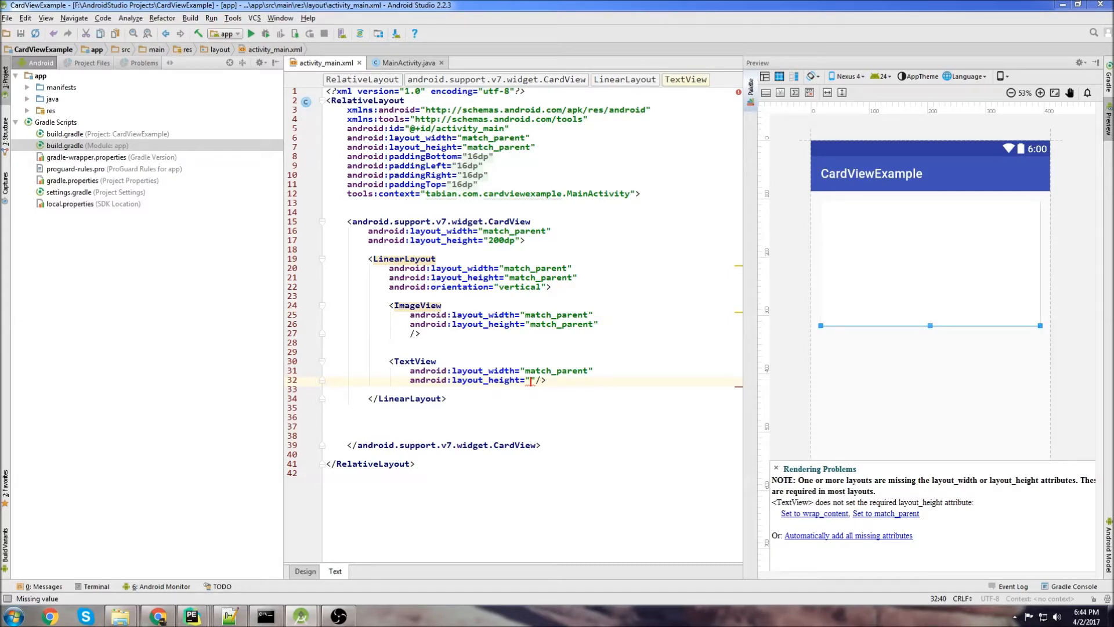
pyautogui.moveTo(699, 416)
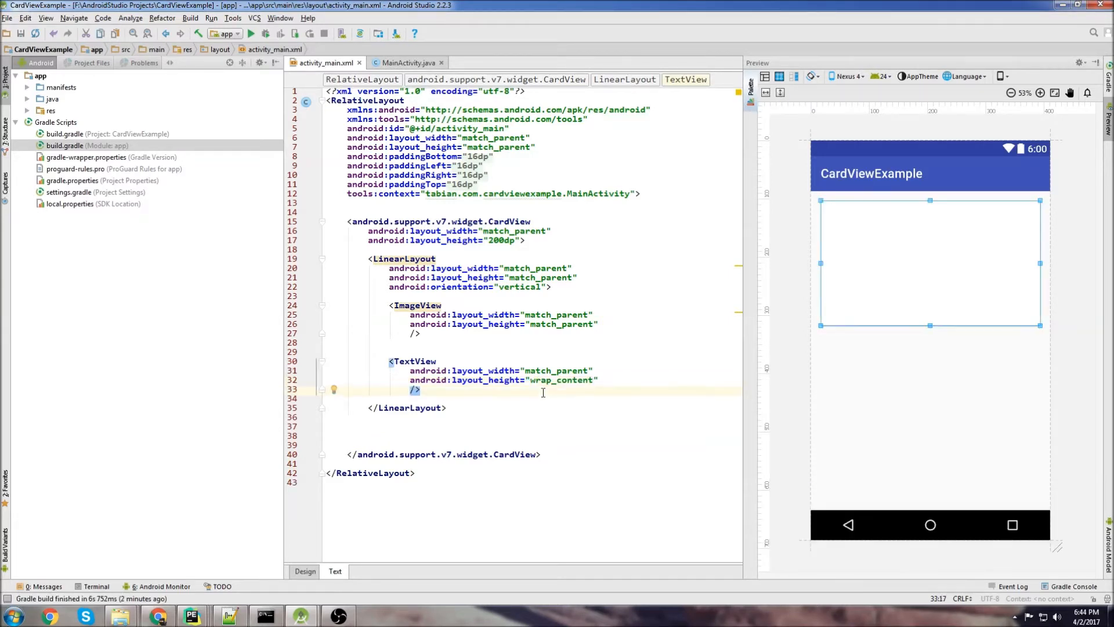
pyautogui.write('android:text=""')
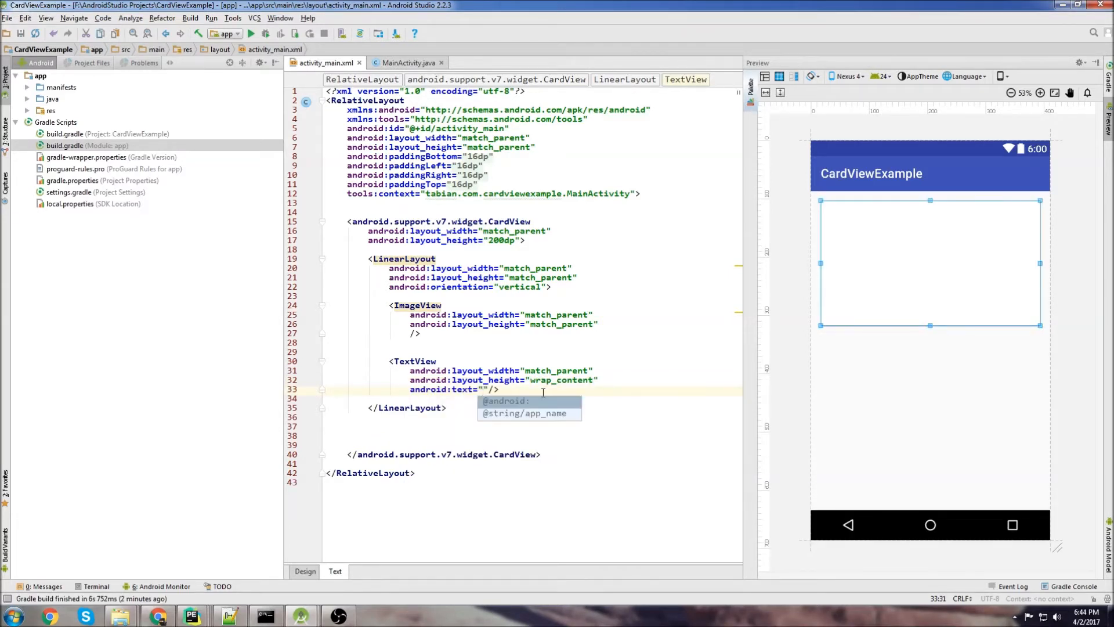
pyautogui.write('Card Title')
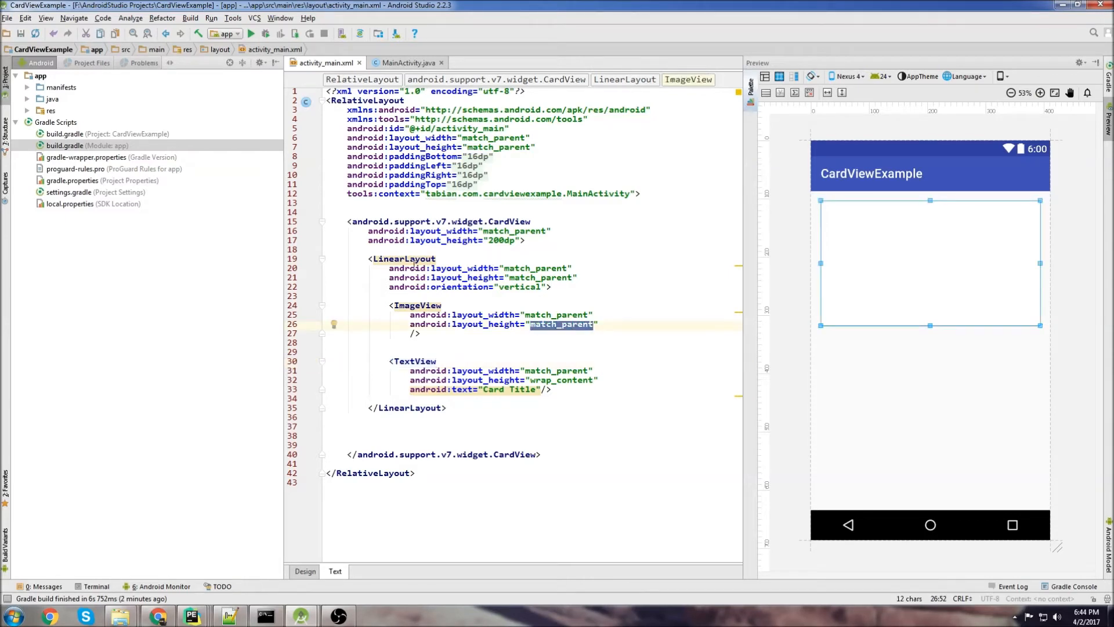
pyautogui.moveTo(564, 328)
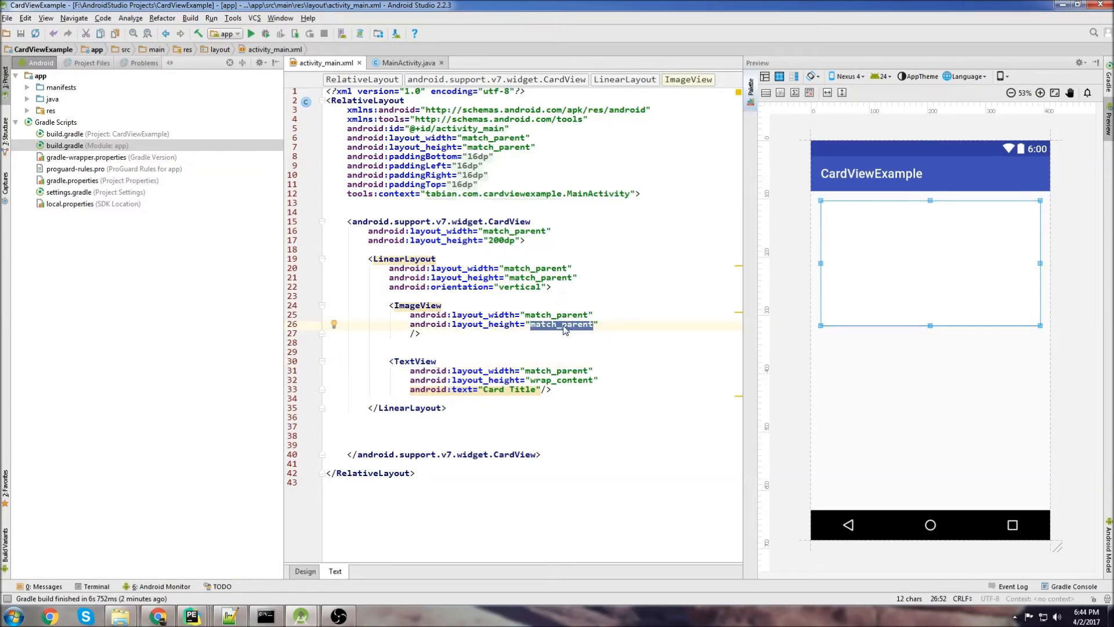
pyautogui.write('170dp')
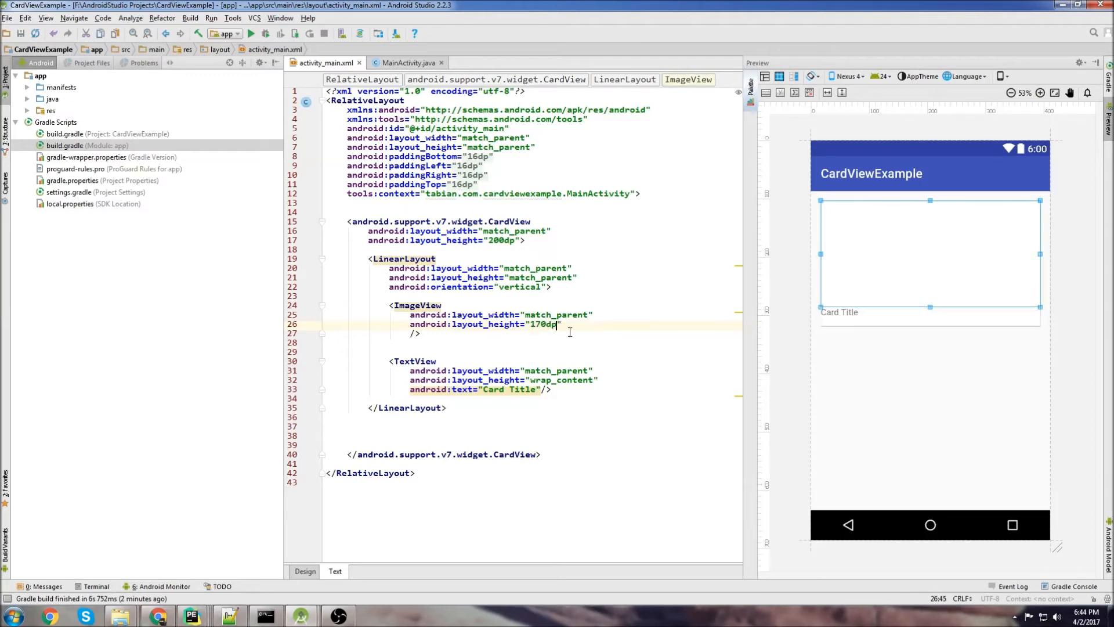
pyautogui.moveTo(841, 318)
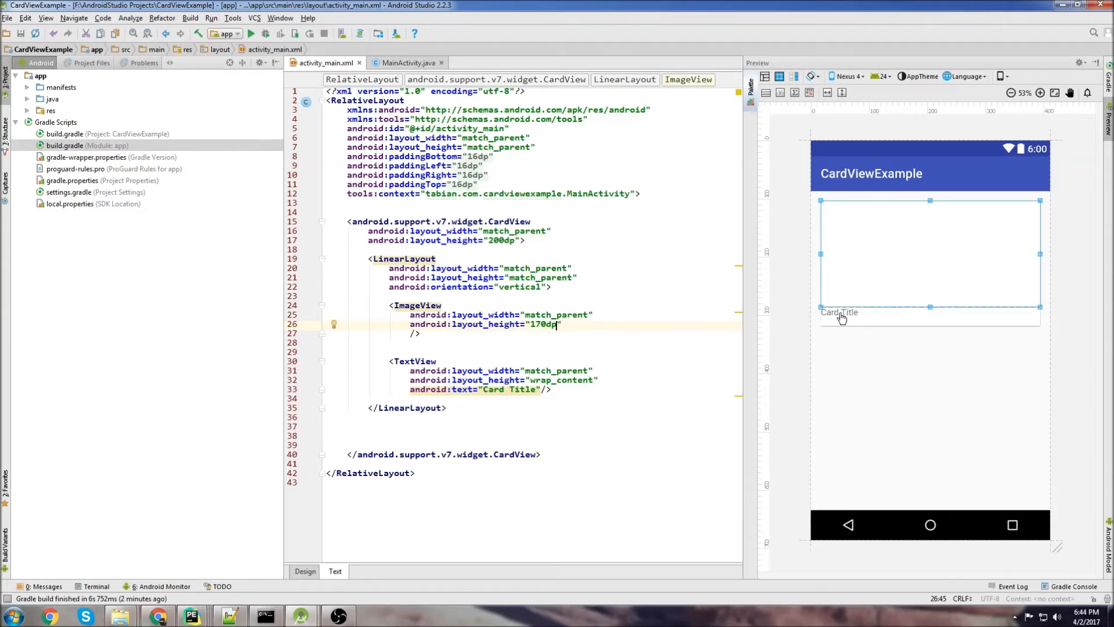
pyautogui.moveTo(888, 310)
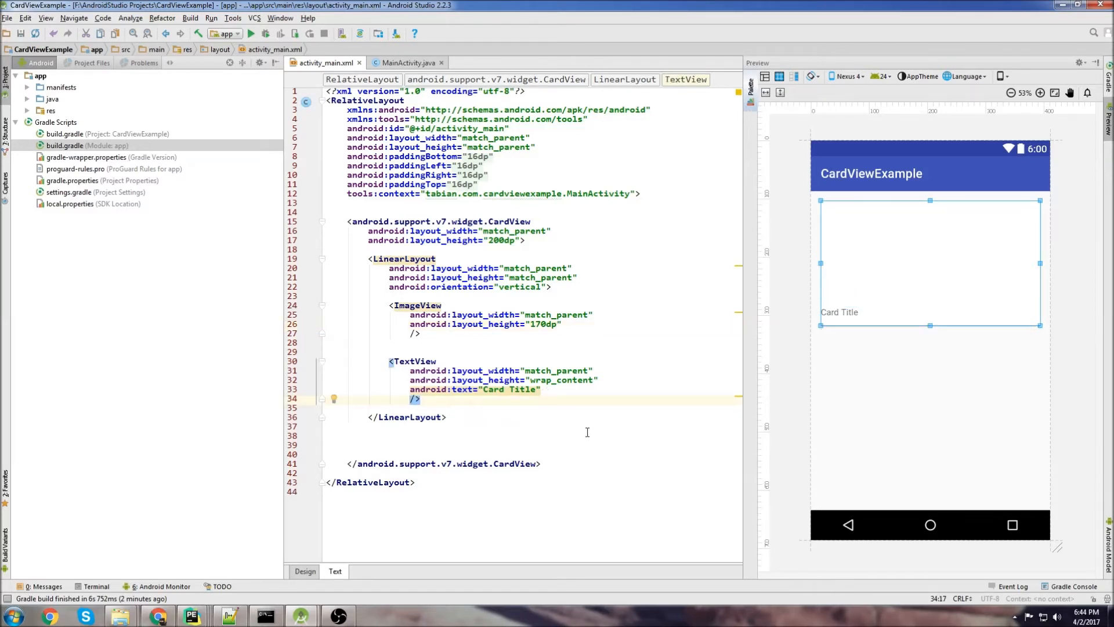
# Step: Give the TextView id cardTitle and the ImageView id cardImage
pyautogui.write('vert')
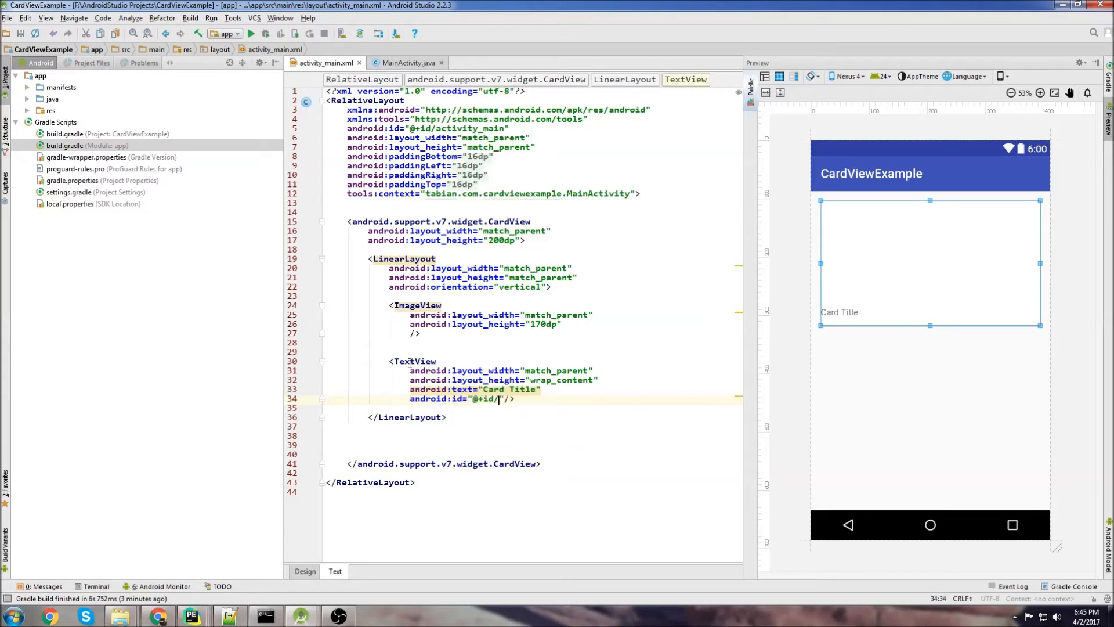
pyautogui.write('cardti')
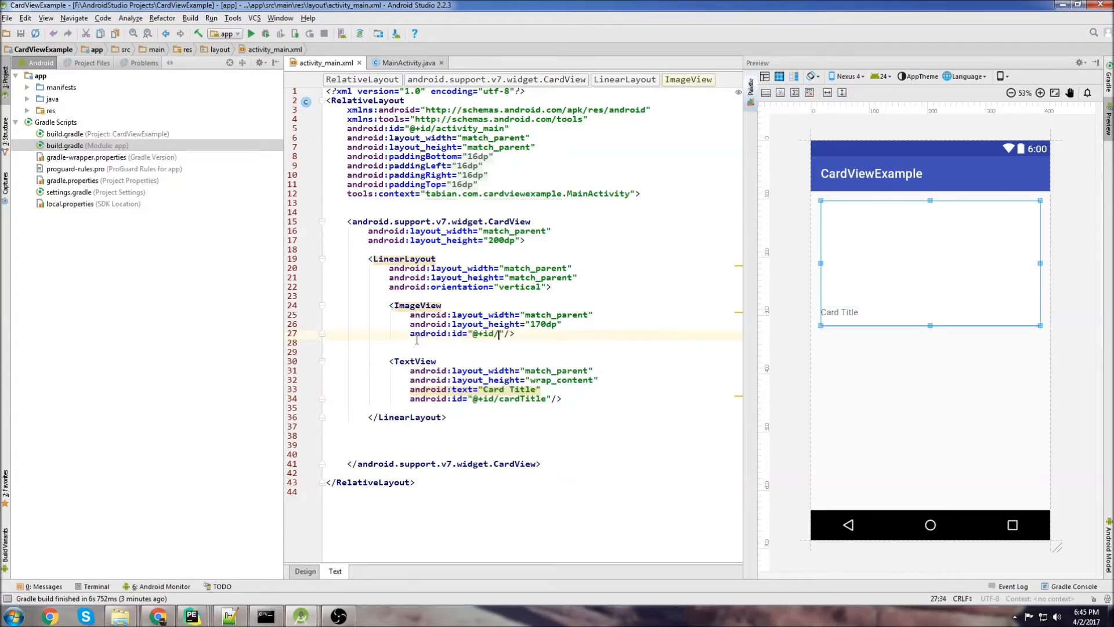
pyautogui.write('ima')
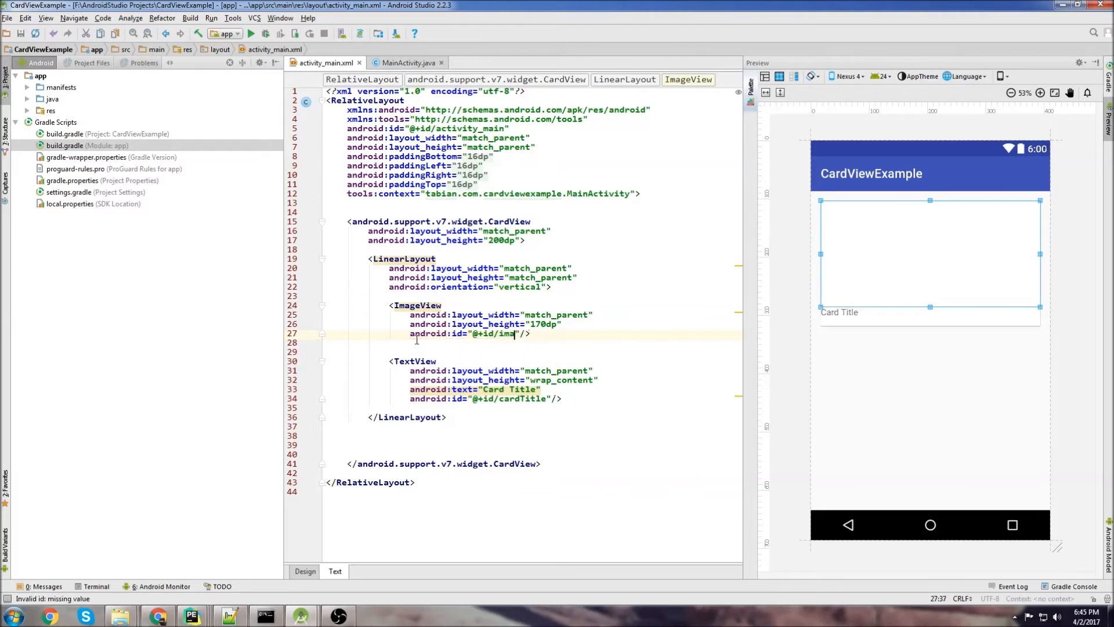
pyautogui.write('cardImag')
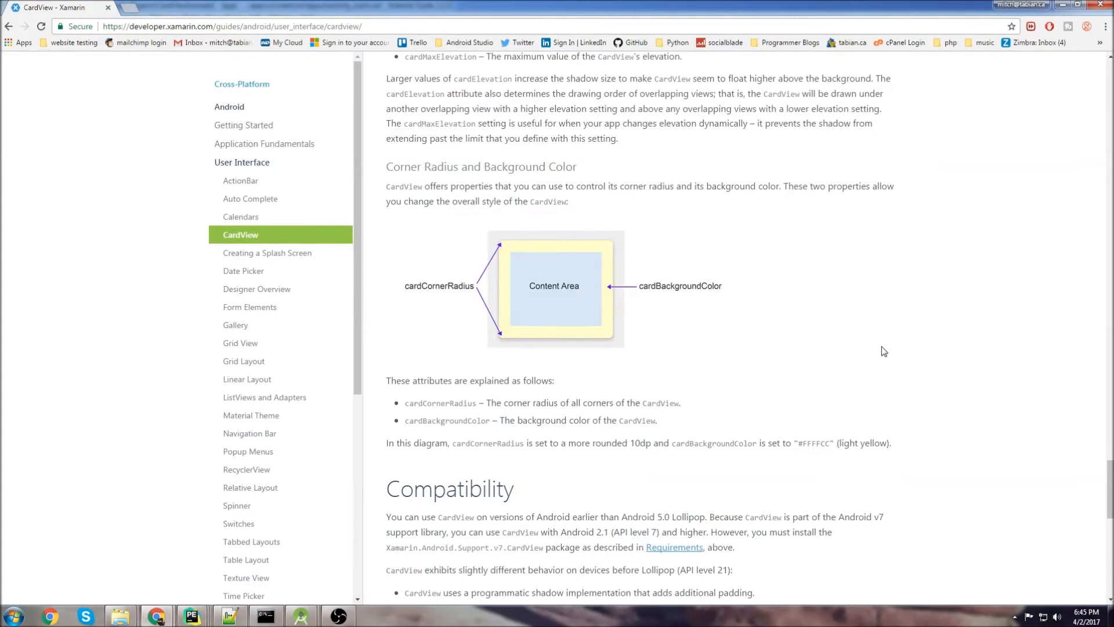
# Step: Scroll the Xamarin guide to its Corner Radius and Background Color section
pyautogui.scroll(3)
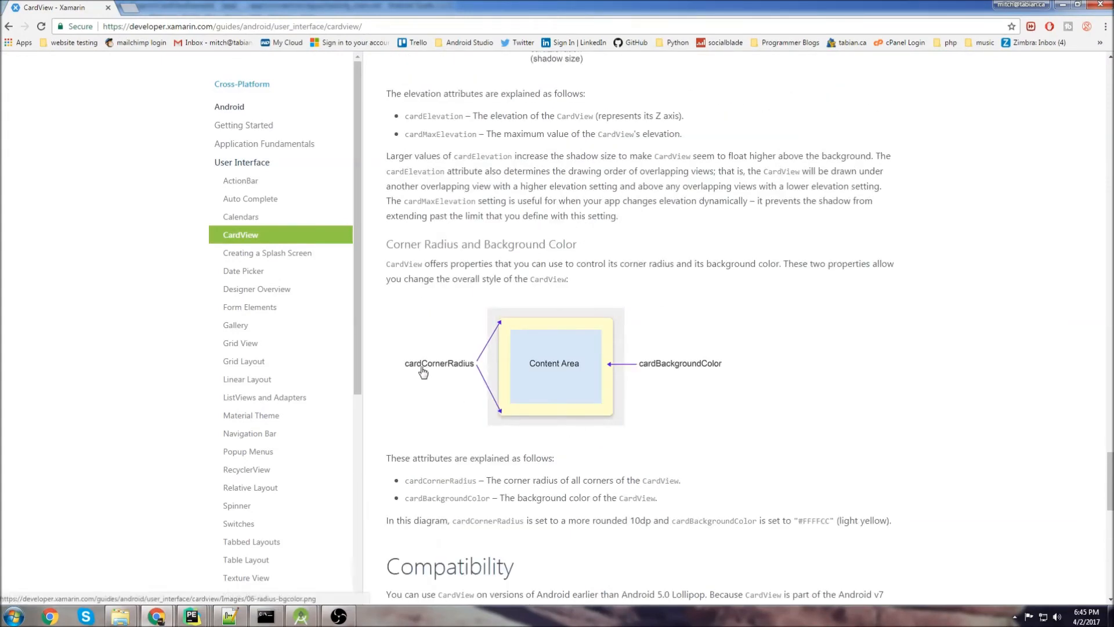
pyautogui.scroll(-3)
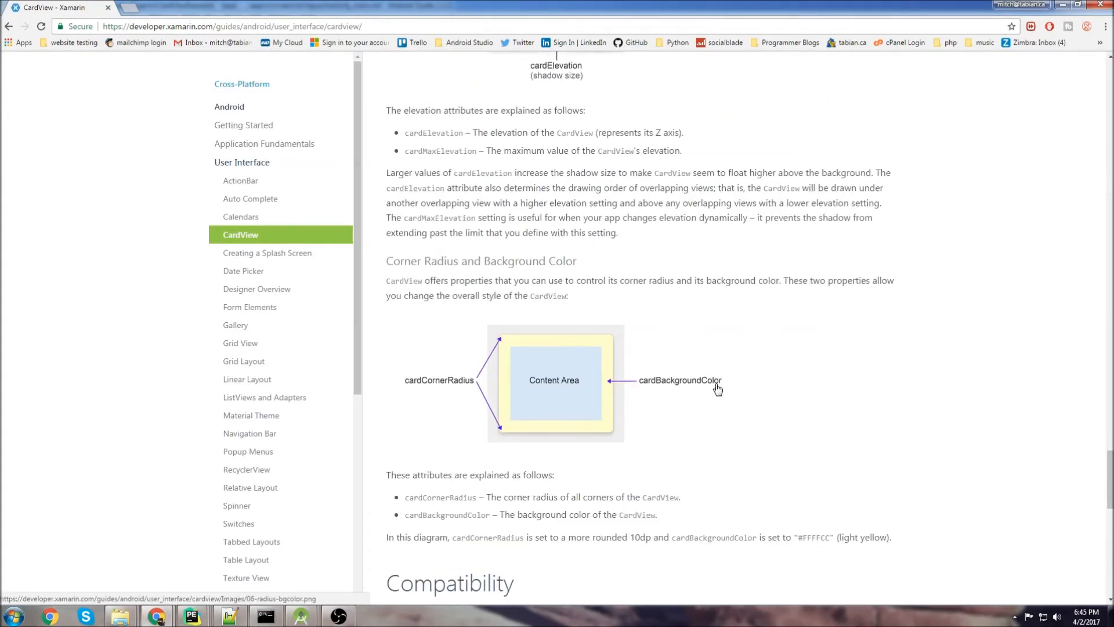
pyautogui.scroll(3)
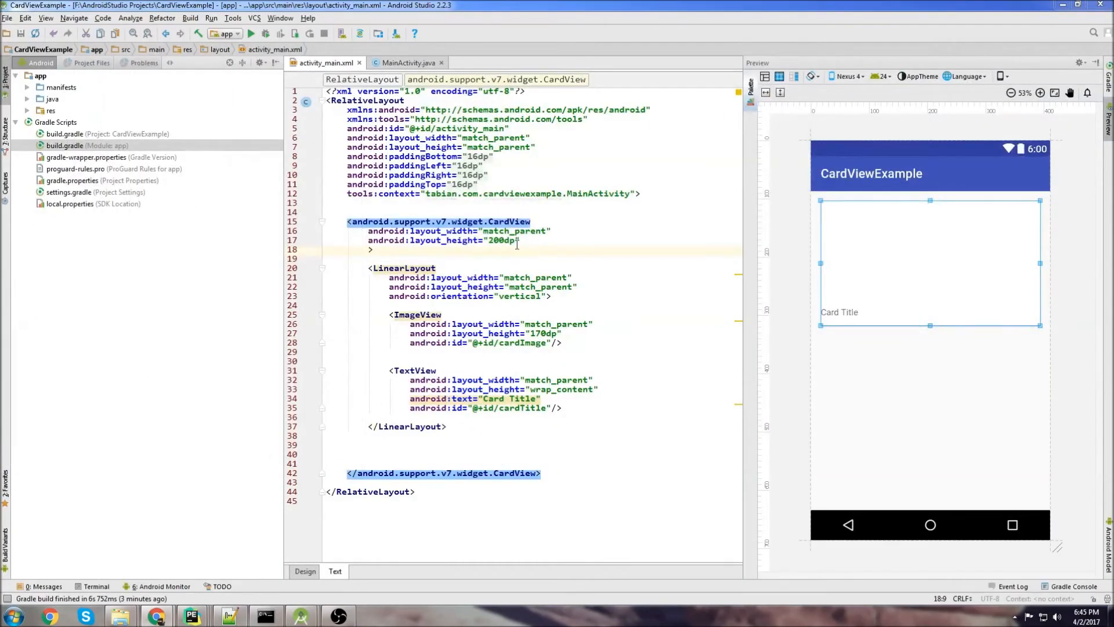
# Step: Set app:cardCornerRadius 5dp and app:cardElevation 15dp on the CardView, starting a padding attribute
pyautogui.write('corn')
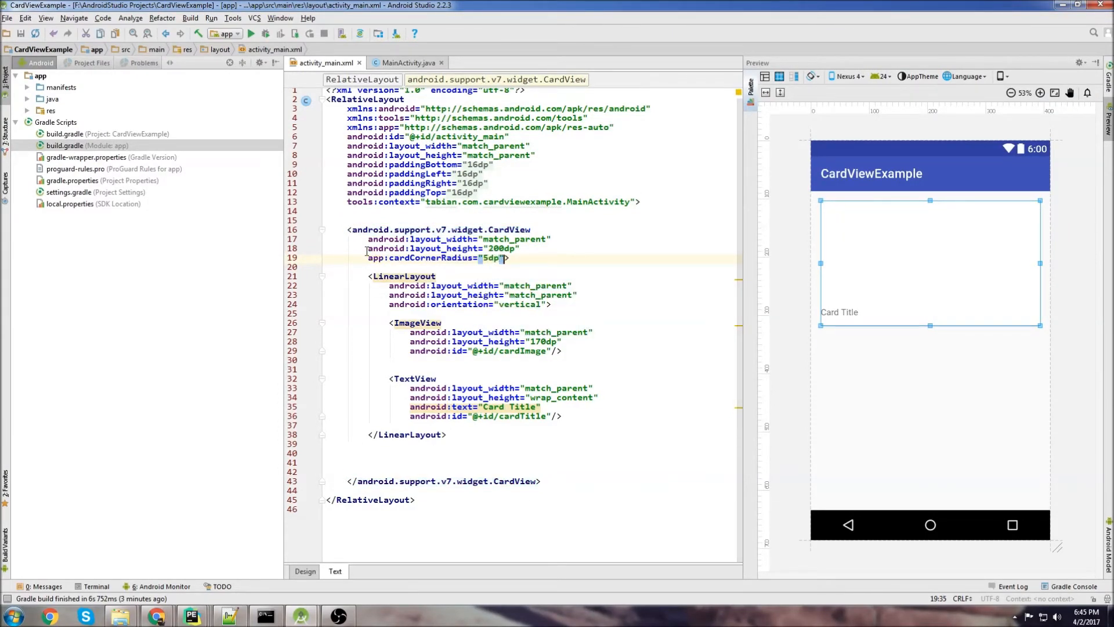
pyautogui.write('el>')
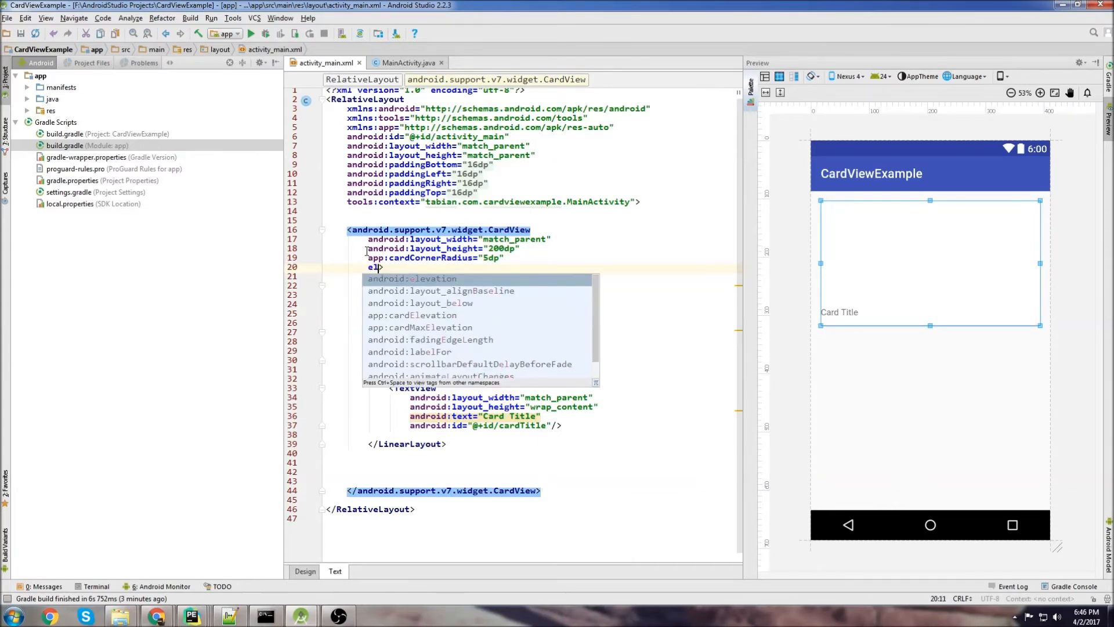
pyautogui.write('cardElevation="')
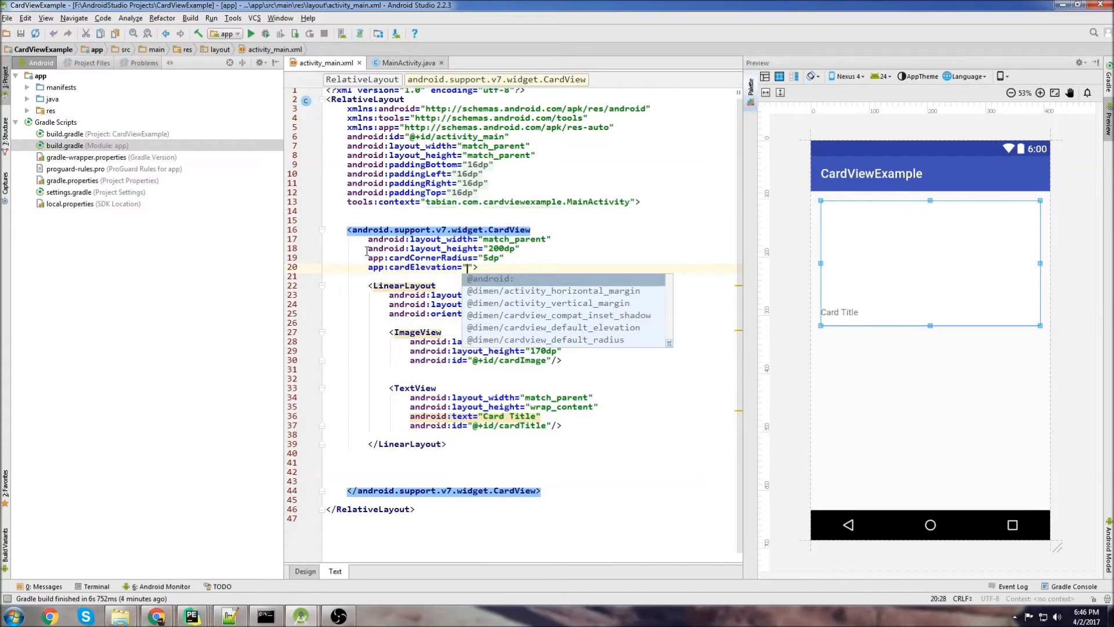
pyautogui.write('15dp')
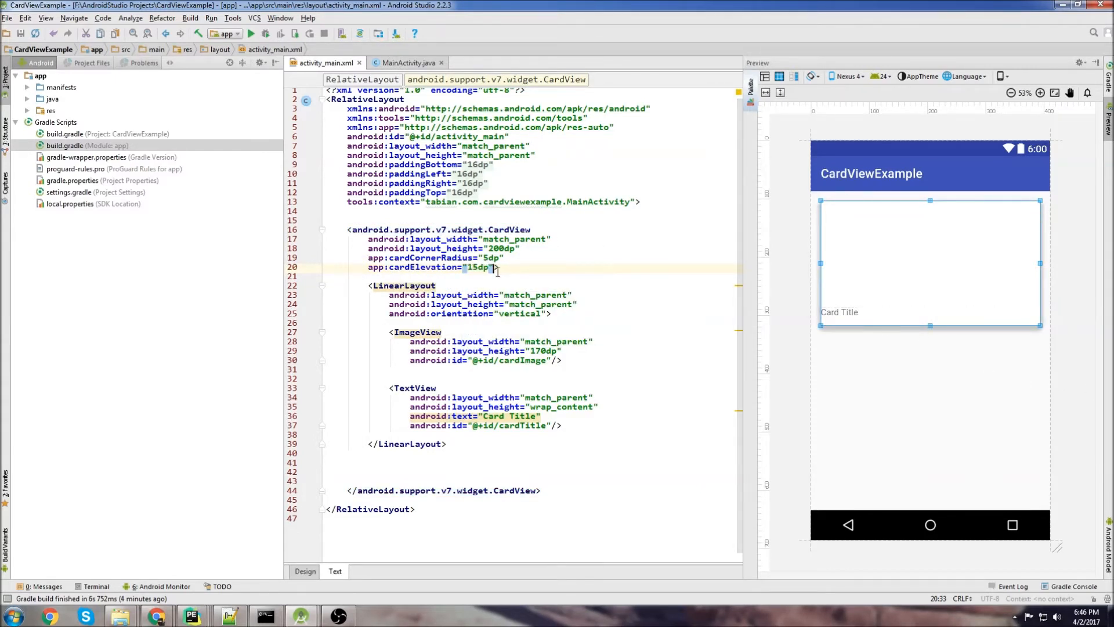
pyautogui.write('paddingLeft="1">')
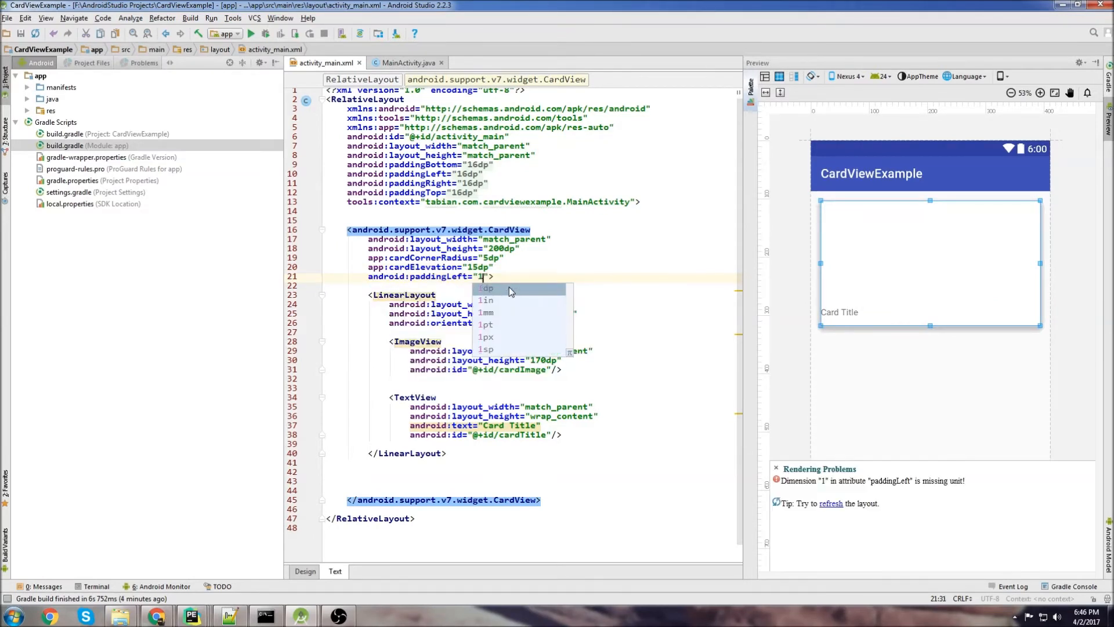
# Step: Give the CardView 10dp paddingLeft, paddingRight, paddingTop and paddingBottom attributes
pyautogui.click(487, 288)
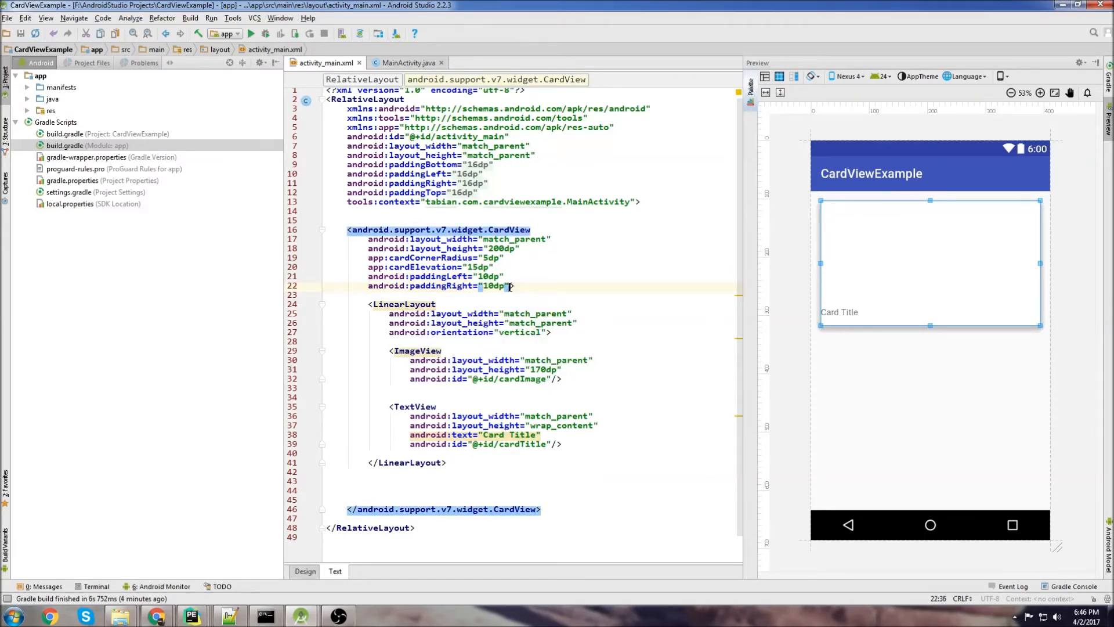
pyautogui.write('paddingTop="10dp">')
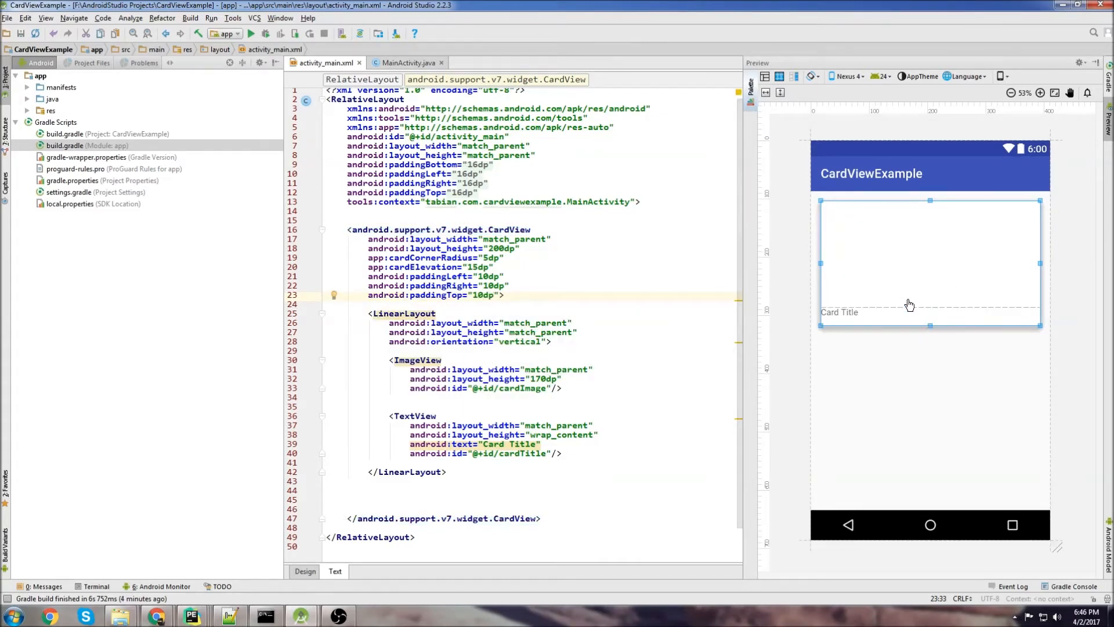
pyautogui.write('android:paddingBottom="10dp">')
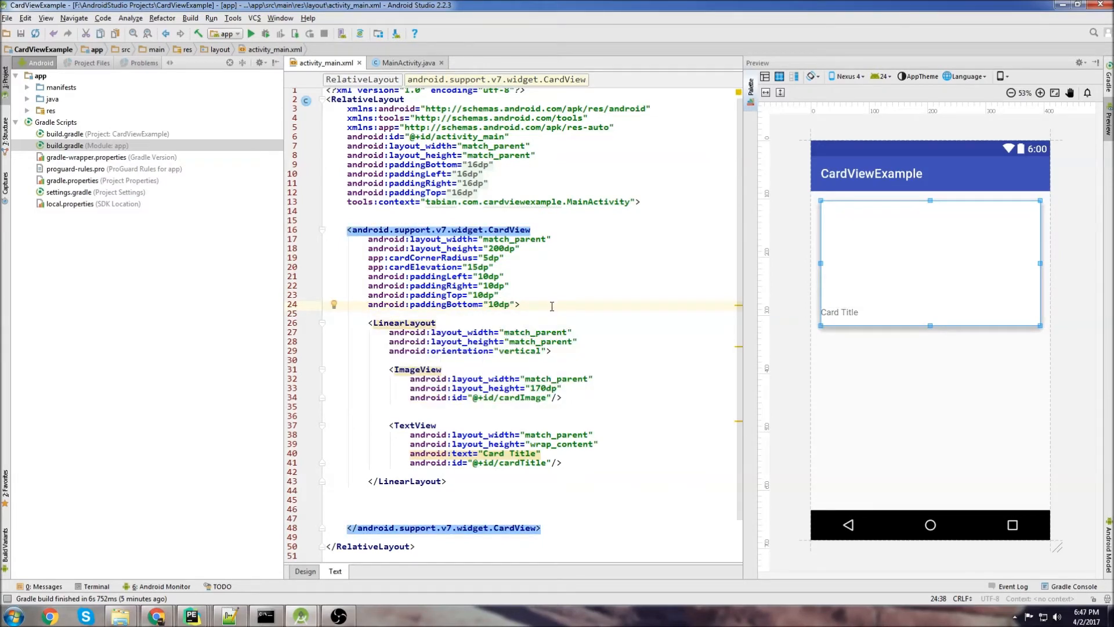
pyautogui.moveTo(577, 281)
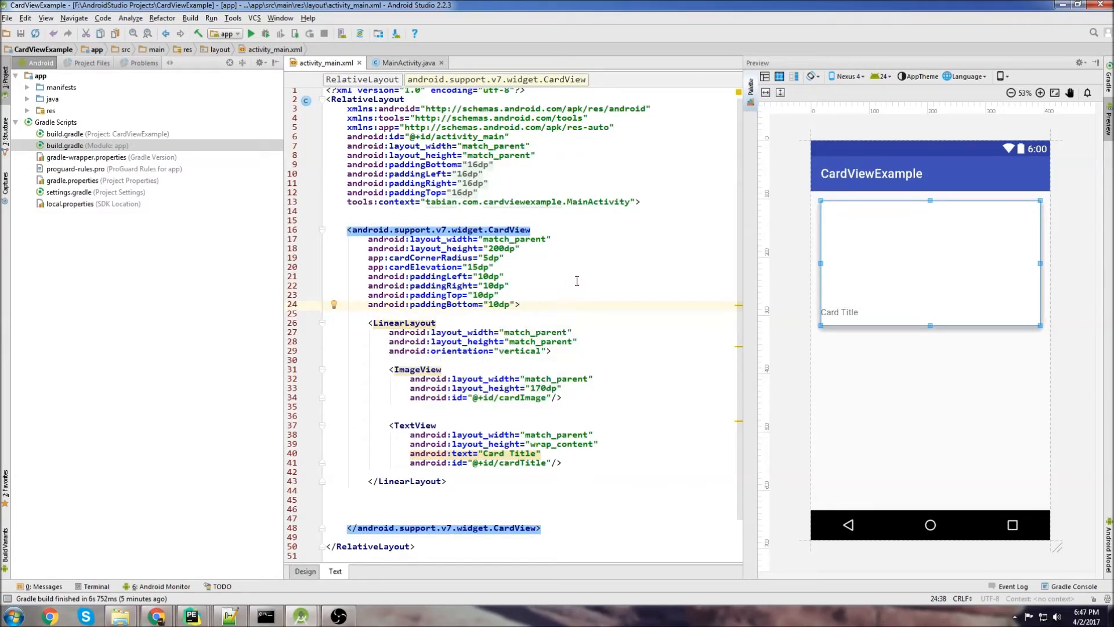
# Step: Place smokey_mountain.jpg in res/drawable, preview it, and return to activity_main.xml
pyautogui.click(27, 111)
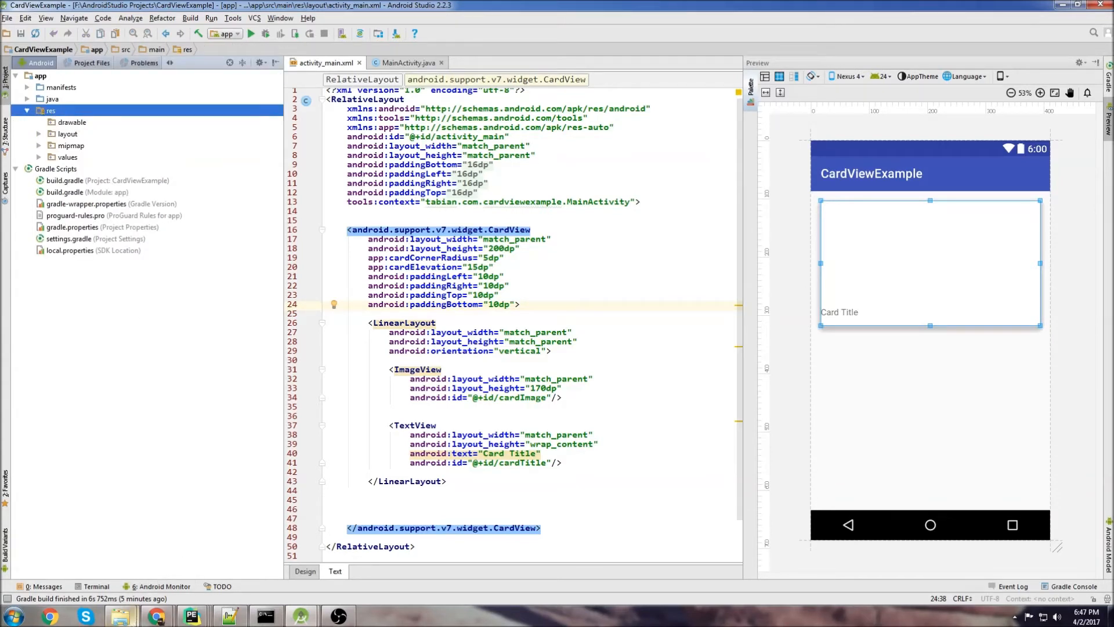
pyautogui.moveTo(121, 615)
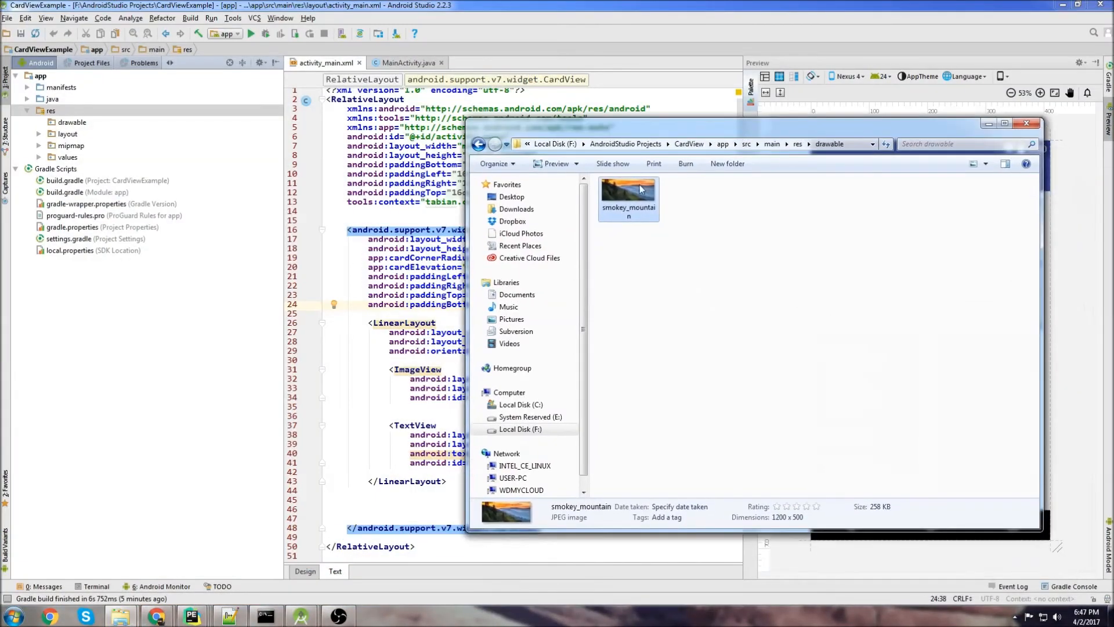
pyautogui.moveTo(664, 242)
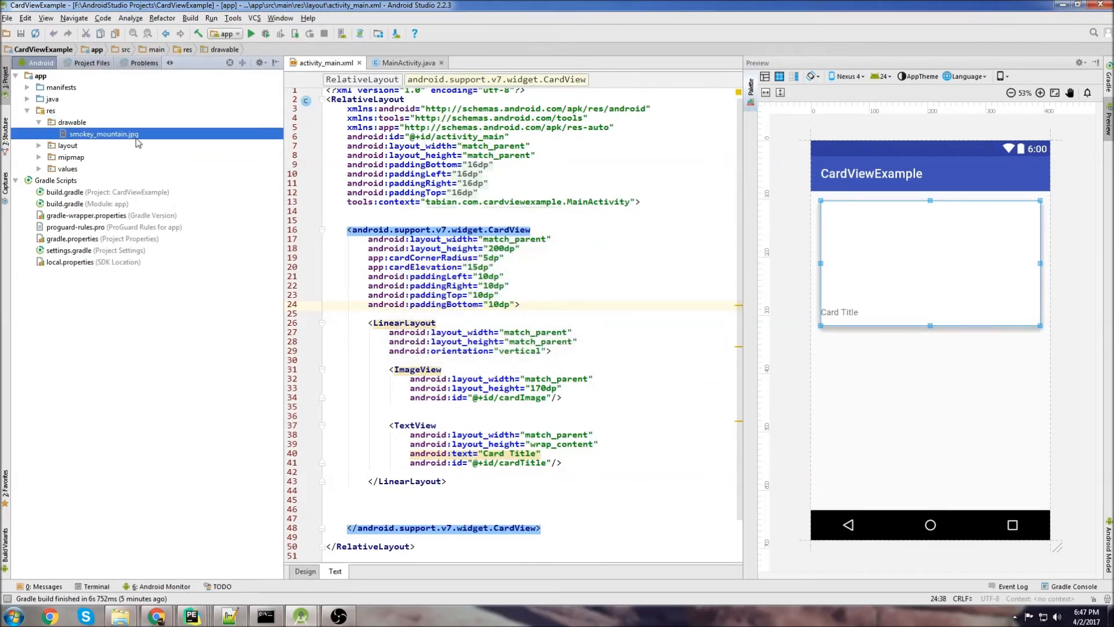
pyautogui.doubleClick(104, 133)
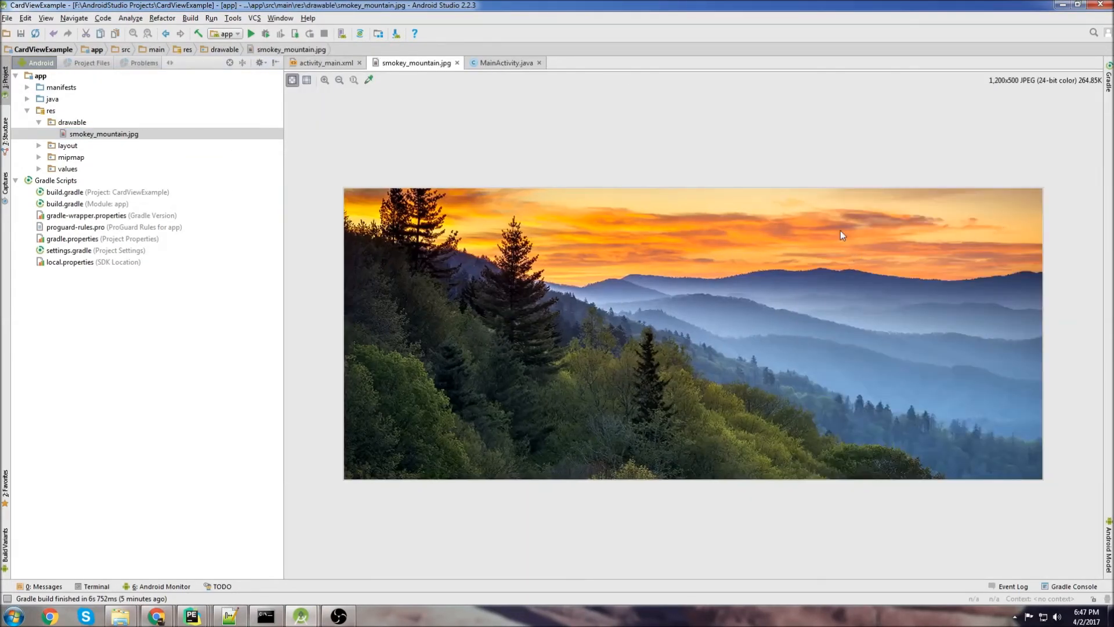
pyautogui.click(322, 63)
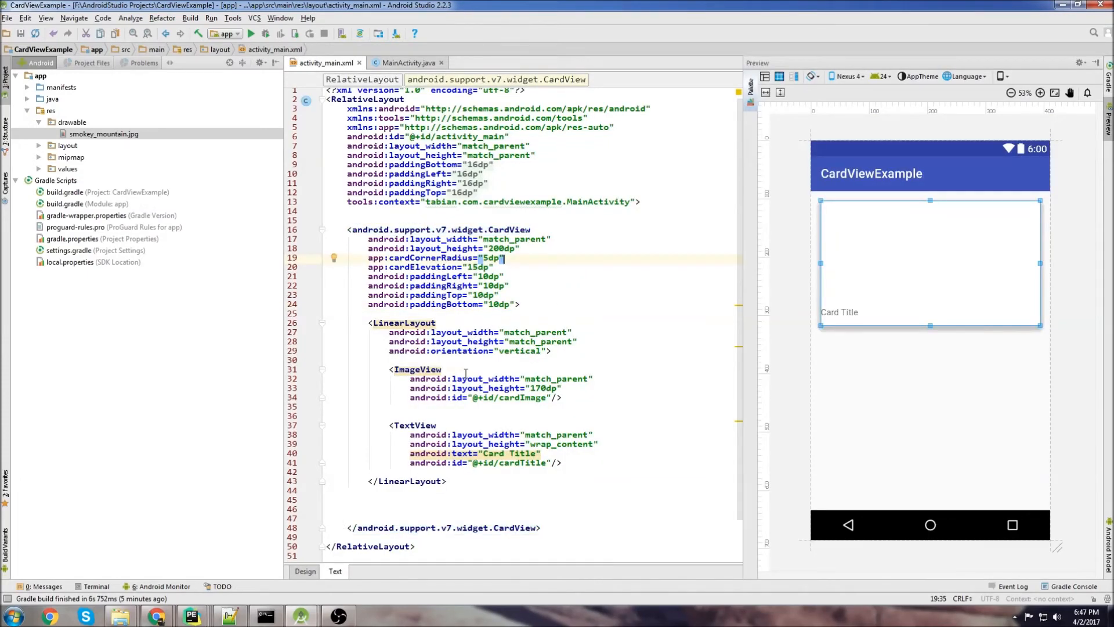
pyautogui.click(441, 369)
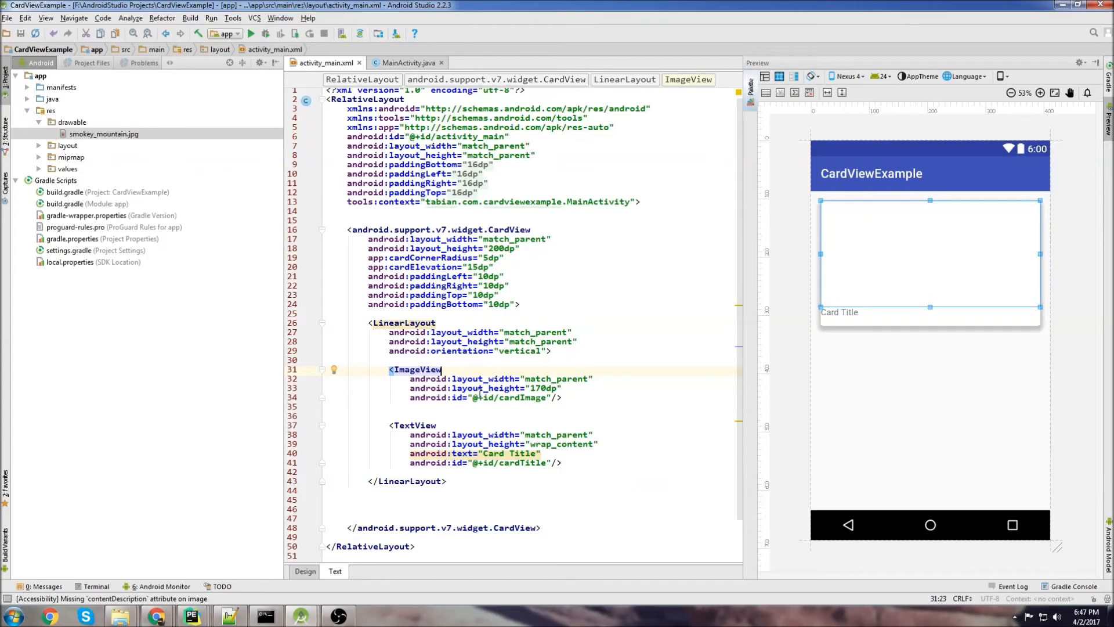
pyautogui.moveTo(433, 79)
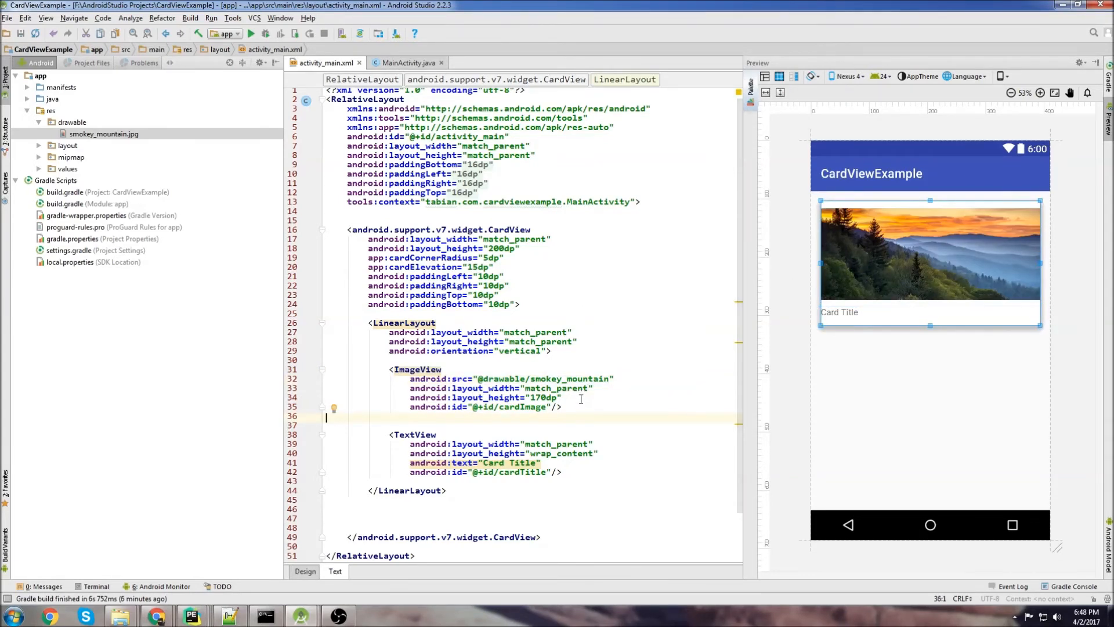
pyautogui.moveTo(607, 389)
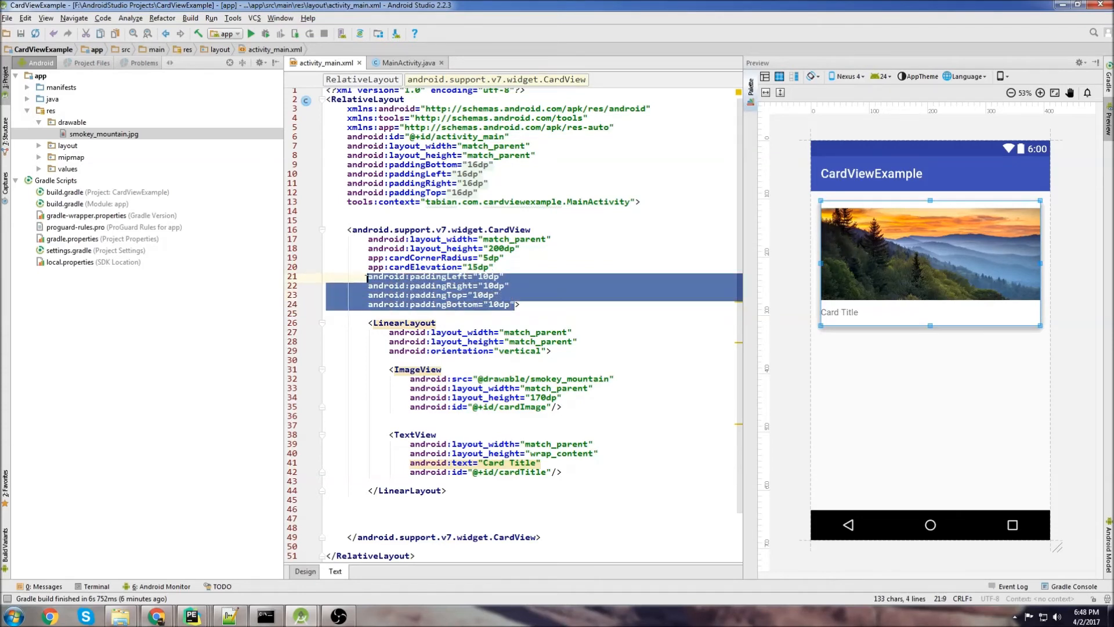
pyautogui.moveTo(822, 247)
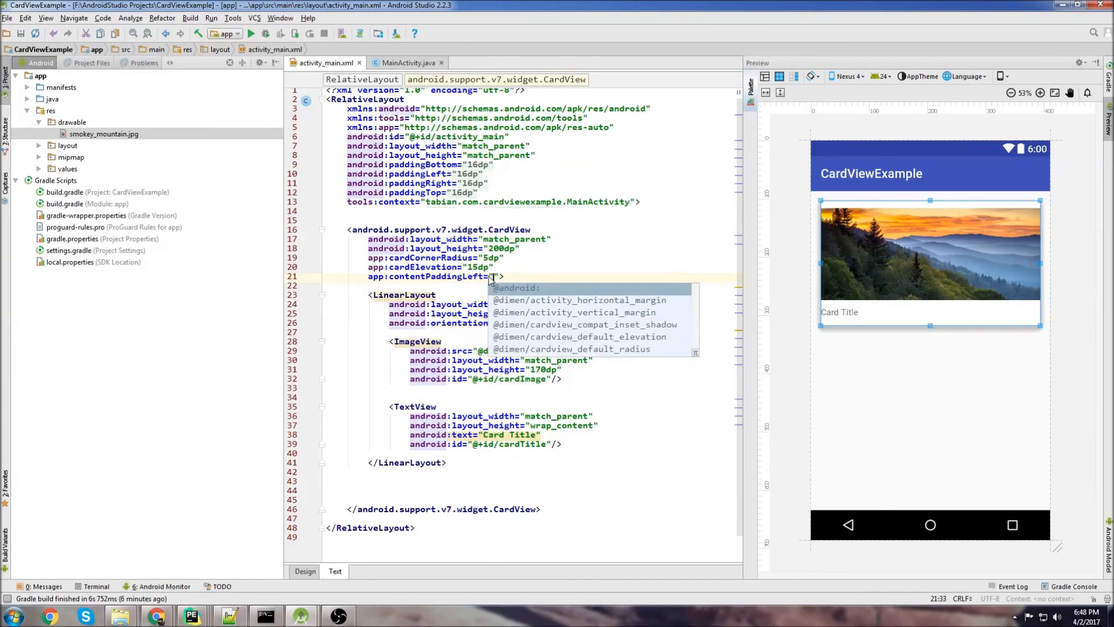
# Step: Give the CardView app:contentPaddingLeft and contentPaddingRight of 10dp
pyautogui.write('10dp')
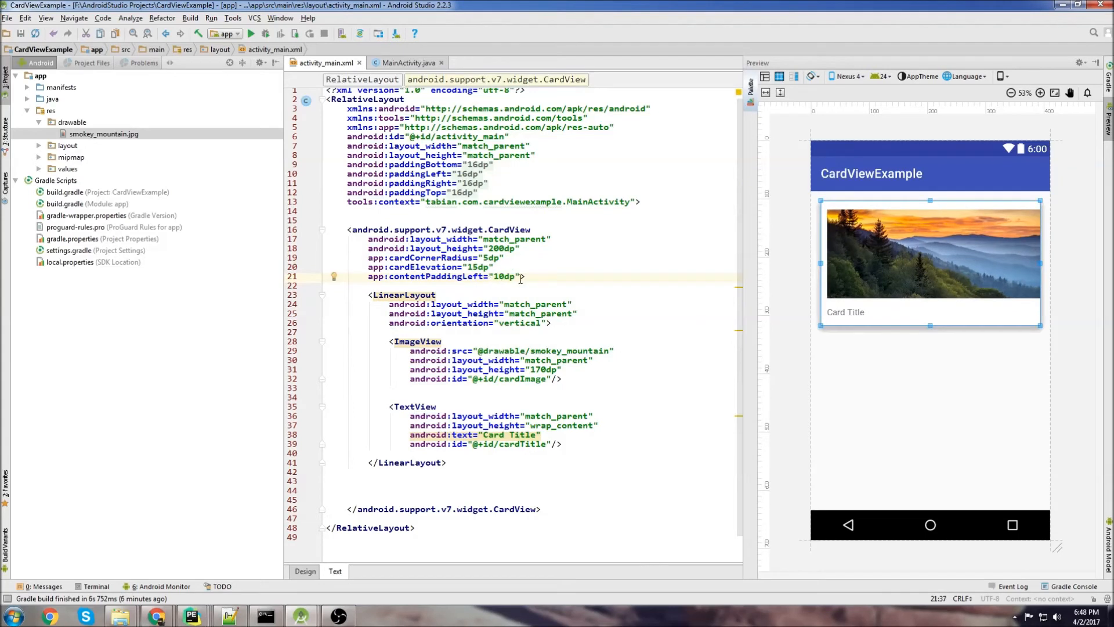
pyautogui.write('contentPaddingRight="10dp">')
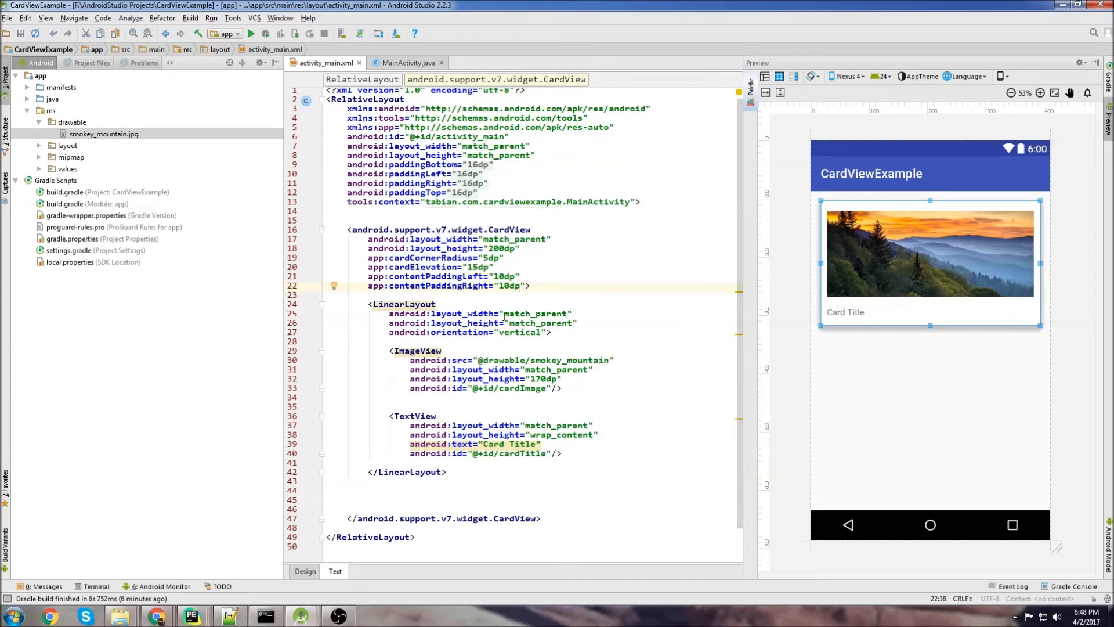
pyautogui.moveTo(884, 276)
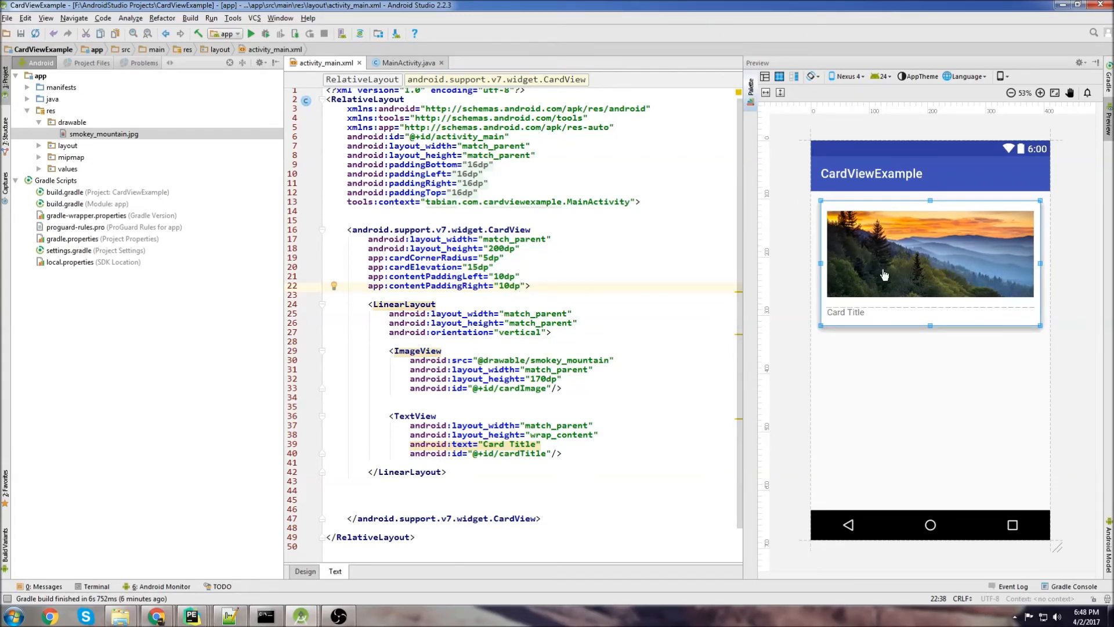
pyautogui.moveTo(860, 321)
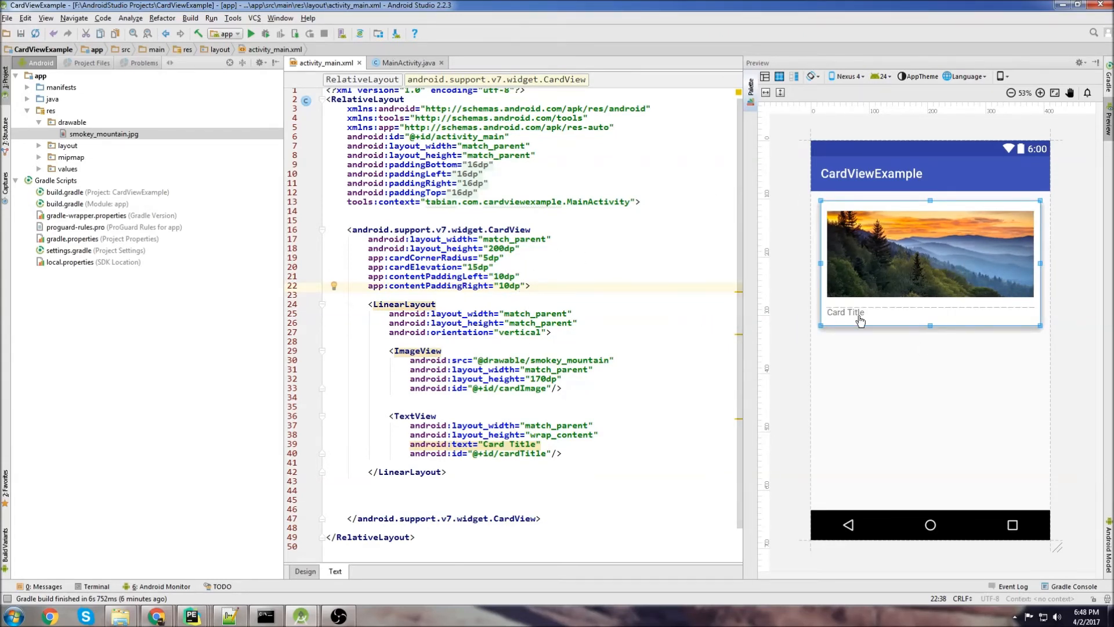
# Step: Remove the ImageView's android:src line and move to MainActivity.java
pyautogui.click(575, 323)
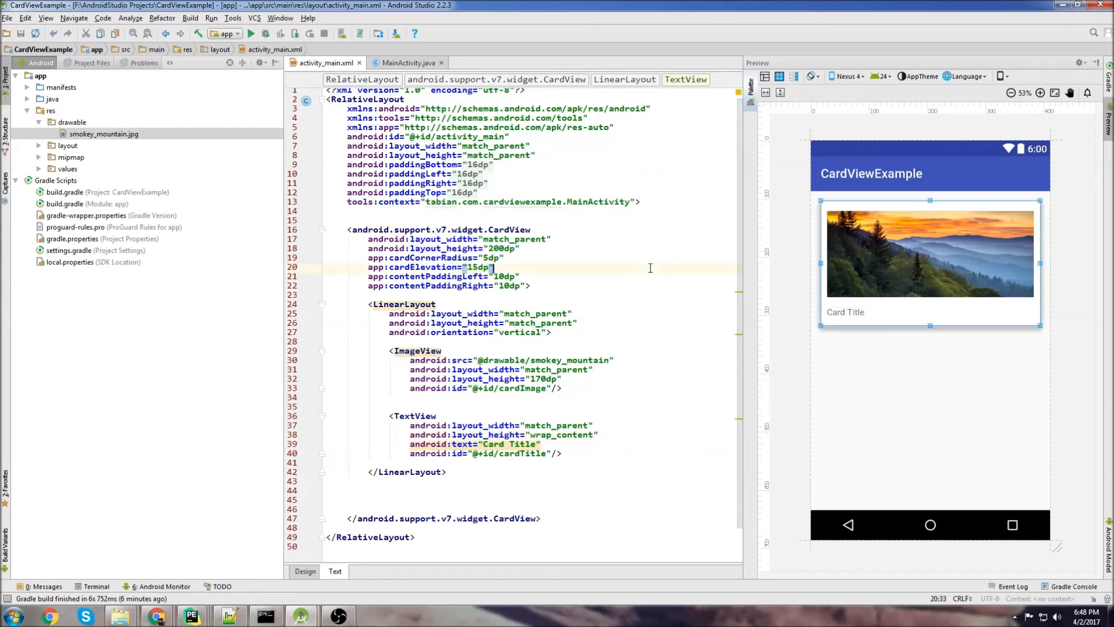
pyautogui.doubleClick(529, 360)
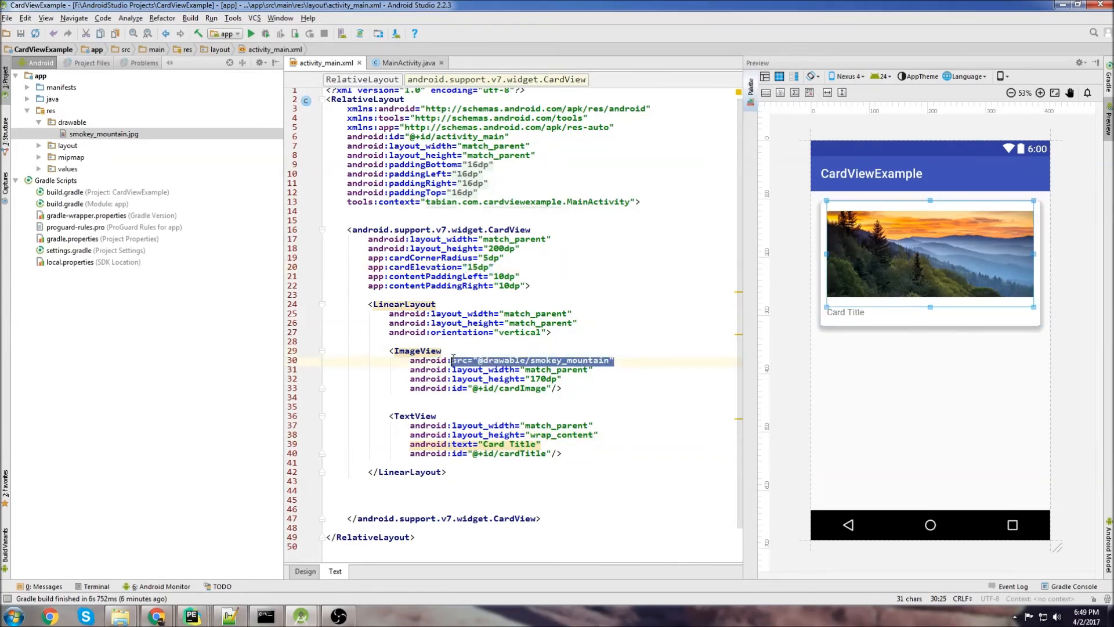
pyautogui.press('Delete')
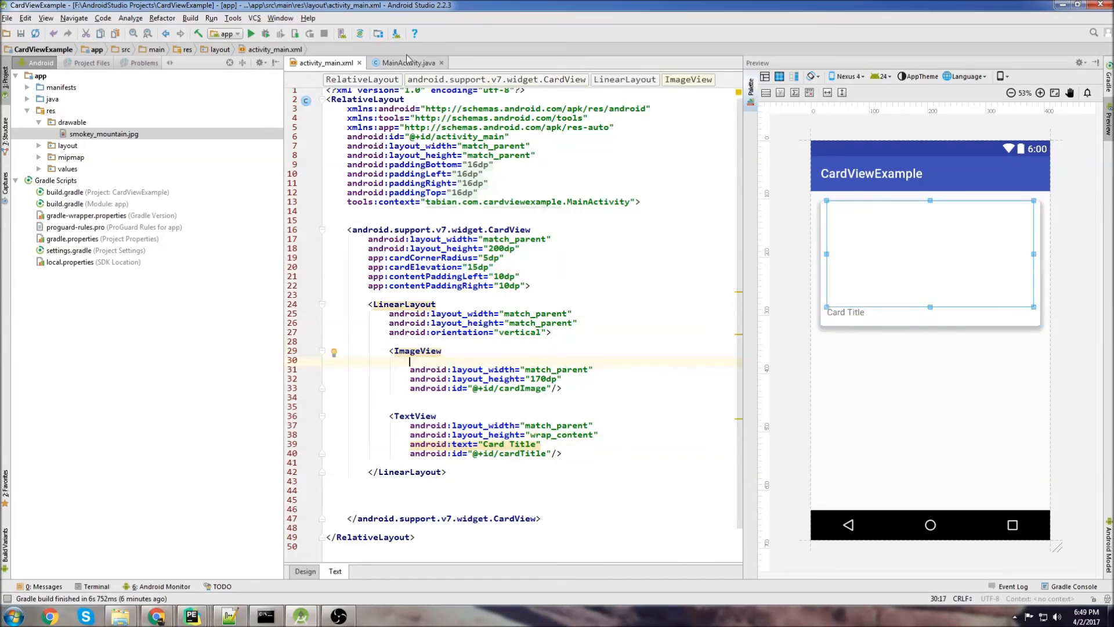
pyautogui.click(404, 63)
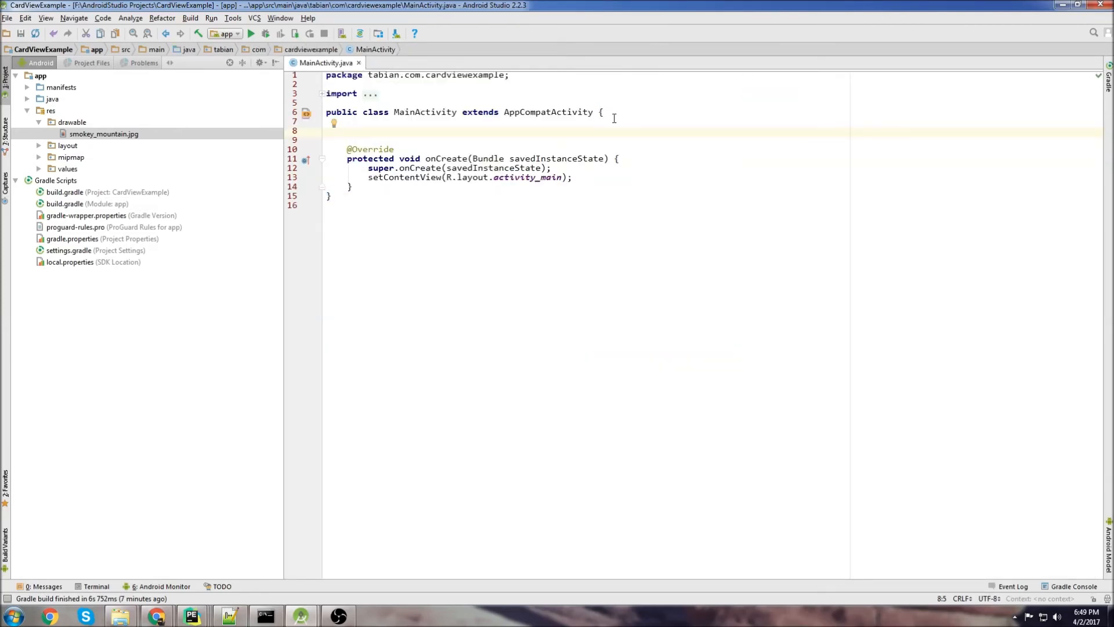
# Step: Declare a TAG constant and mCardImage, mCardTitle fields bound with findViewById in onCreate
pyautogui.write('private static final String TAG = "MainActivity";')
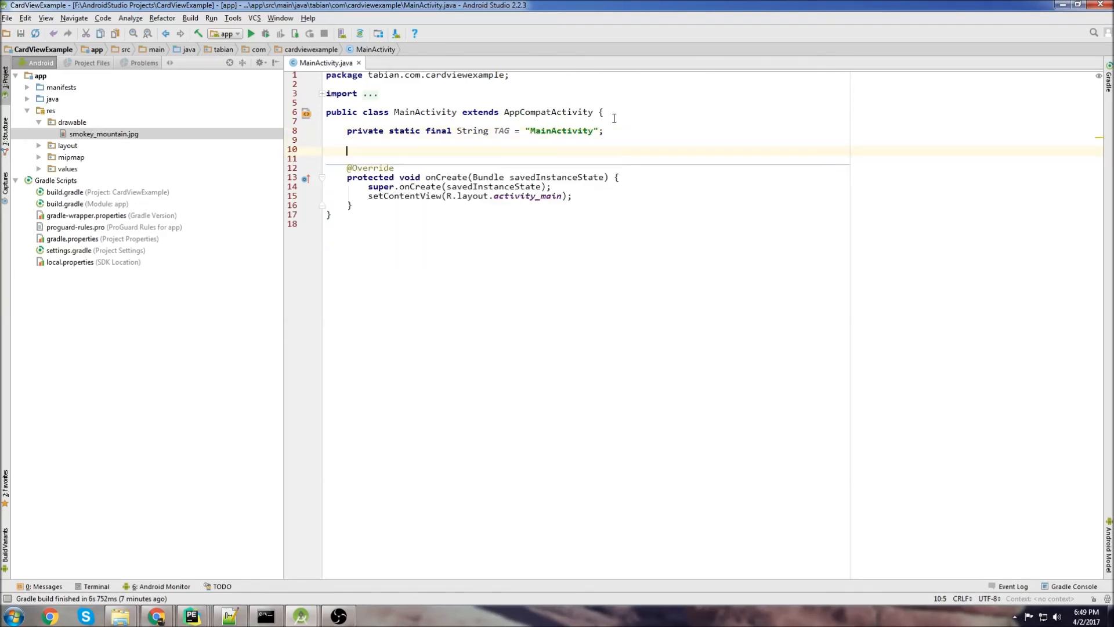
pyautogui.write('private ImageView mCardImage;')
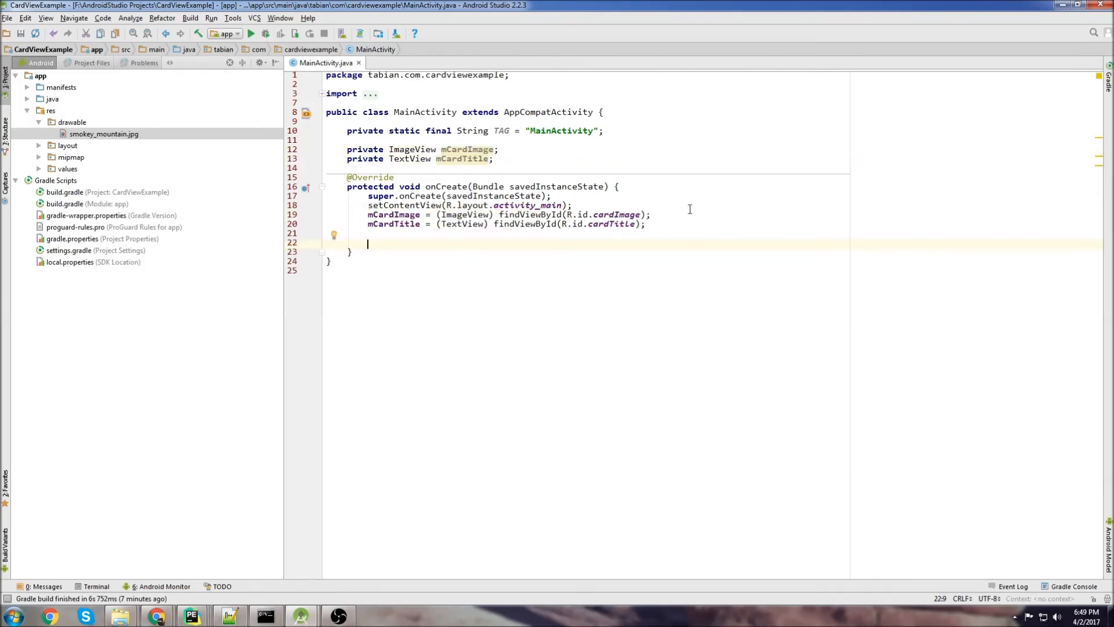
pyautogui.moveTo(607, 236)
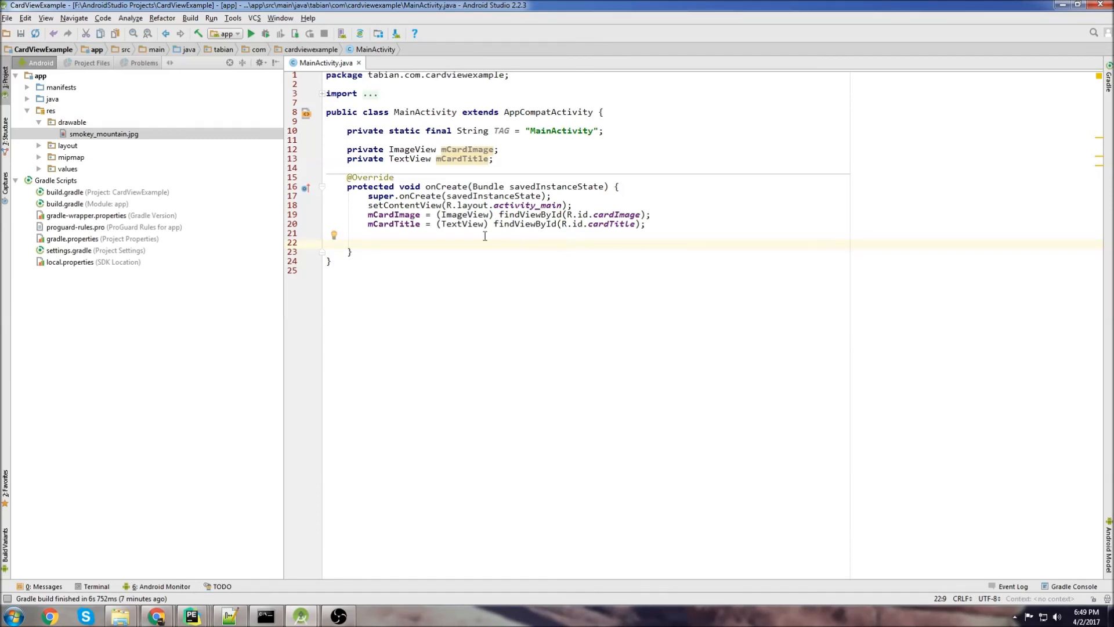
# Step: Look up the smokey_mountain drawable id with getResources().getIdentifier and this.getPackageName()
pyautogui.write('int')
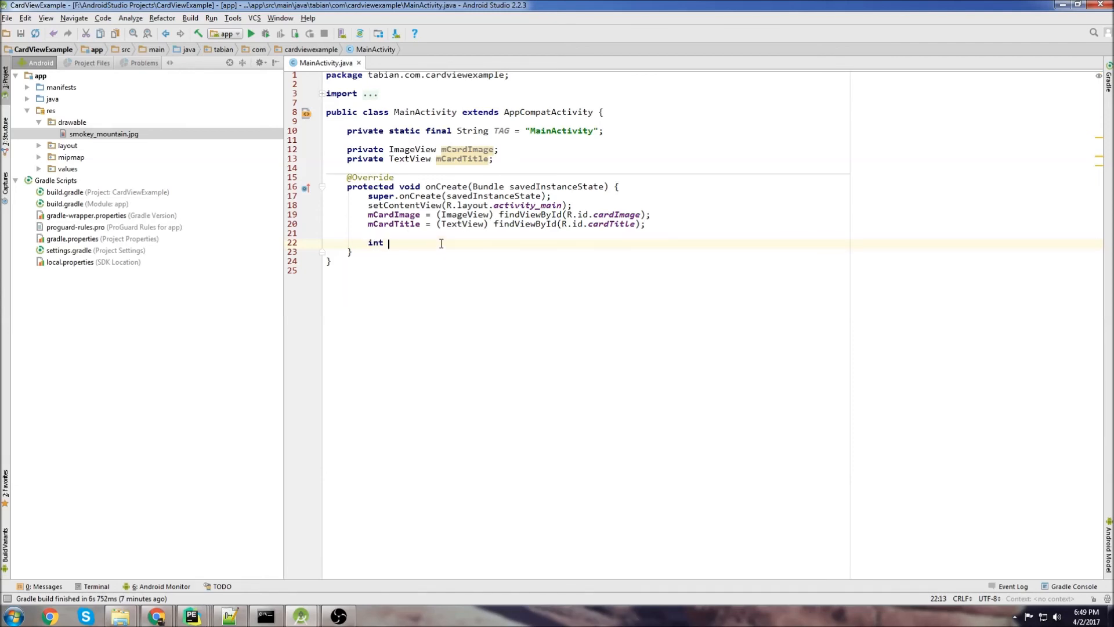
pyautogui.write('imageResource = getResources().getIdentifier("@')
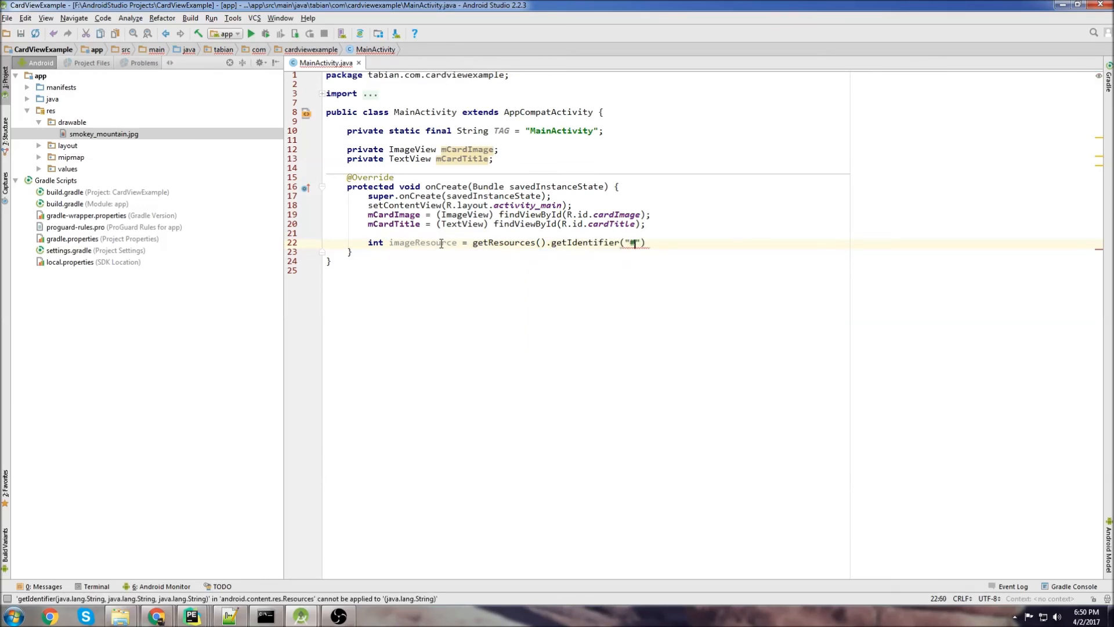
pyautogui.write('@')
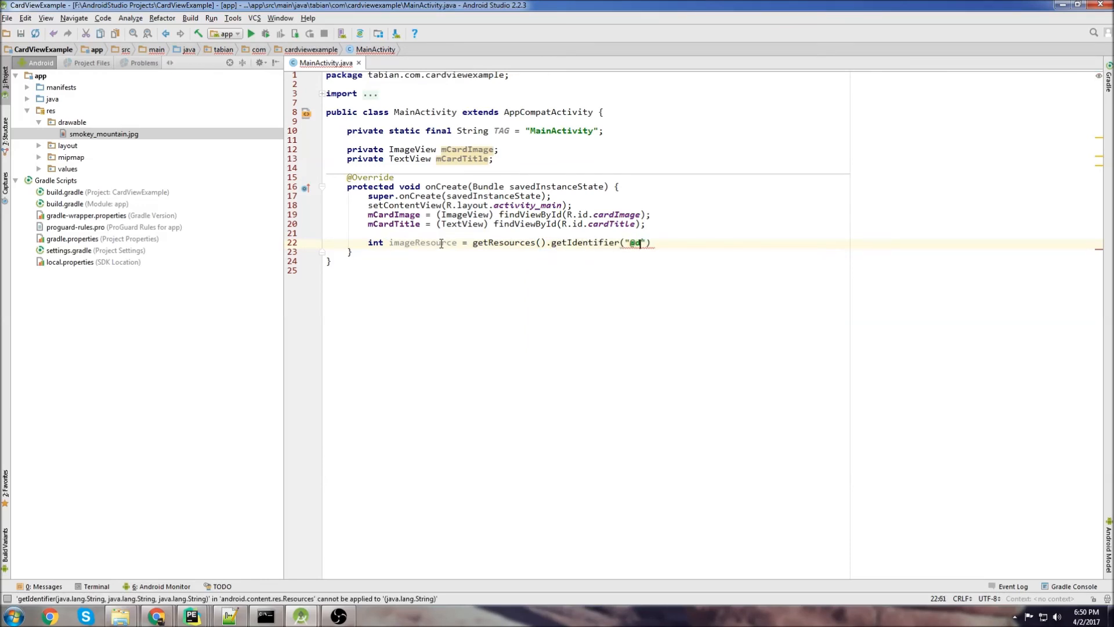
pyautogui.write('drawable/')
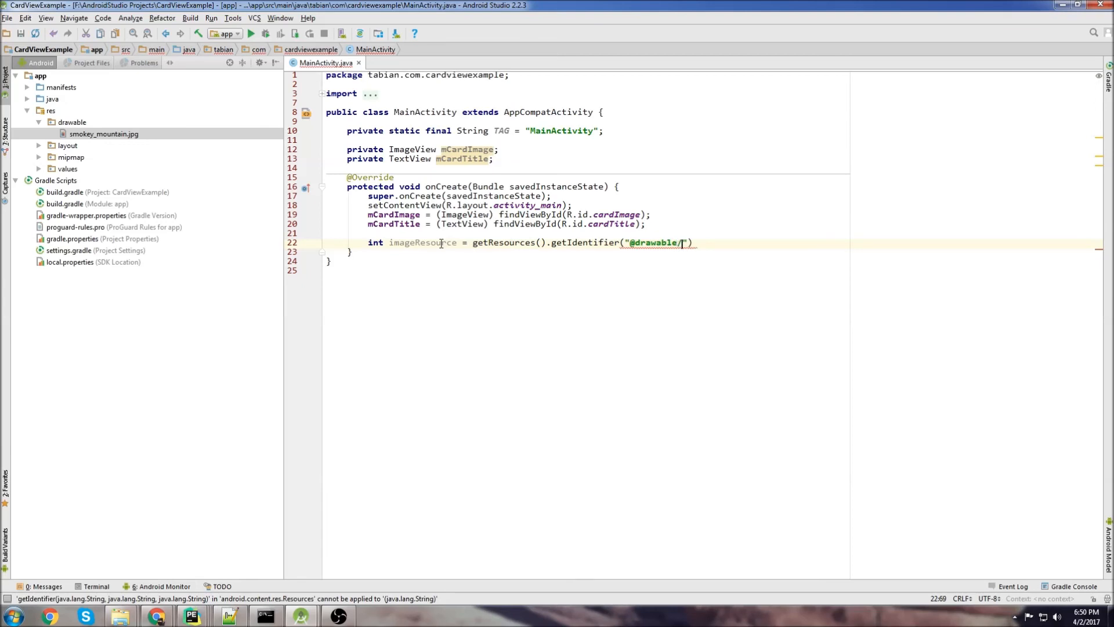
pyautogui.write('smokey_mountain')
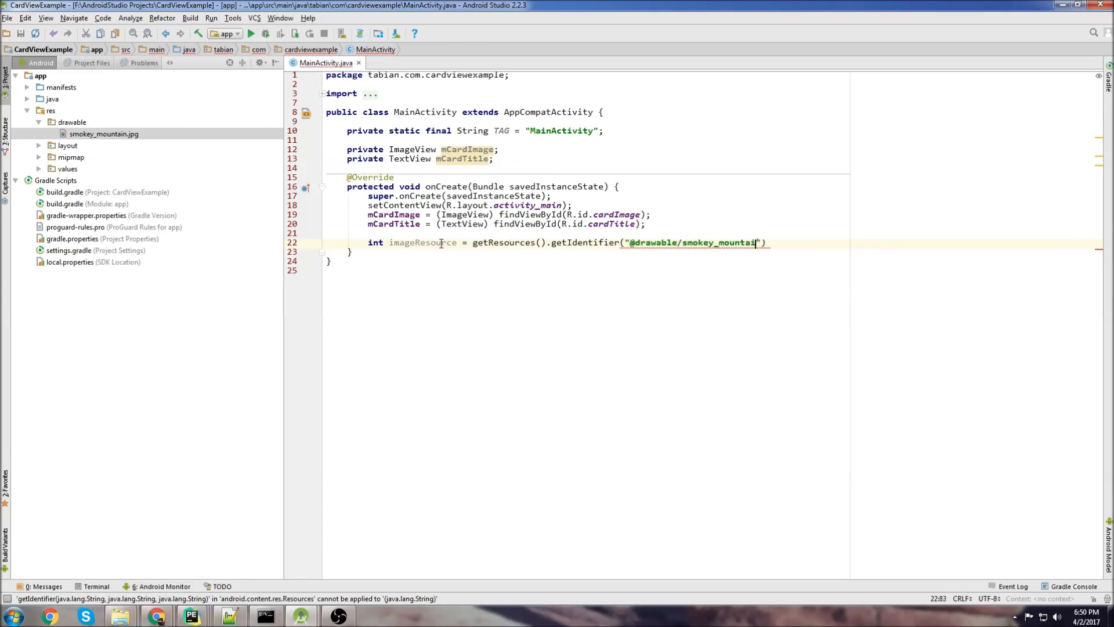
pyautogui.write('", "')
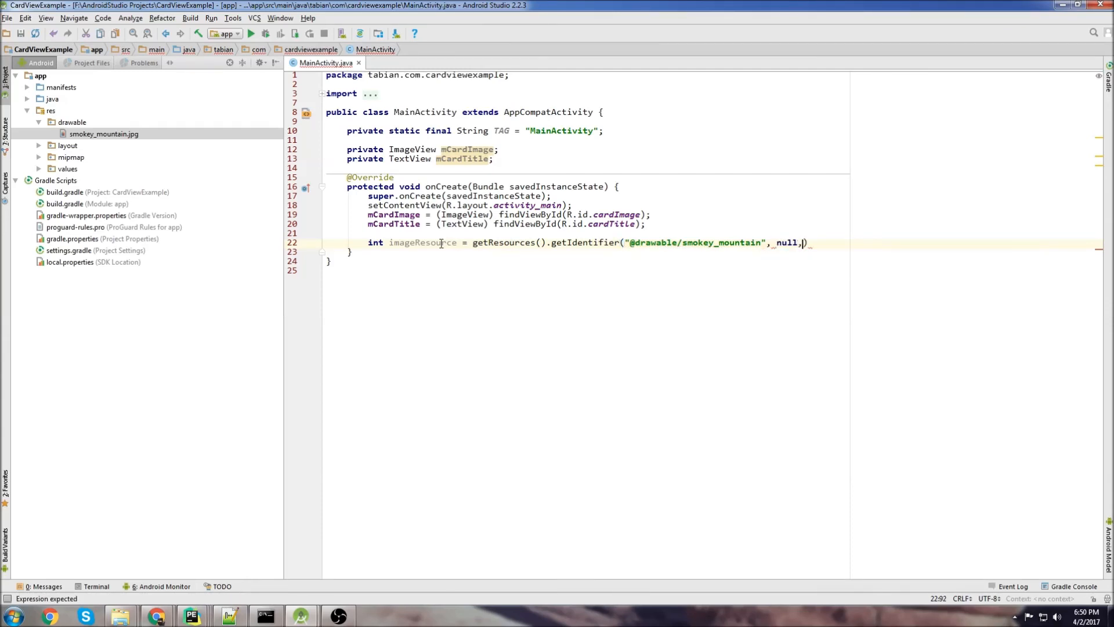
pyautogui.write('this.getPackageName()')
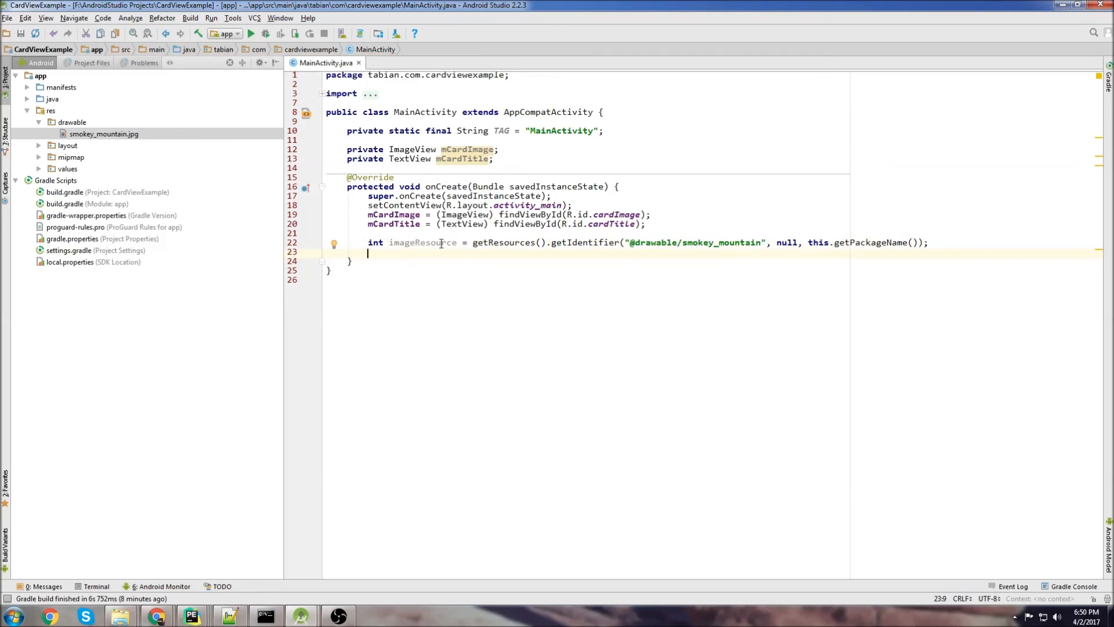
# Step: Set mCardImage's image resource and mCardTitle's text to "Mountain Pic"
pyautogui.write('mCardImage.setImageResource(imageResource);')
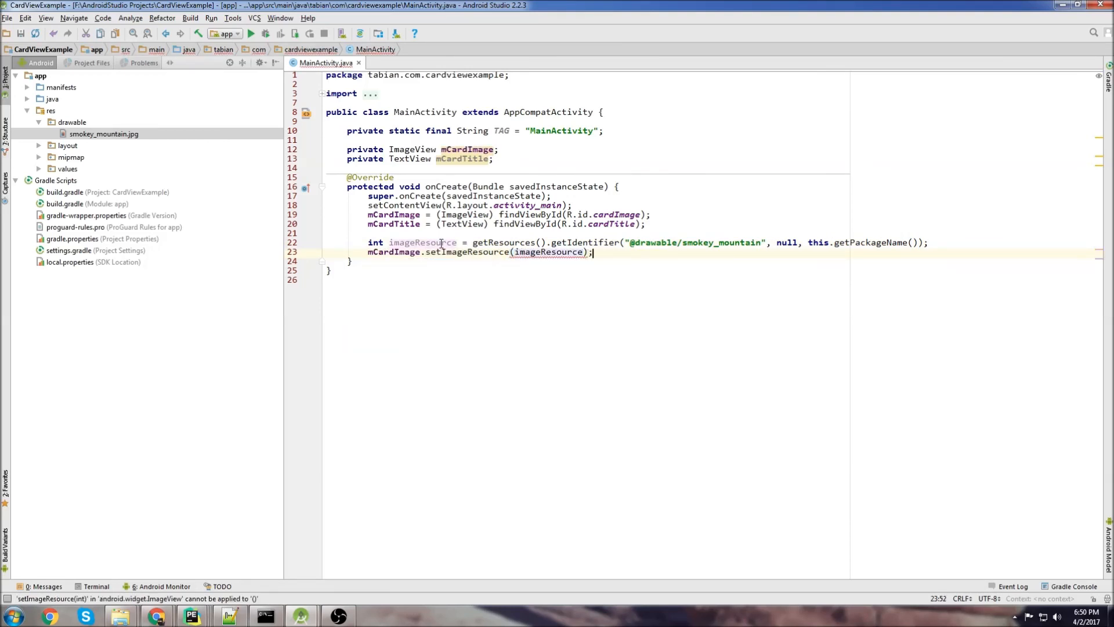
pyautogui.write('m')
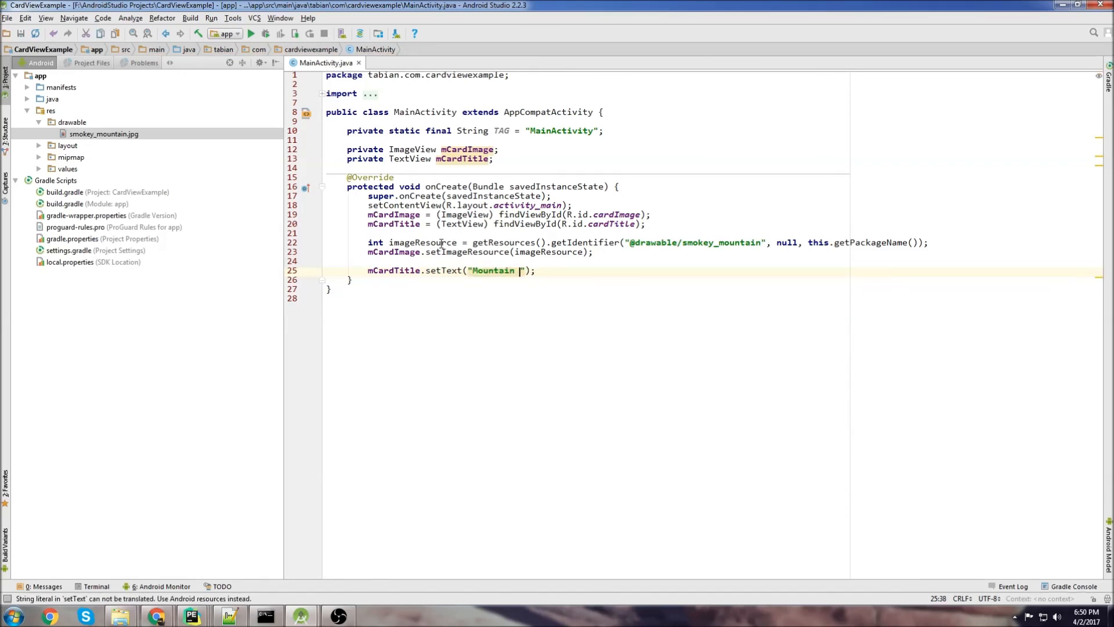
pyautogui.write('Pic')
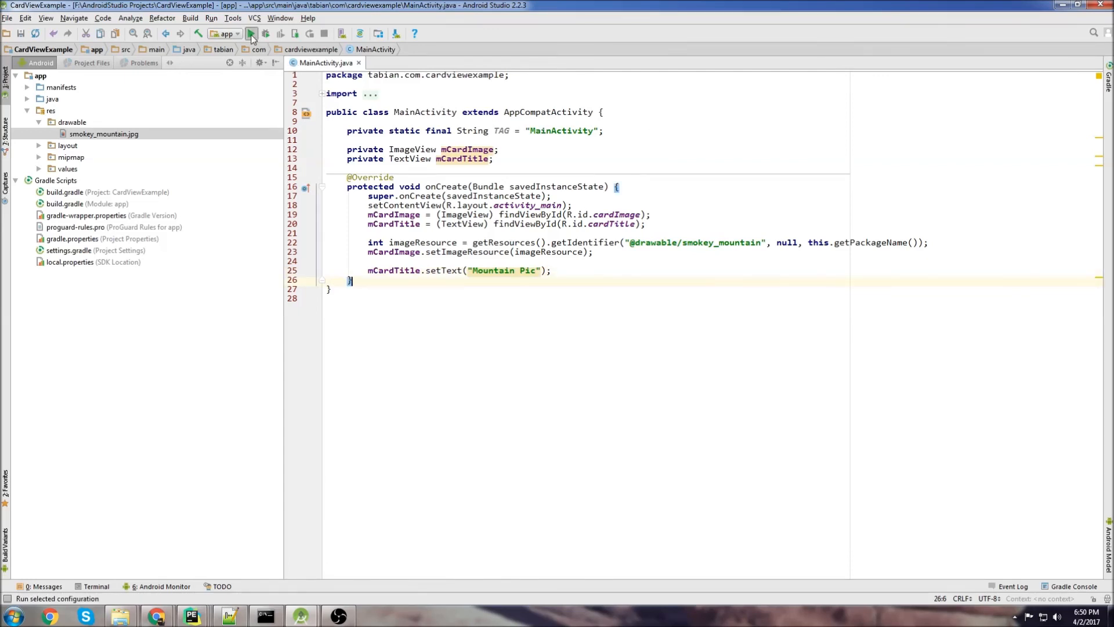
# Step: Run the app on the Nexus 5 emulator to show the Mountain Pic card
pyautogui.click(251, 33)
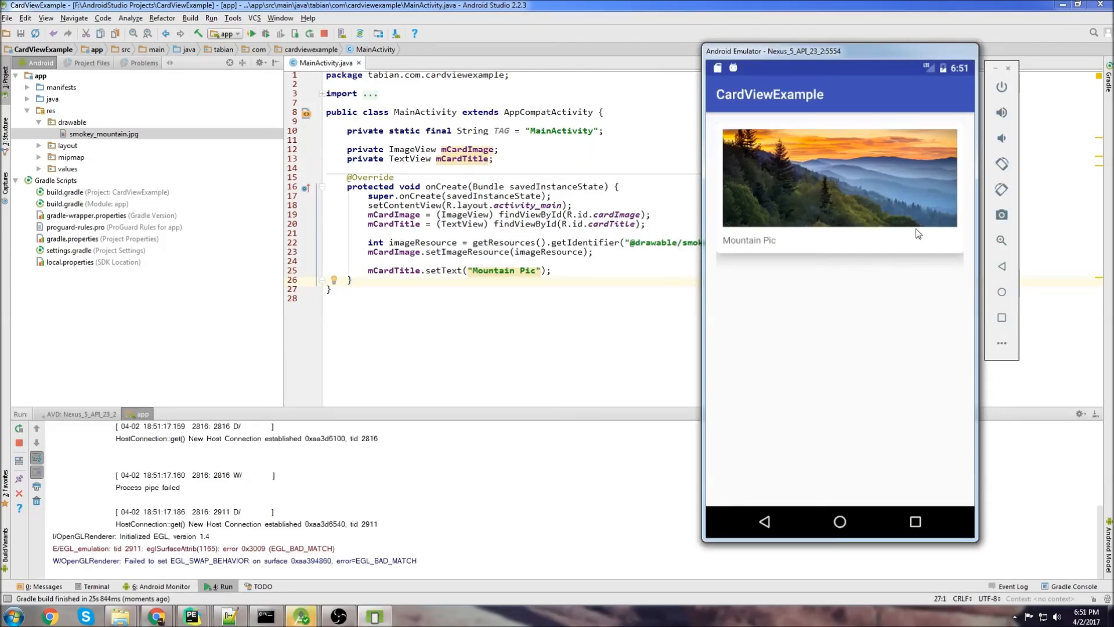
pyautogui.moveTo(878, 242)
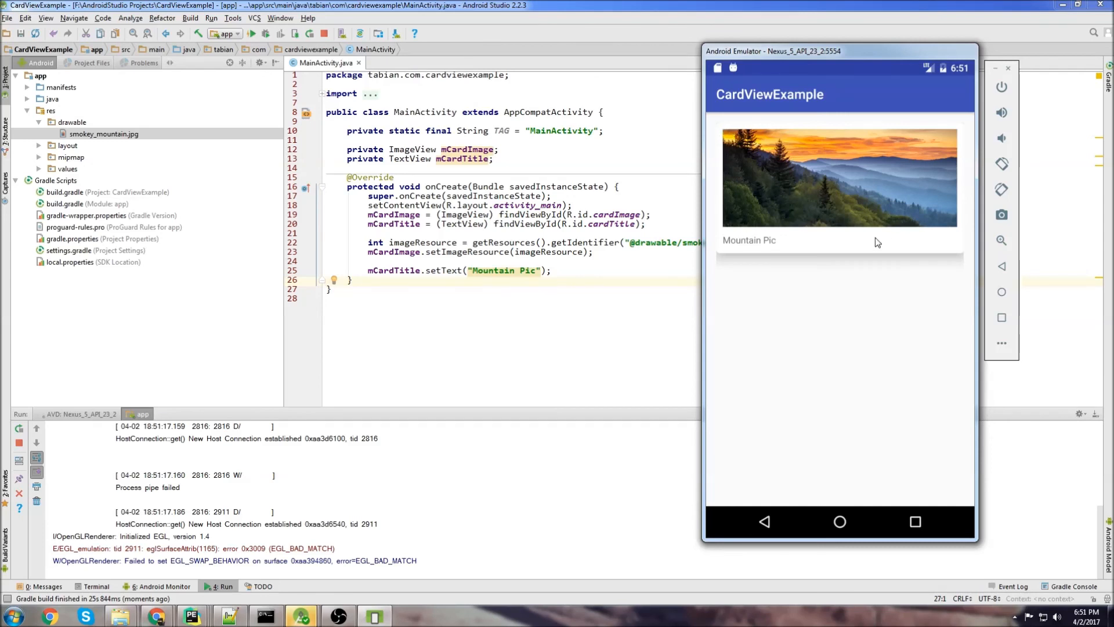